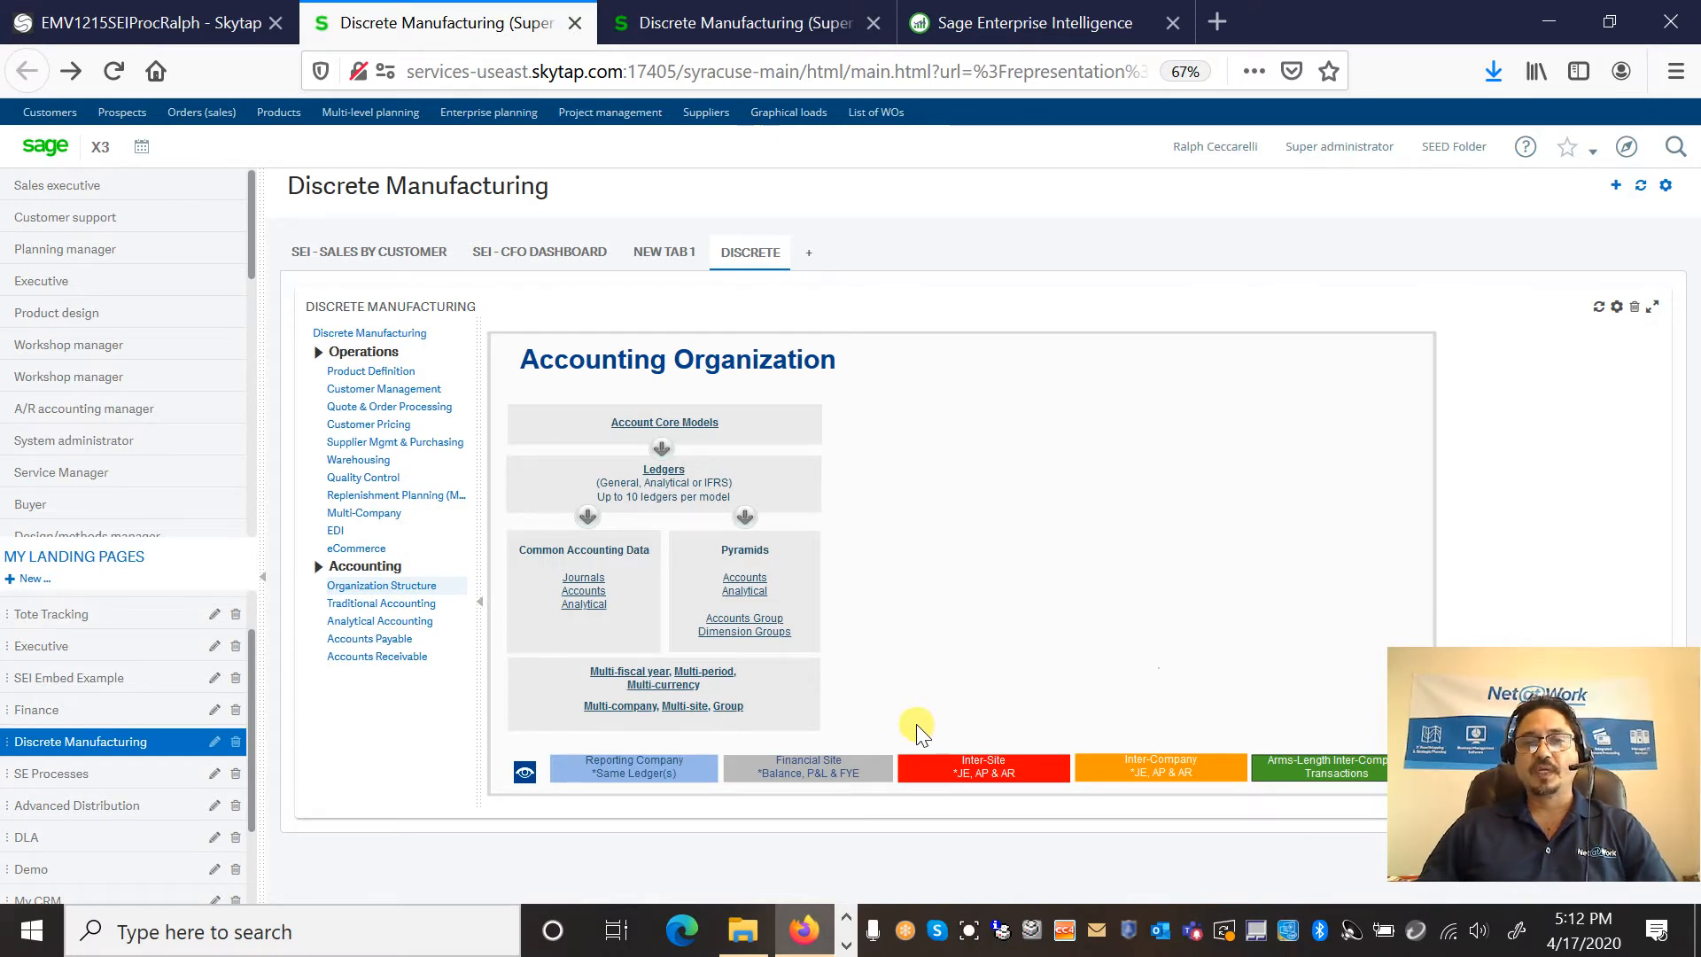
Step: Expand the Accounting Organization diagram to show the USA legislation and its two companies
click(633, 767)
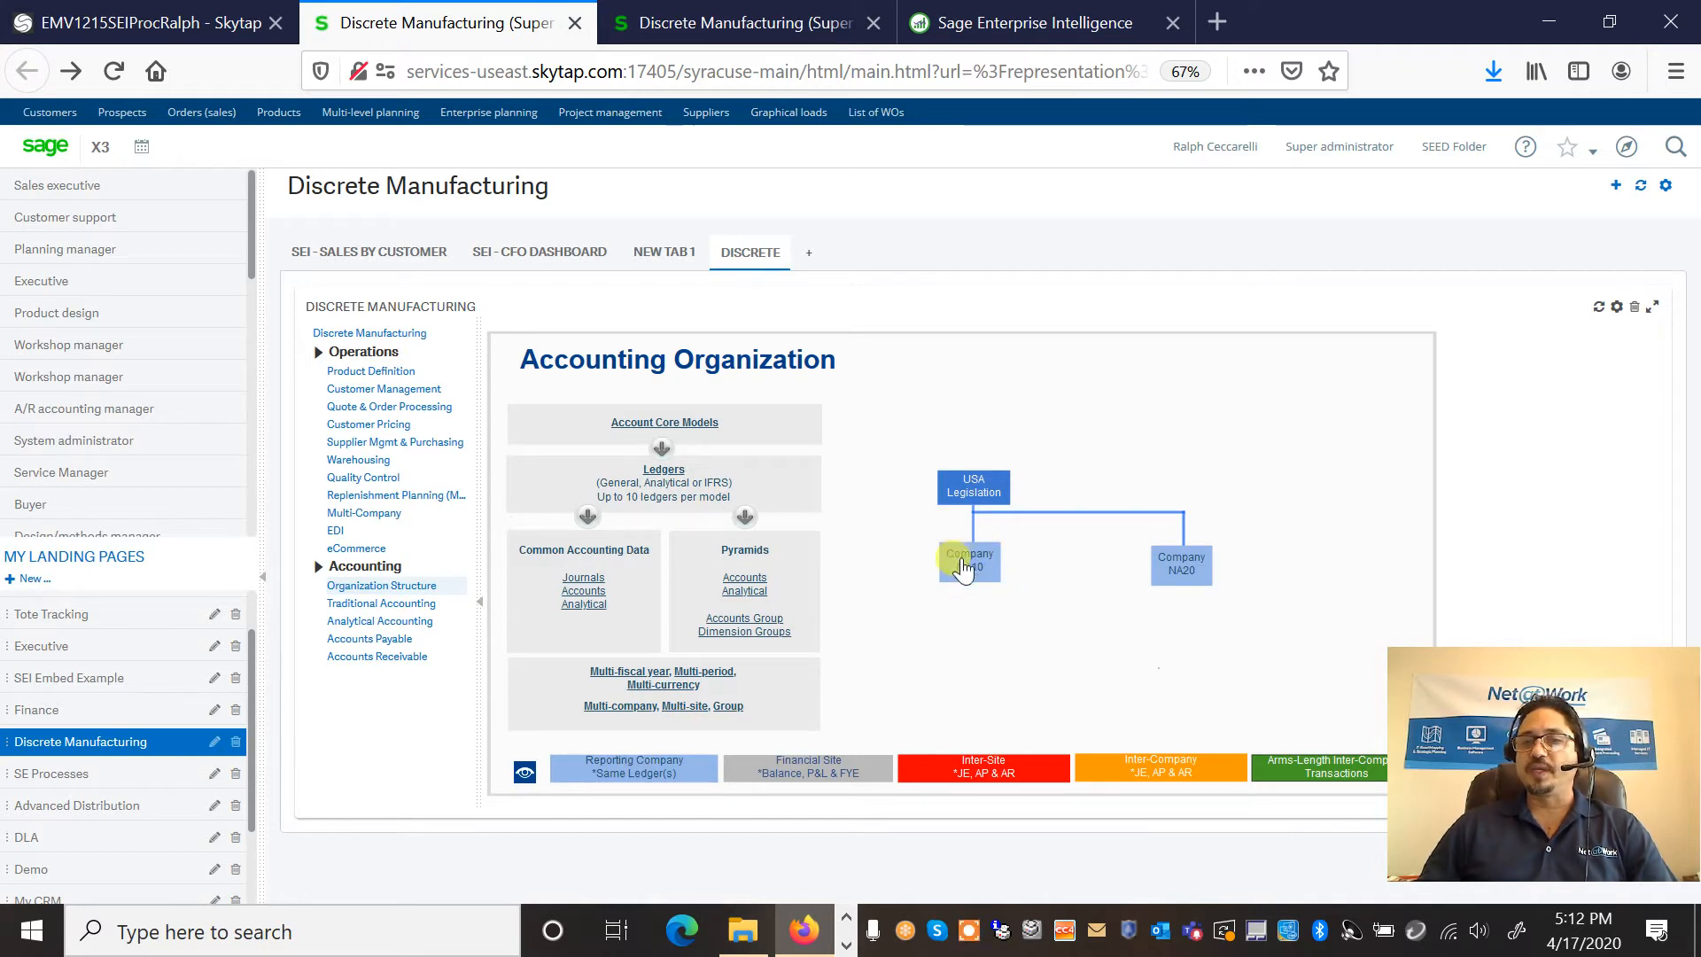
mouse_move(1201, 589)
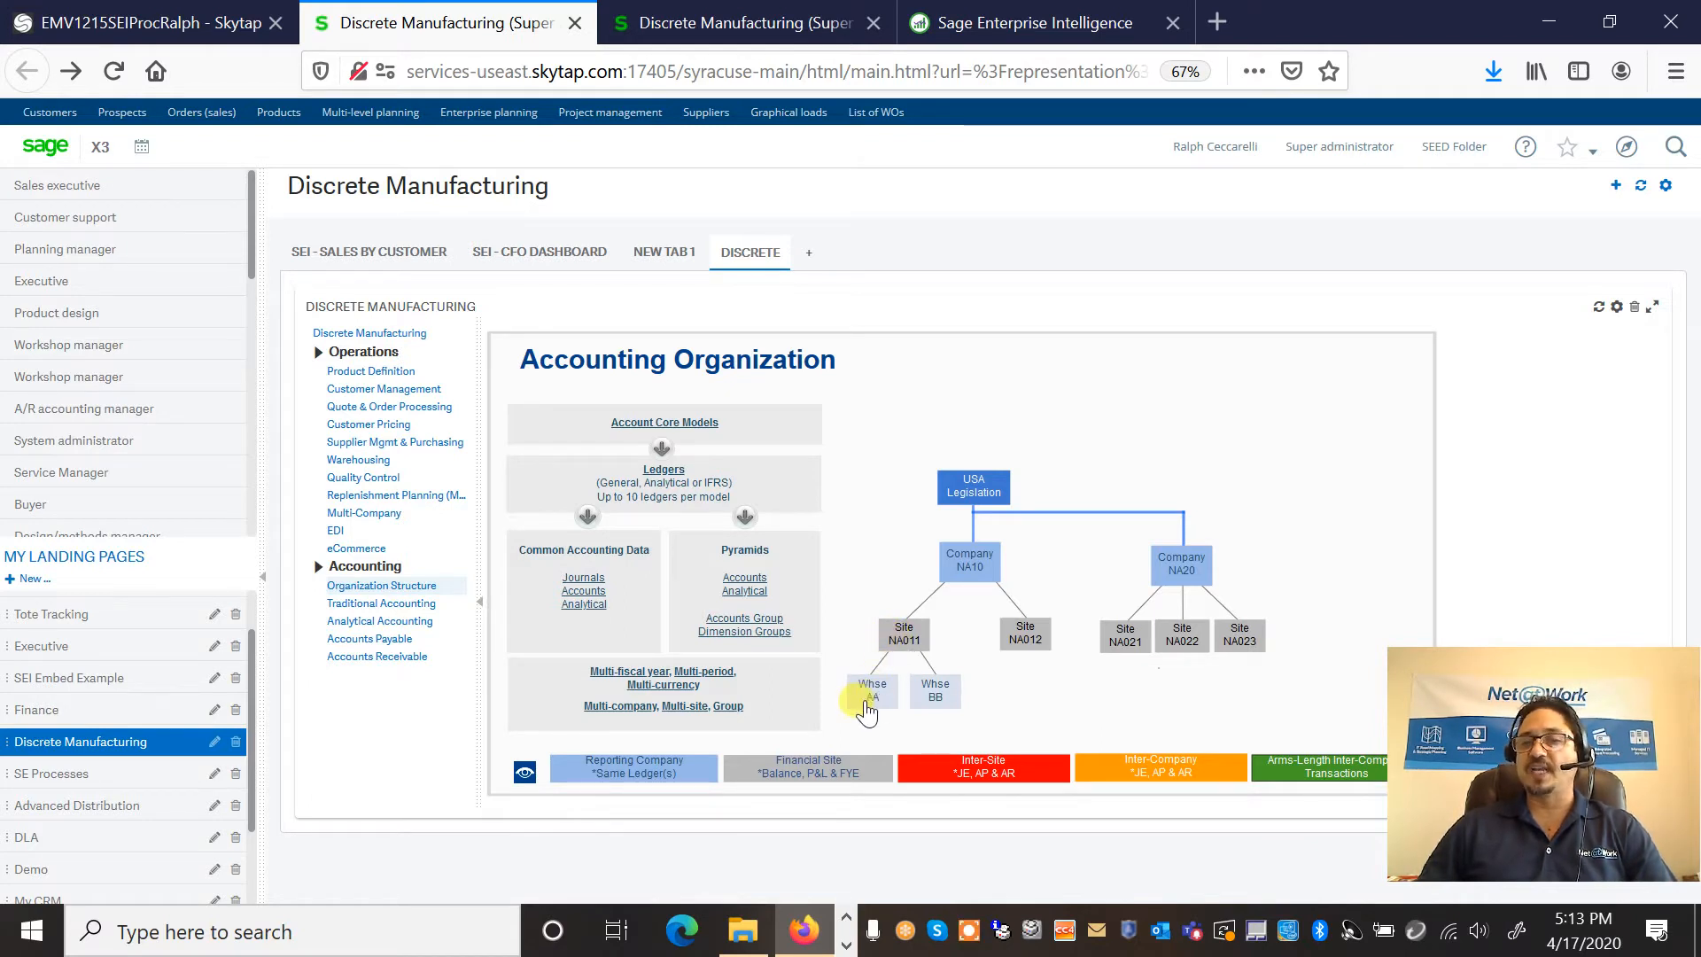
mouse_move(924, 692)
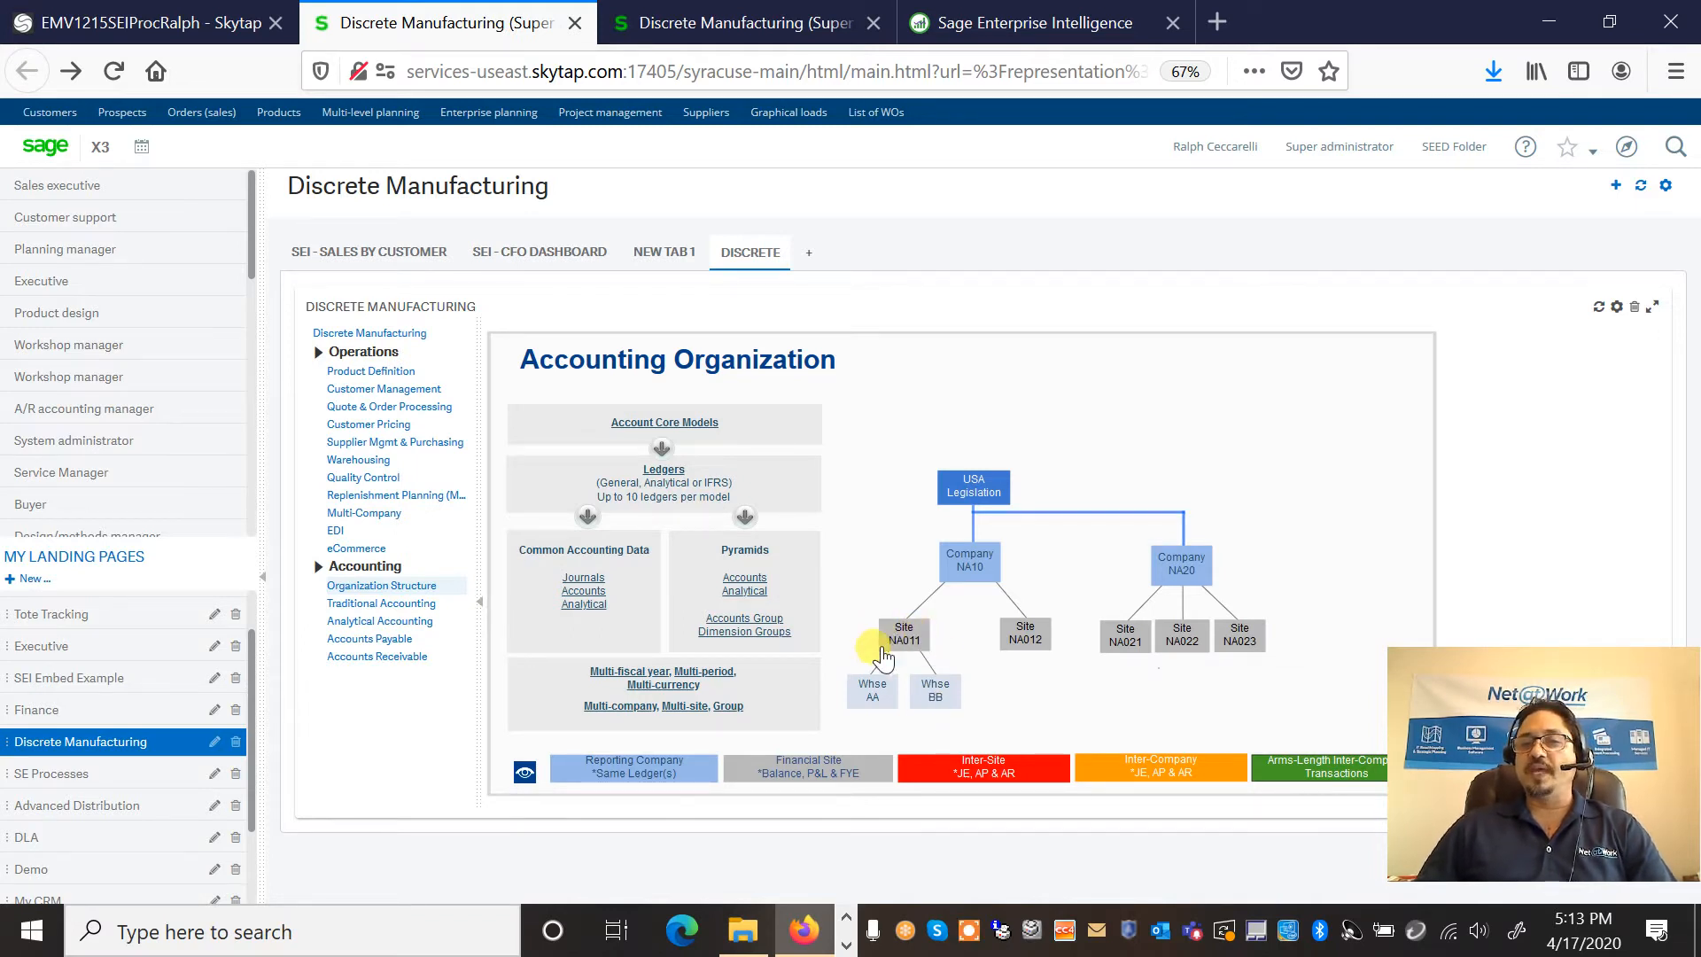
mouse_move(1106, 634)
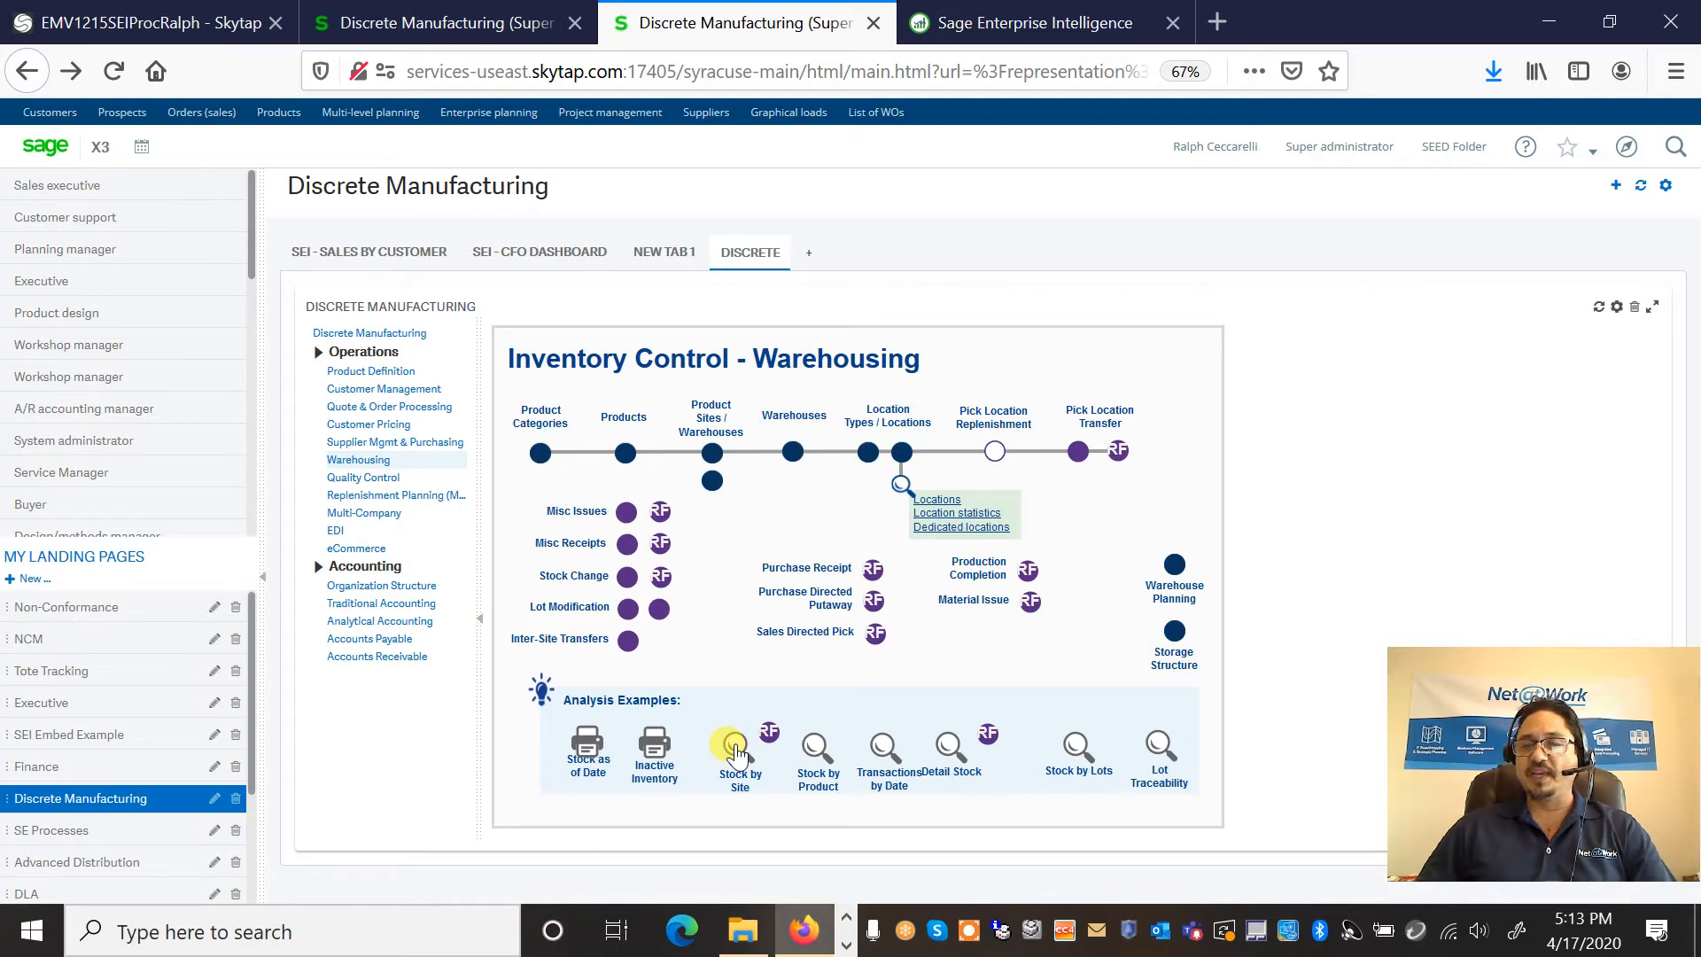
Step: Open the Stock by site inquiry for DIS012 (iPad 5 Retina Black) and scroll its 15 sites
click(738, 749)
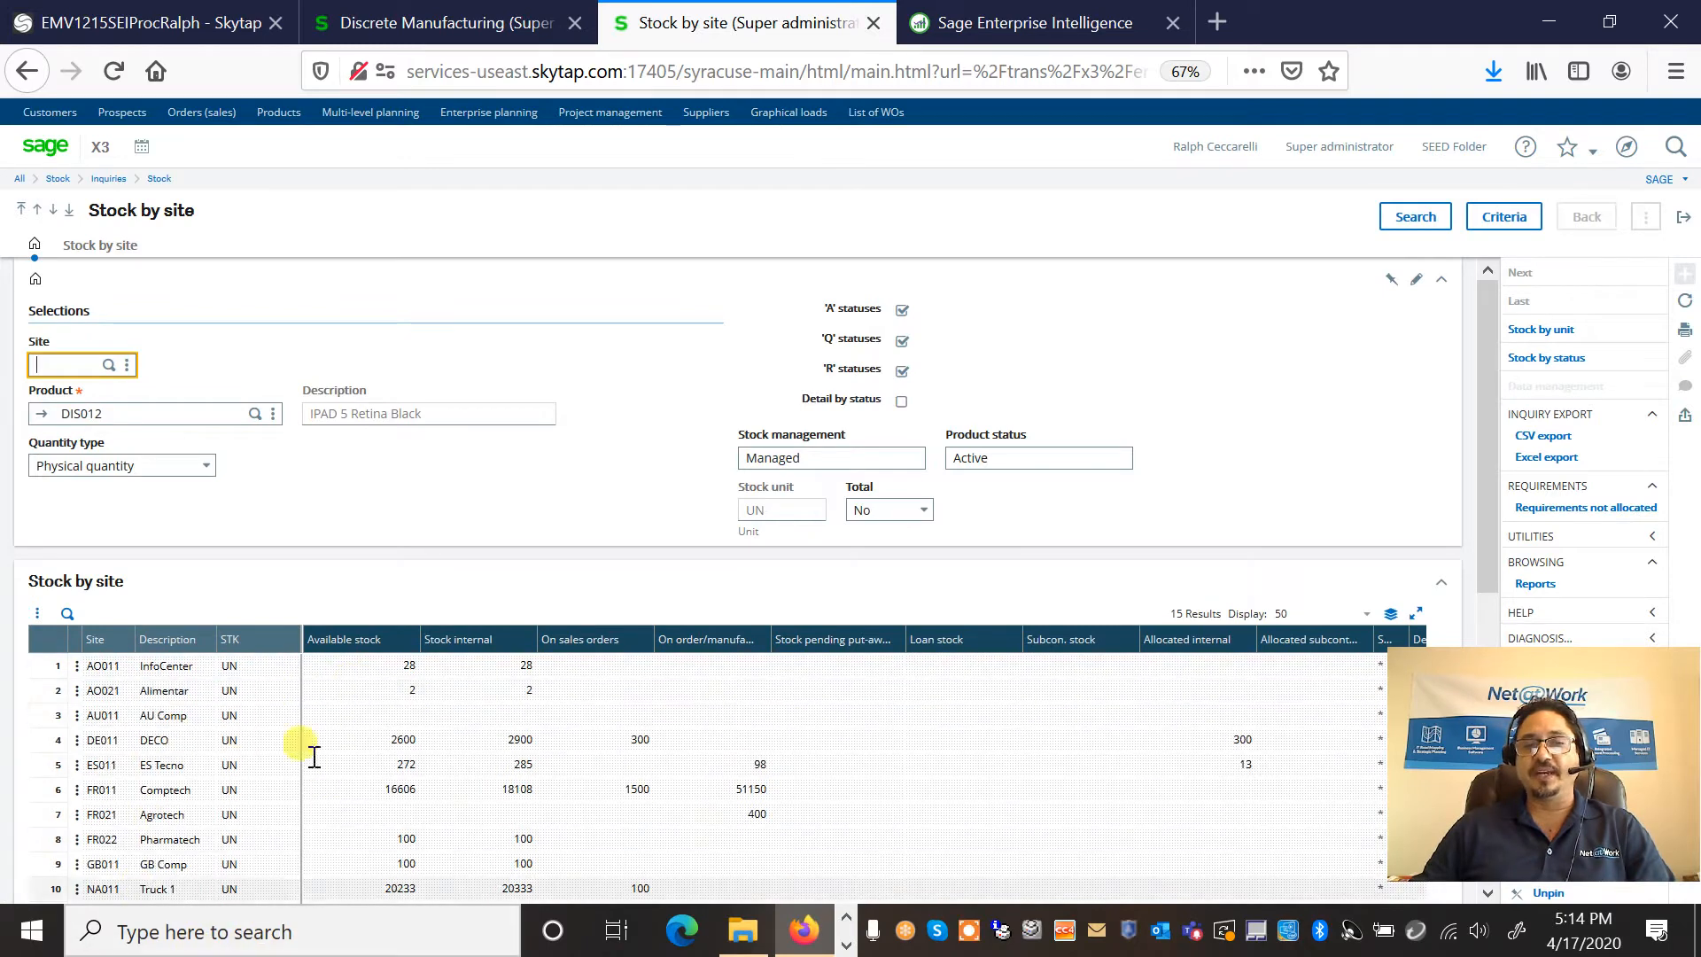
scroll(down, 3)
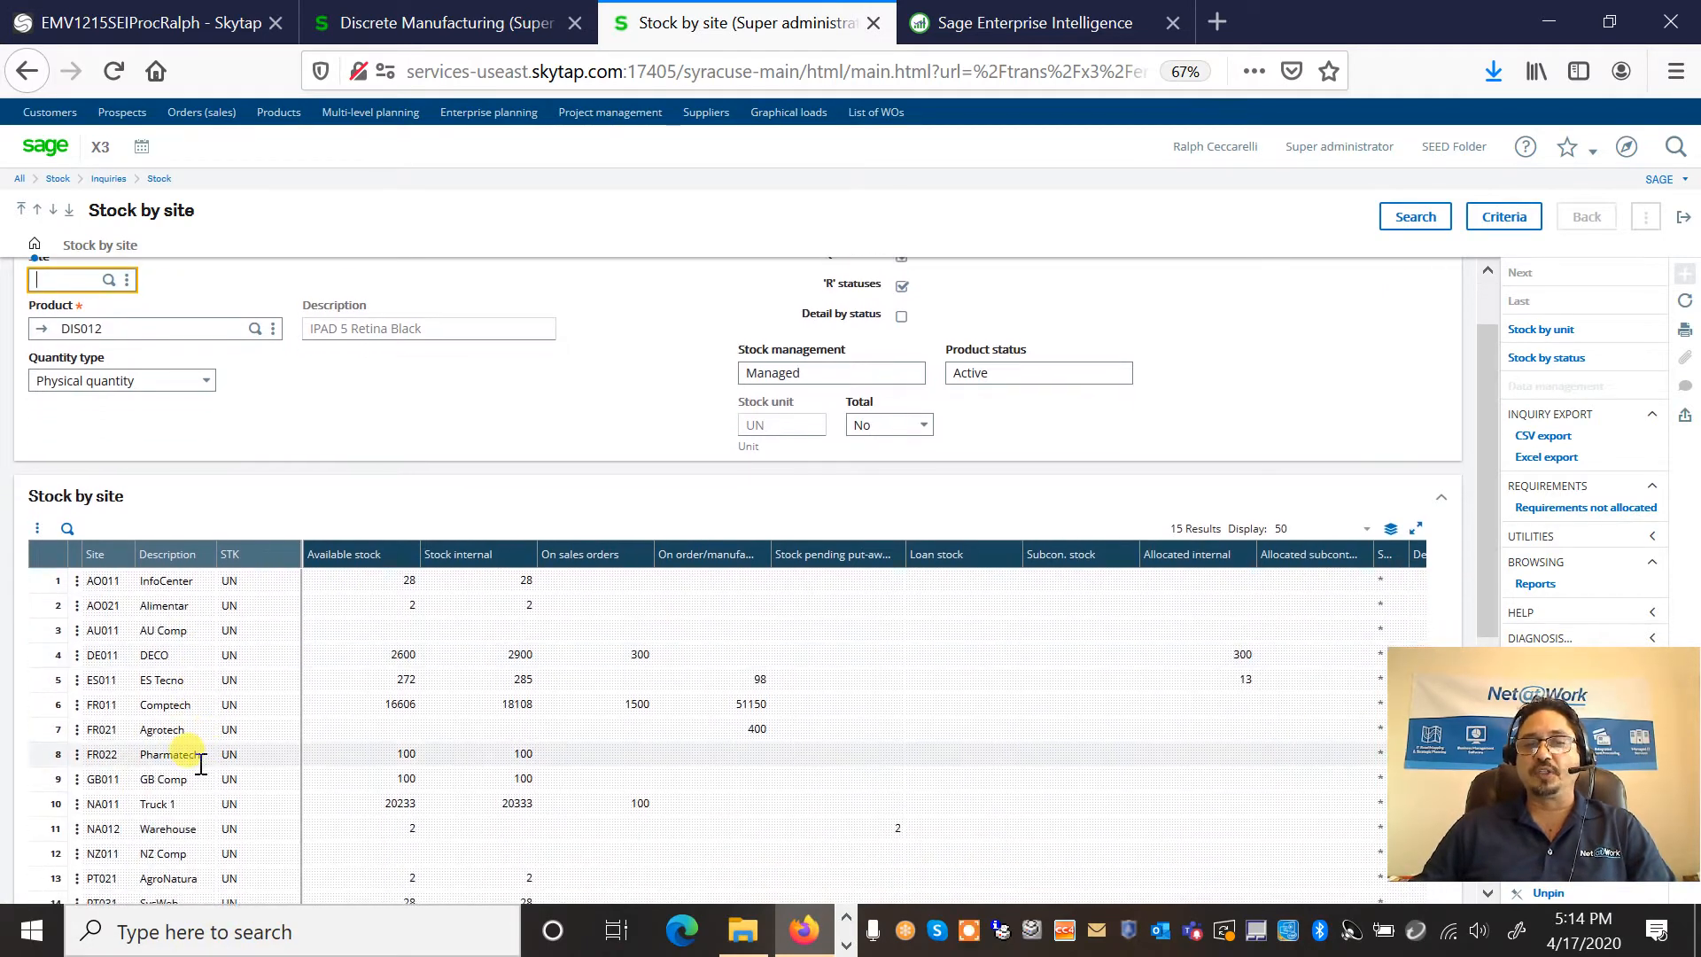
scroll(down, 3)
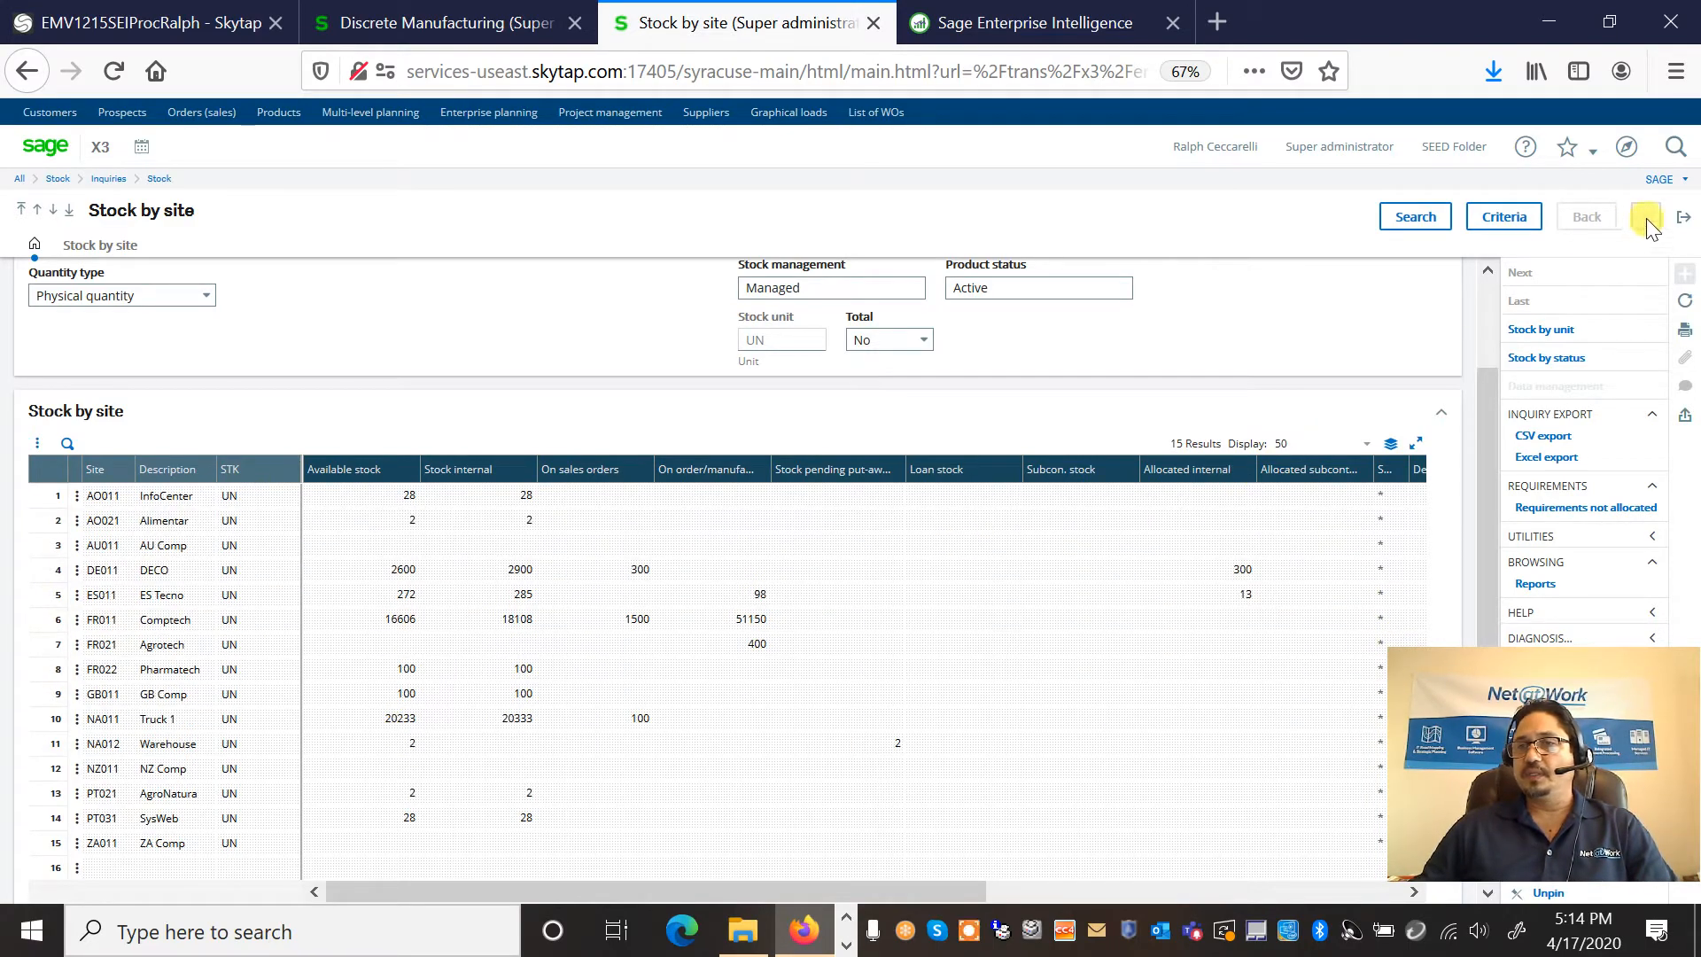
Step: Close the inquiry and open an STD intersite transfer entry for stock site NA011
click(1646, 216)
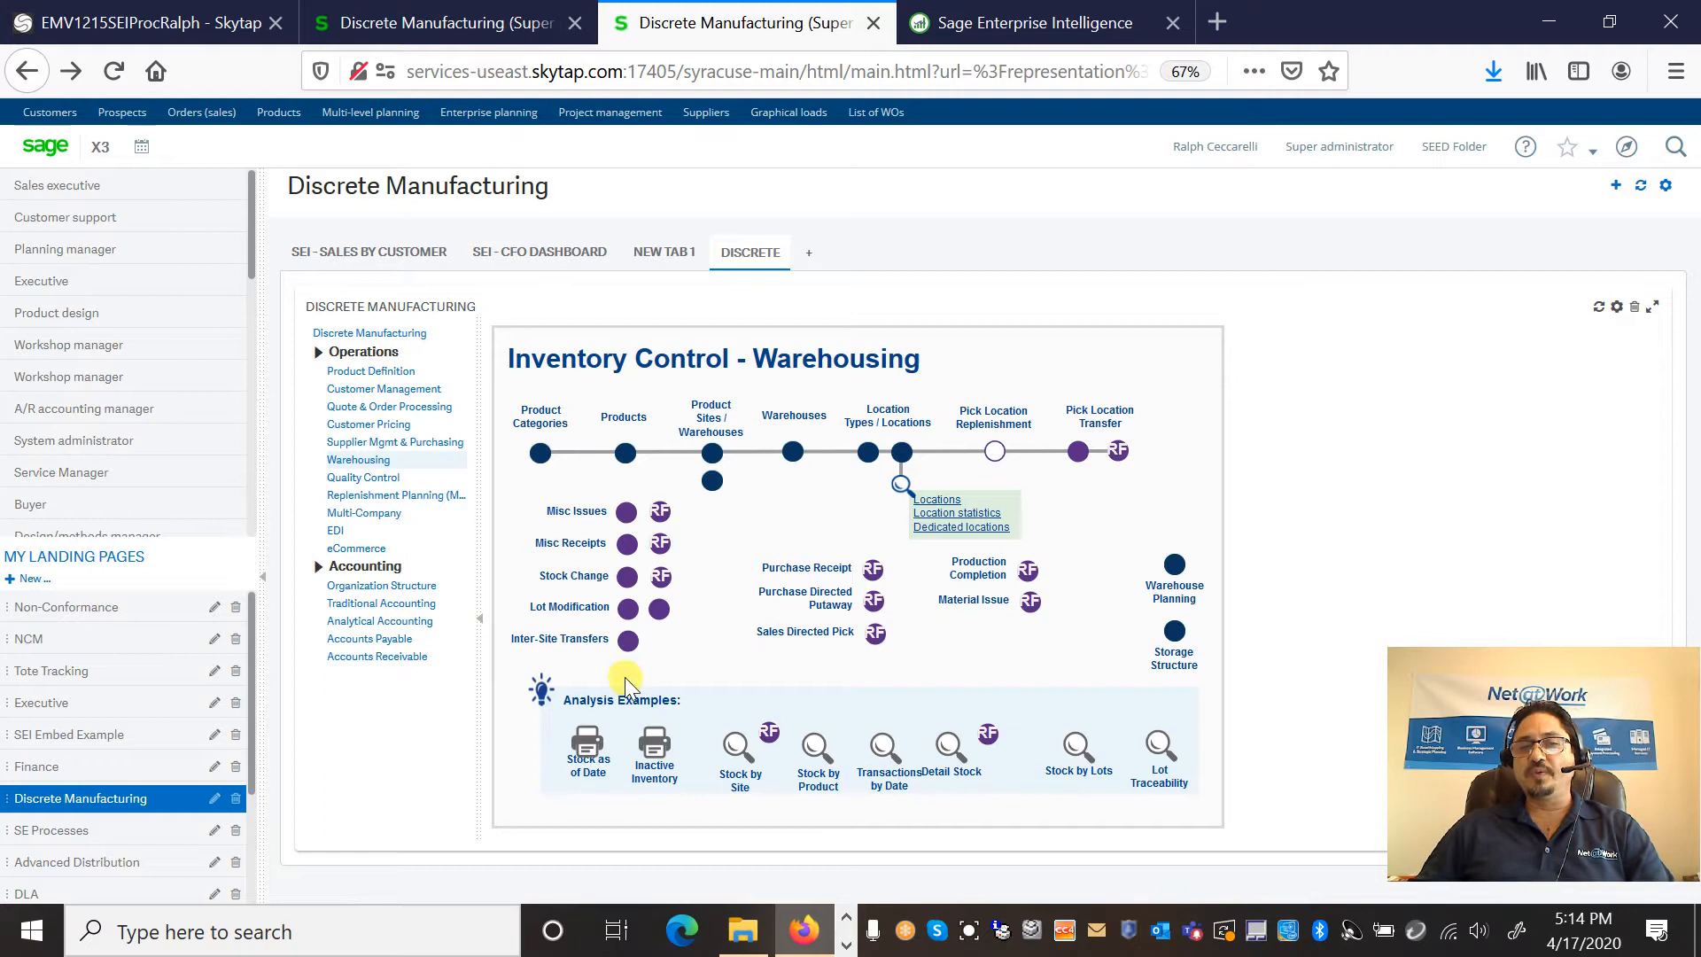
mouse_move(507, 658)
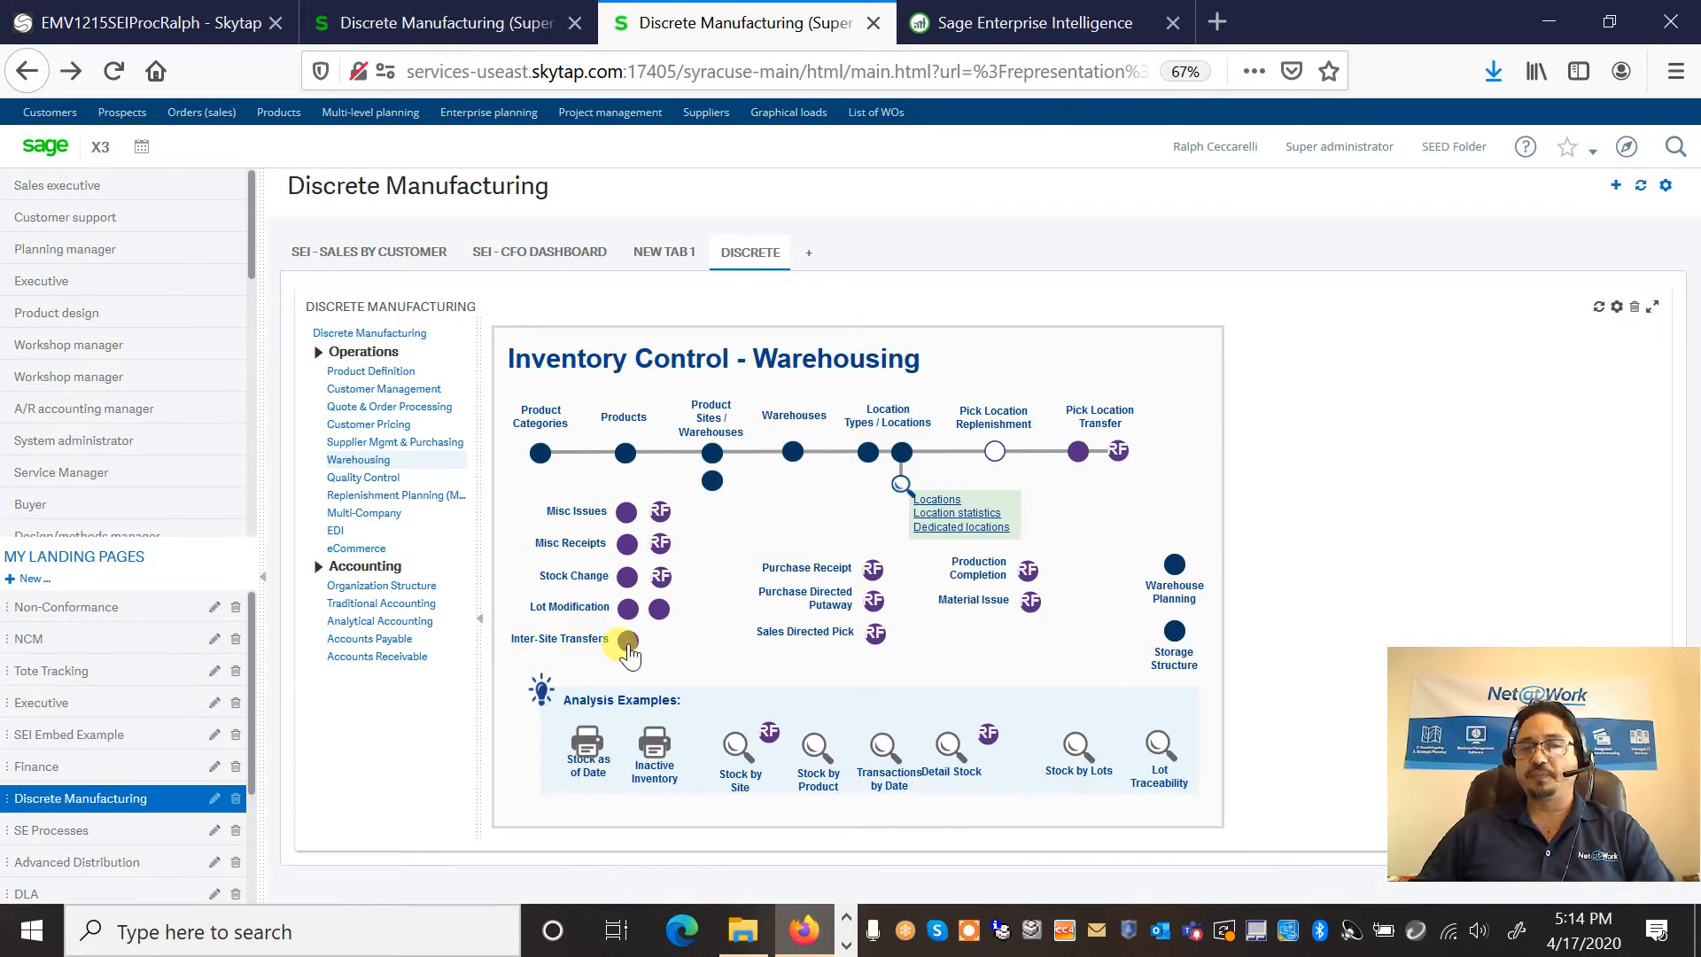
click(626, 637)
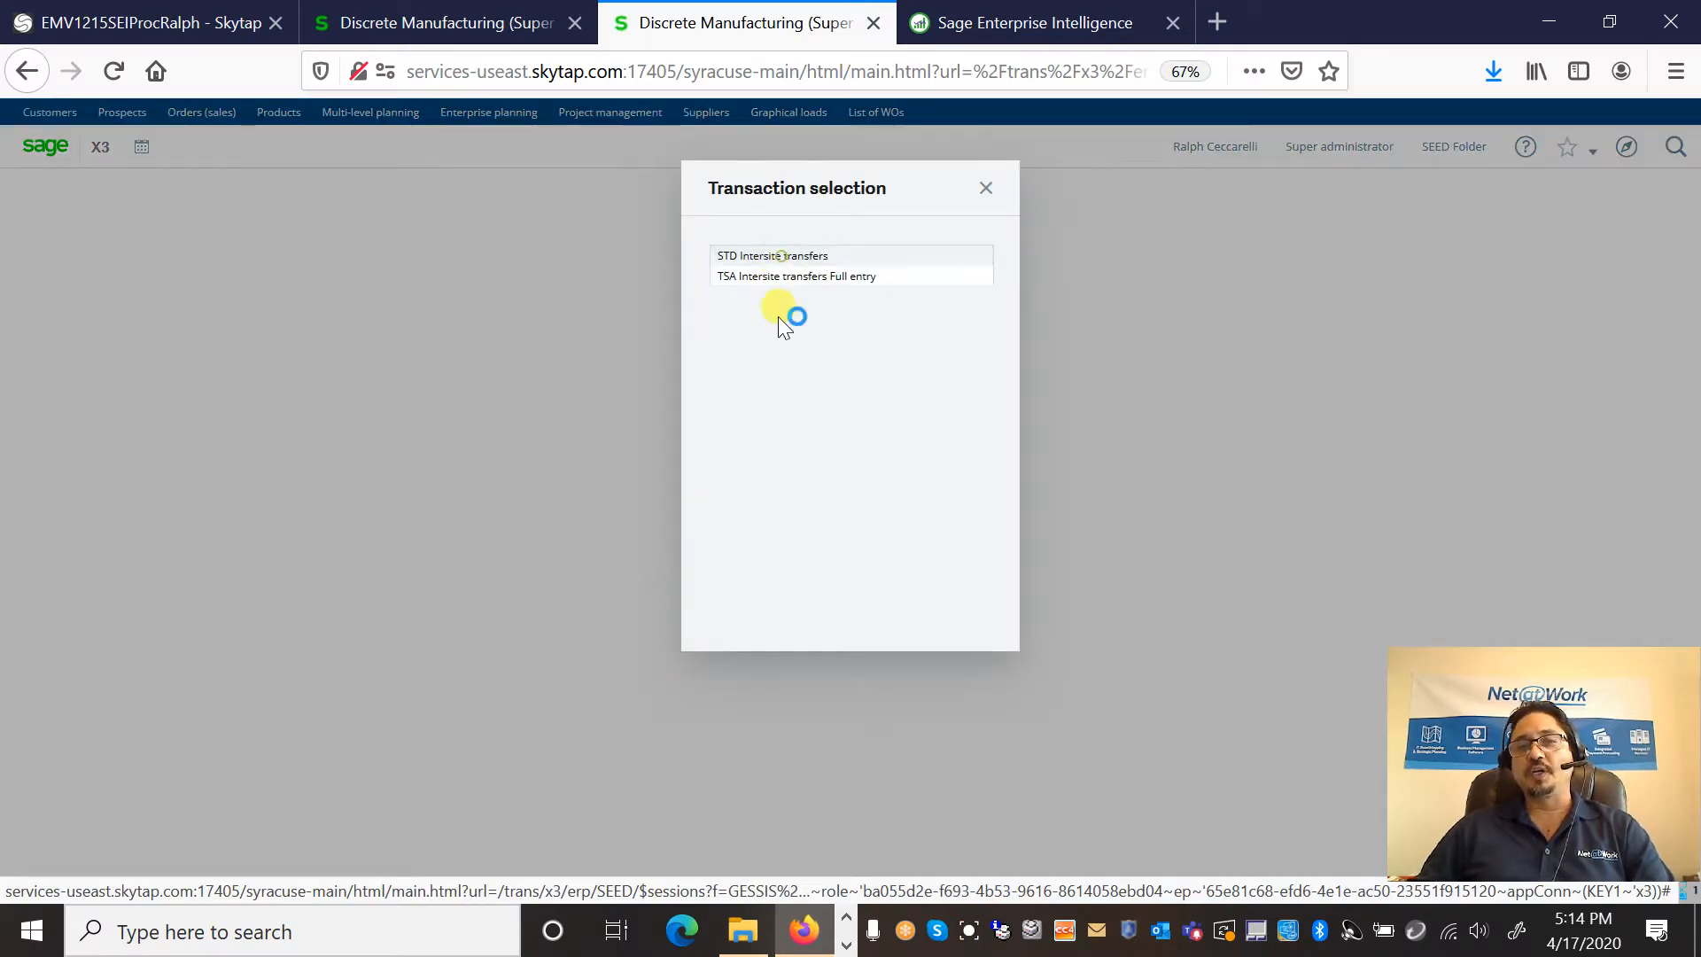
click(773, 255)
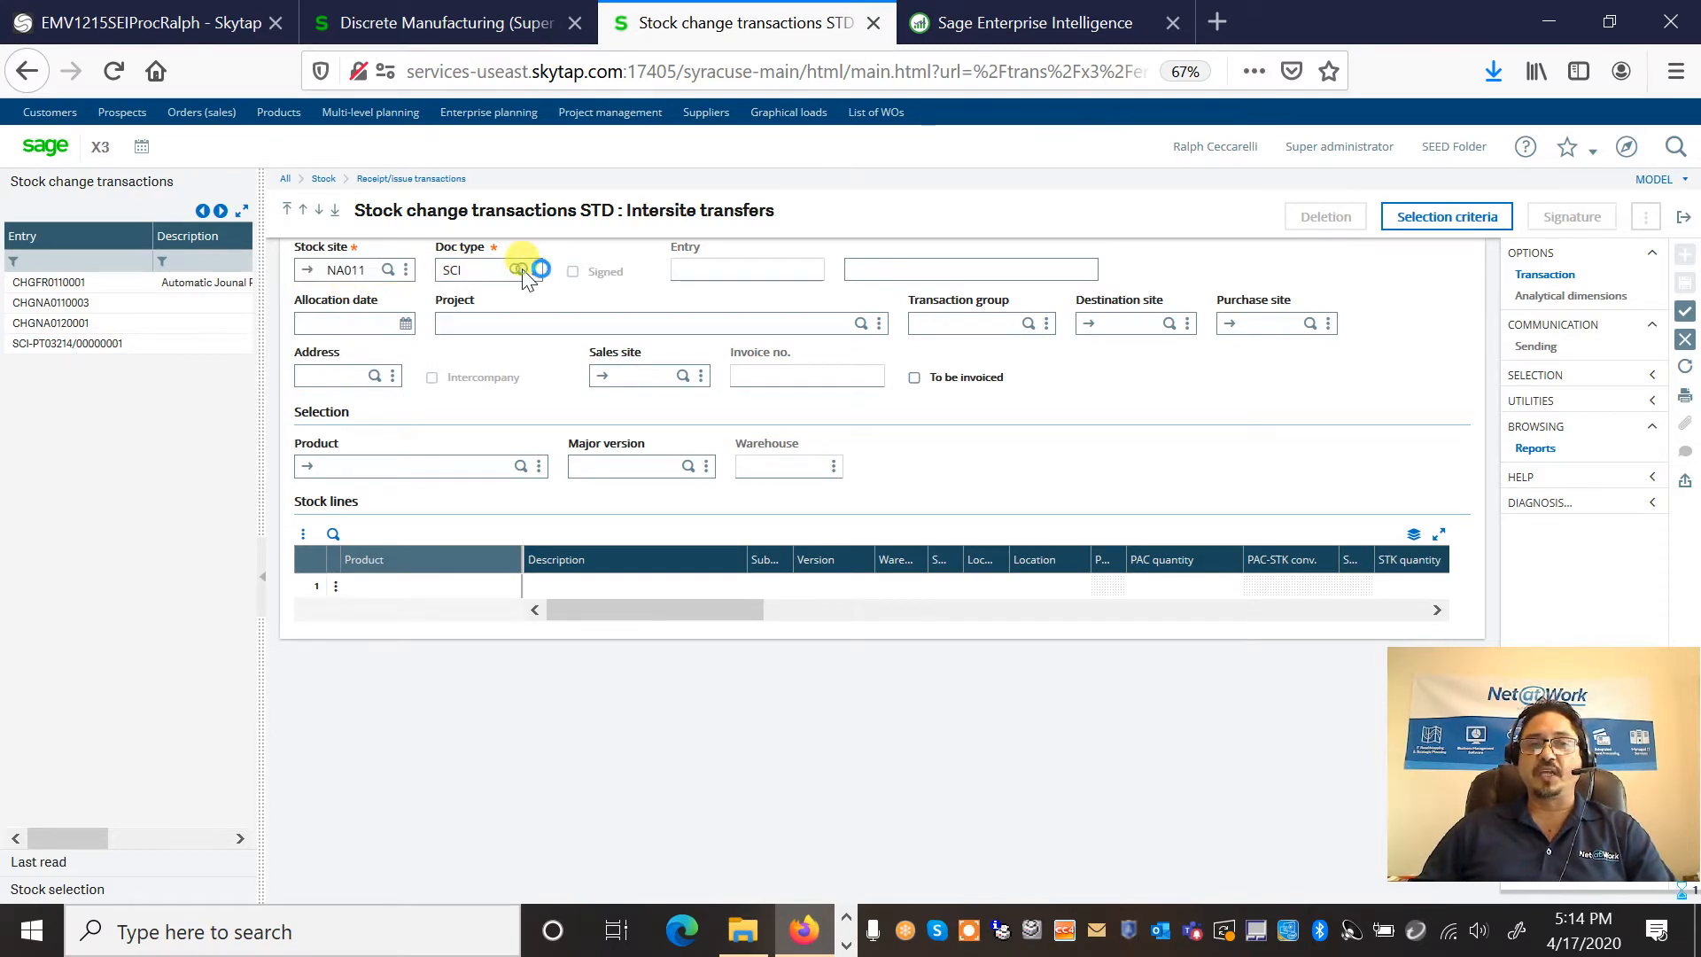
Step: Set document type SCI, allocation date 04/17/20 and transaction group 010 Internal
click(539, 270)
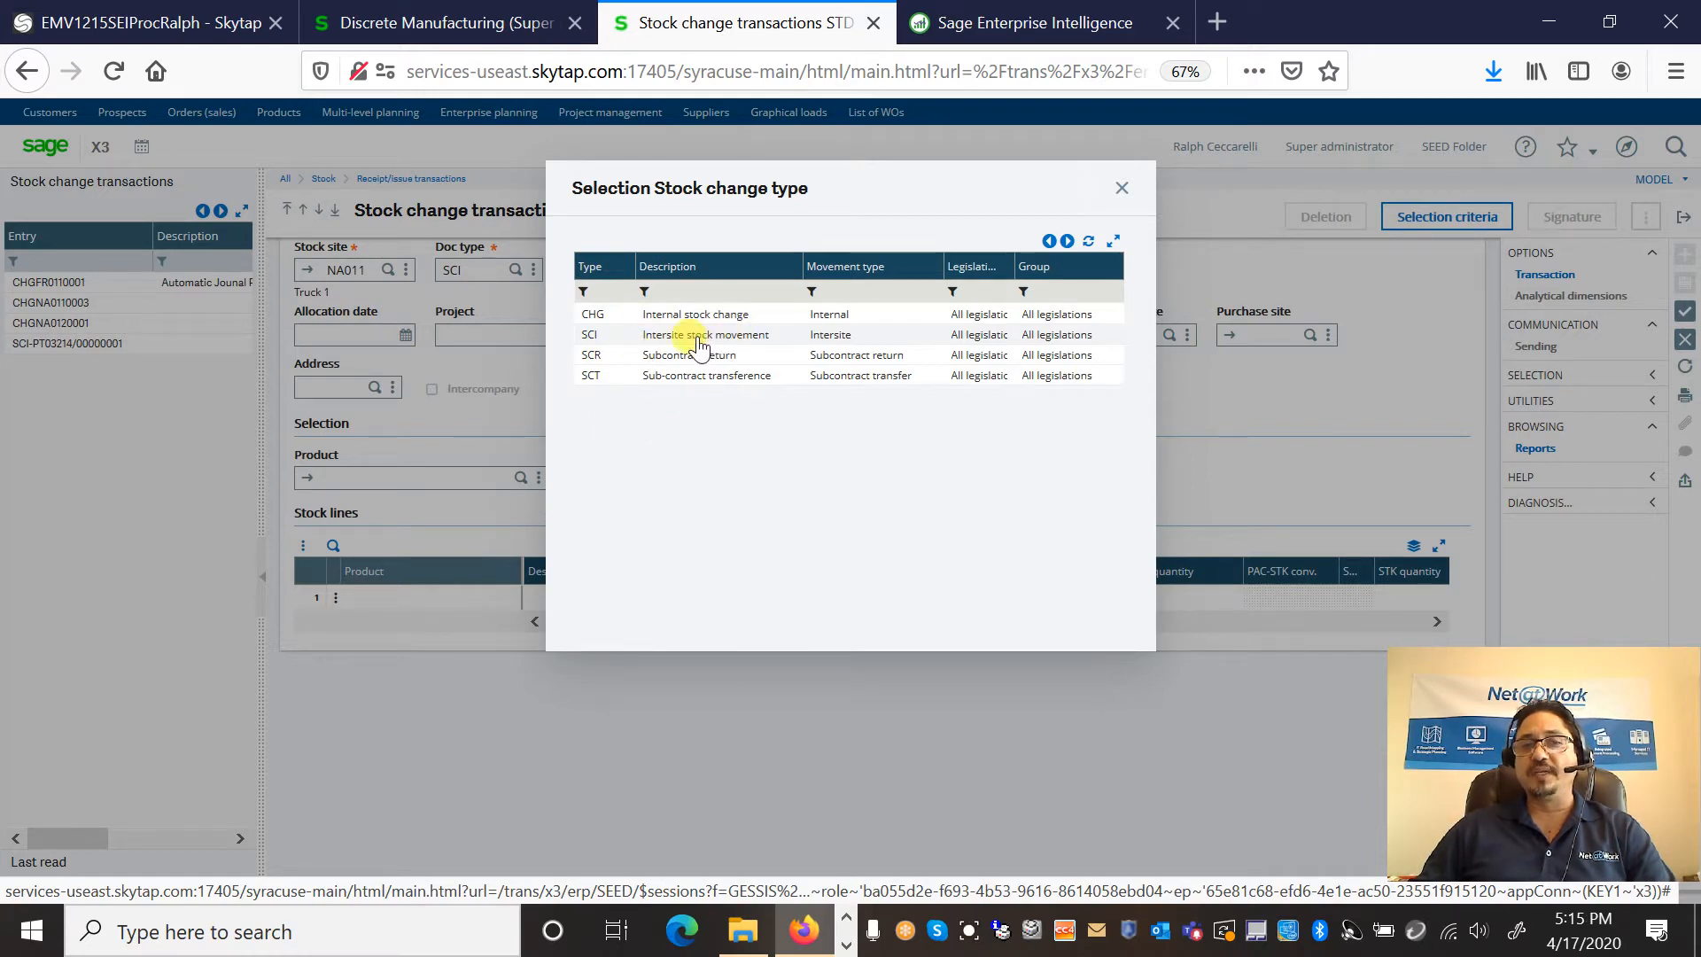
click(705, 333)
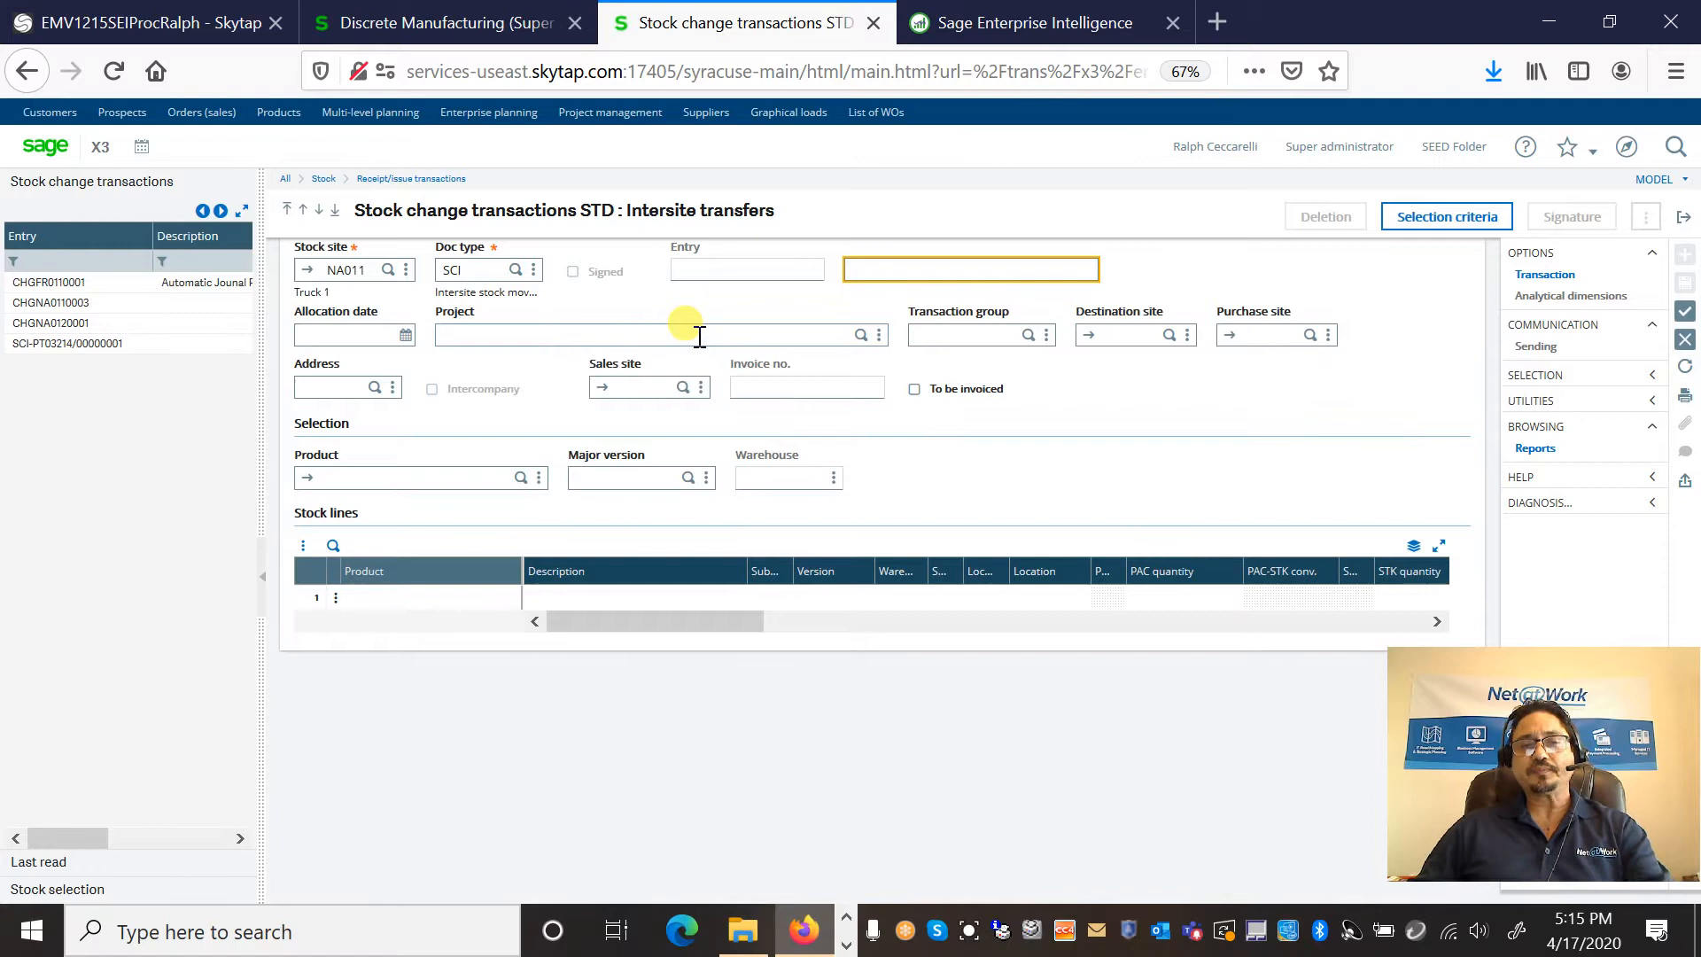
click(353, 334)
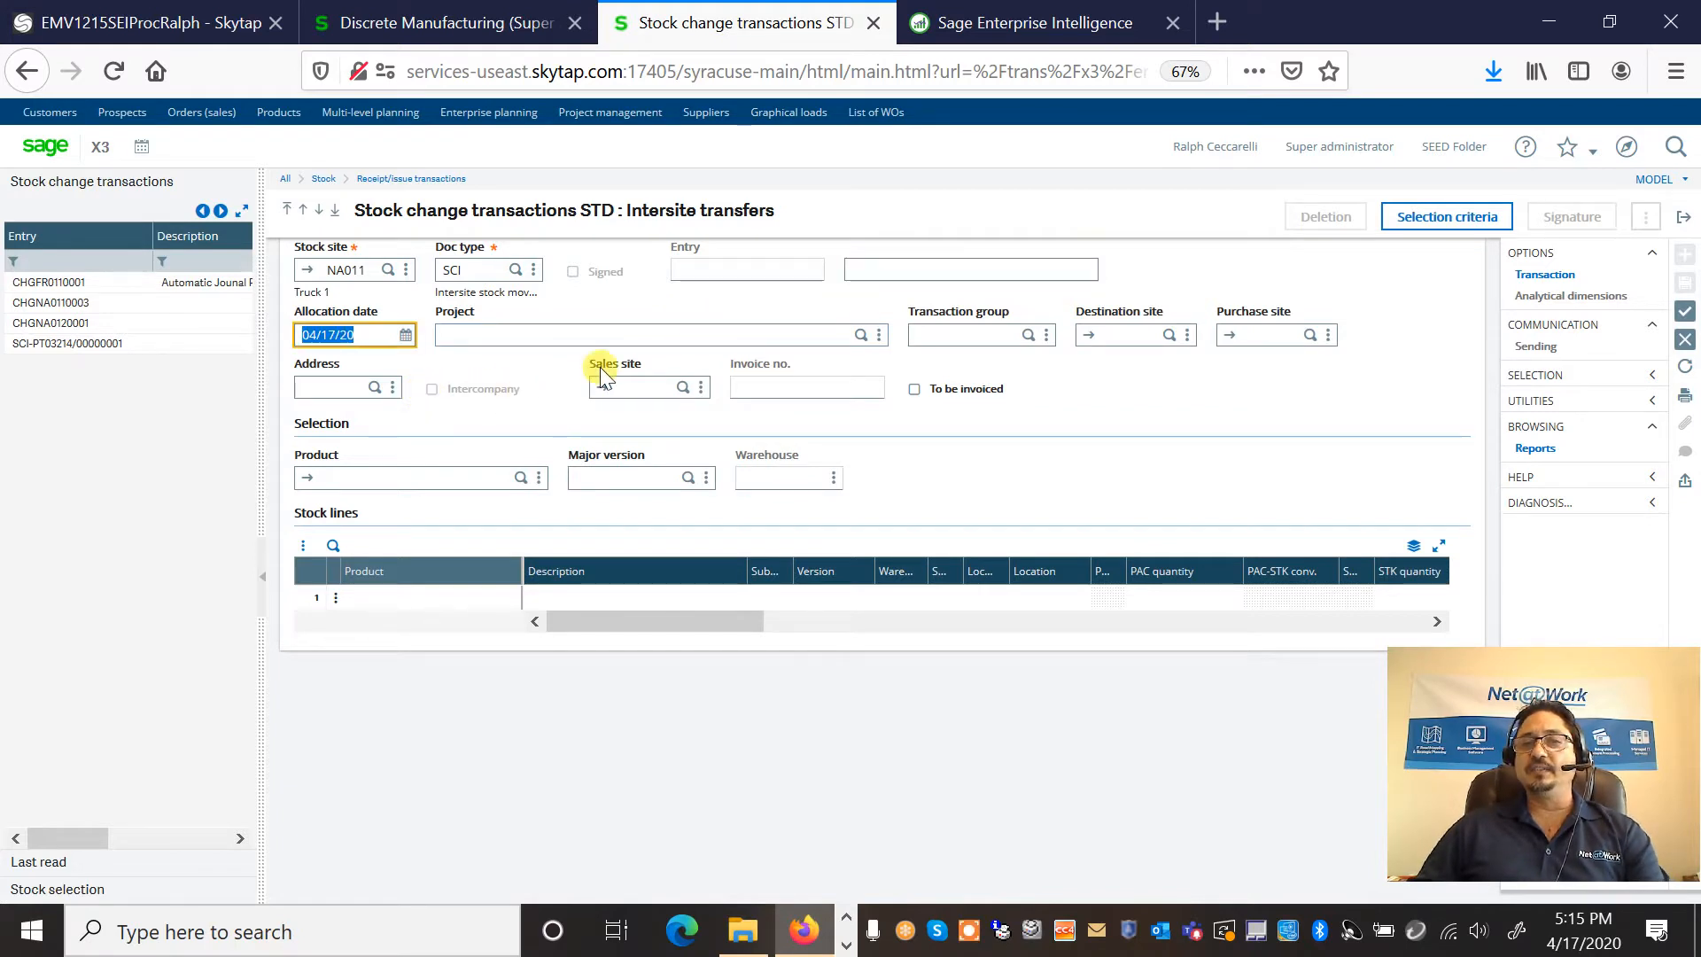
click(659, 334)
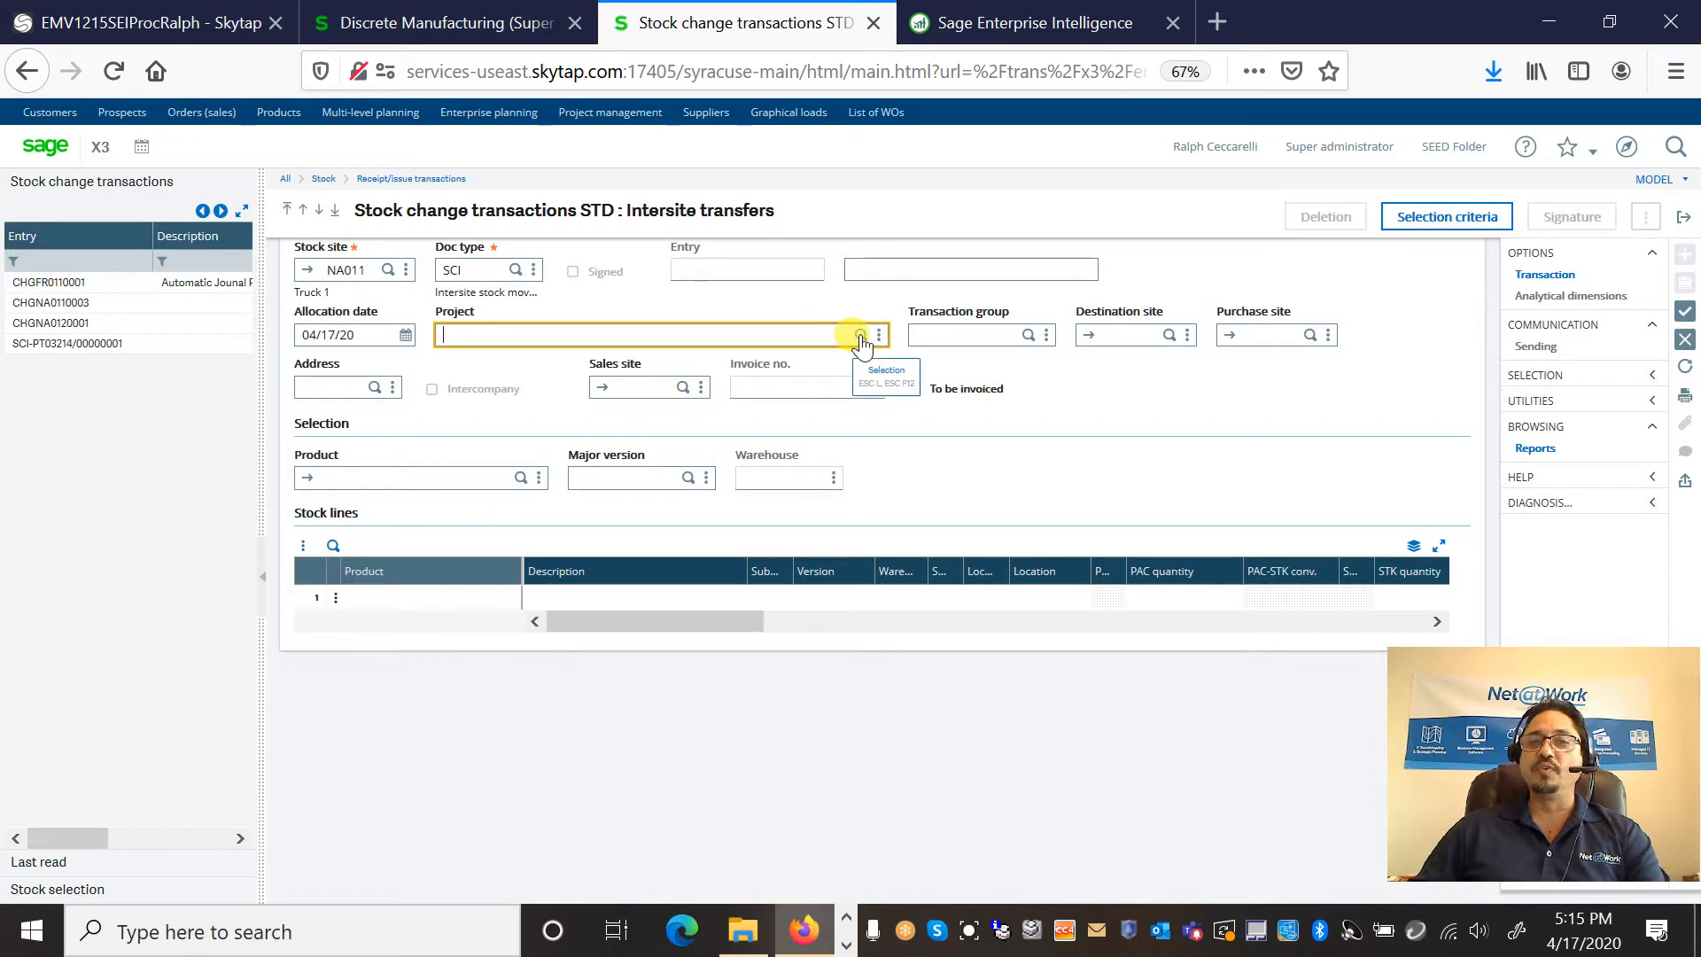
click(861, 334)
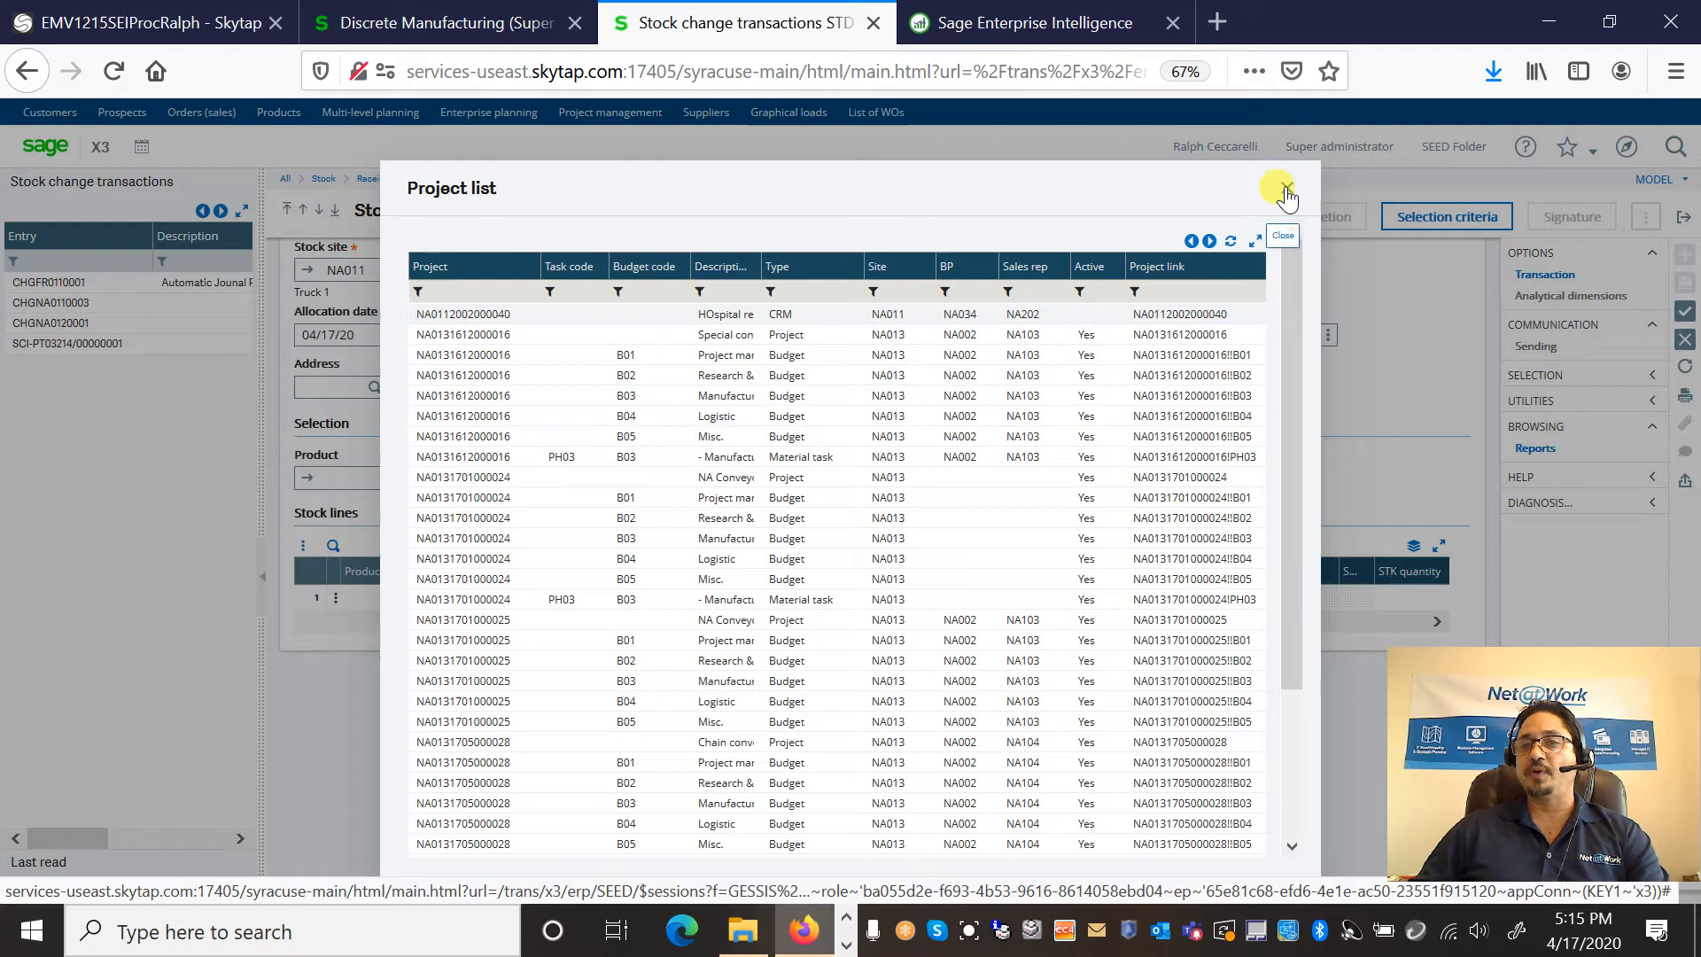
click(1285, 192)
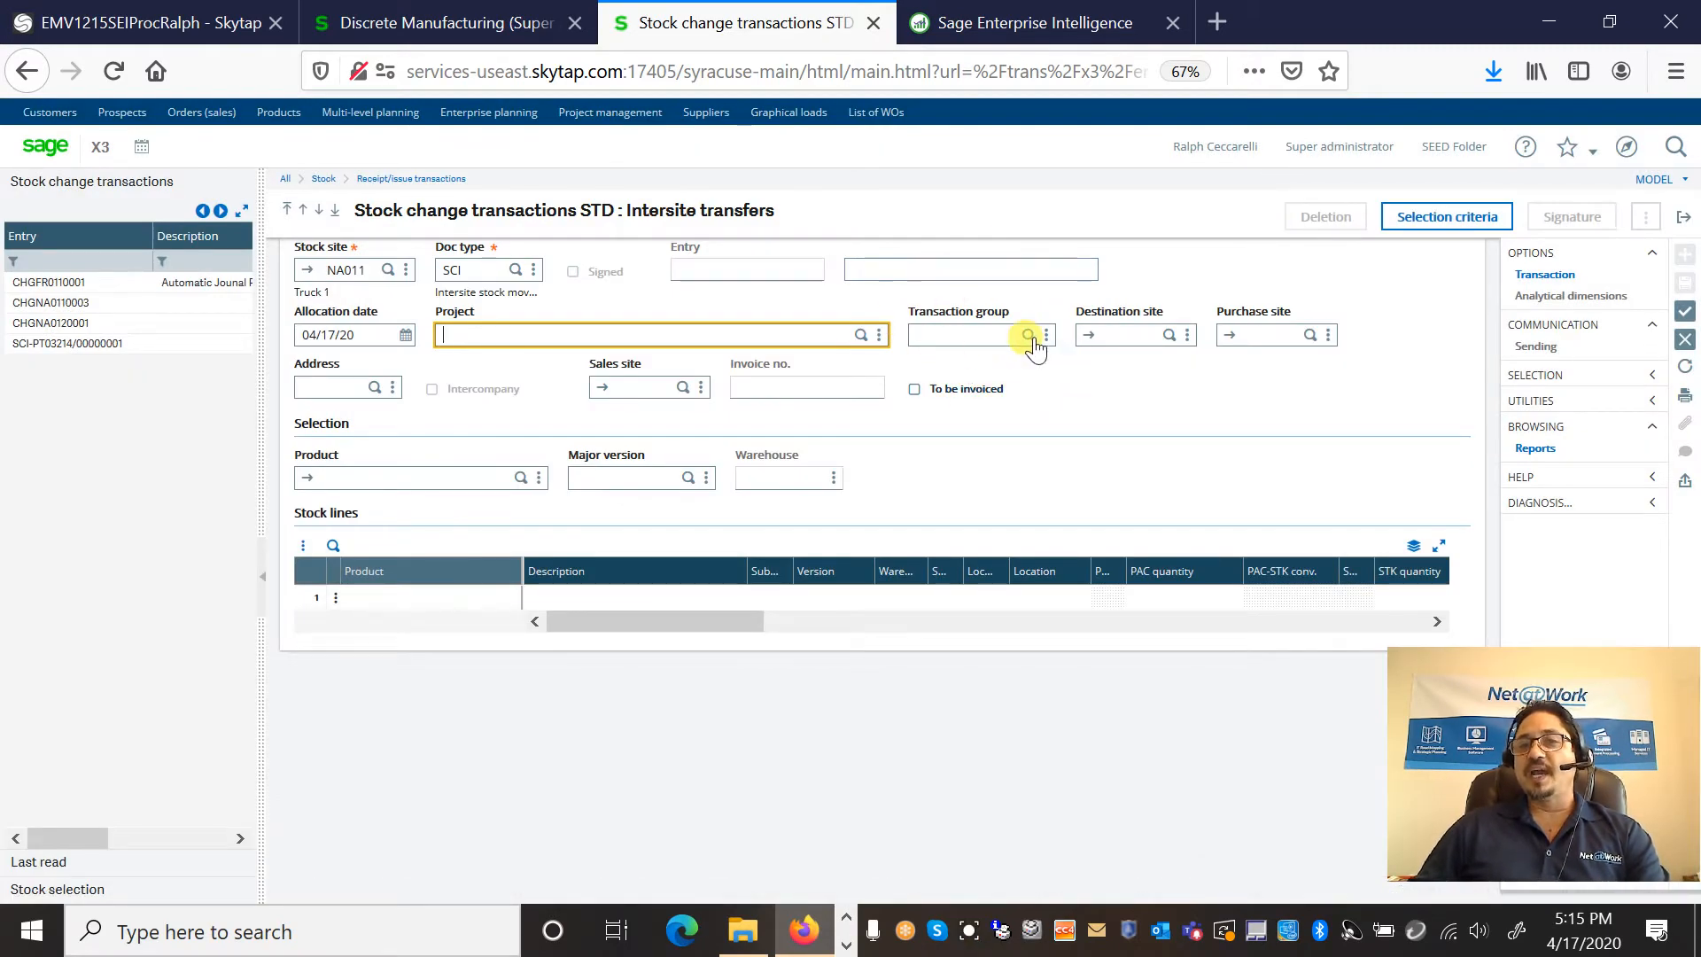
click(1029, 334)
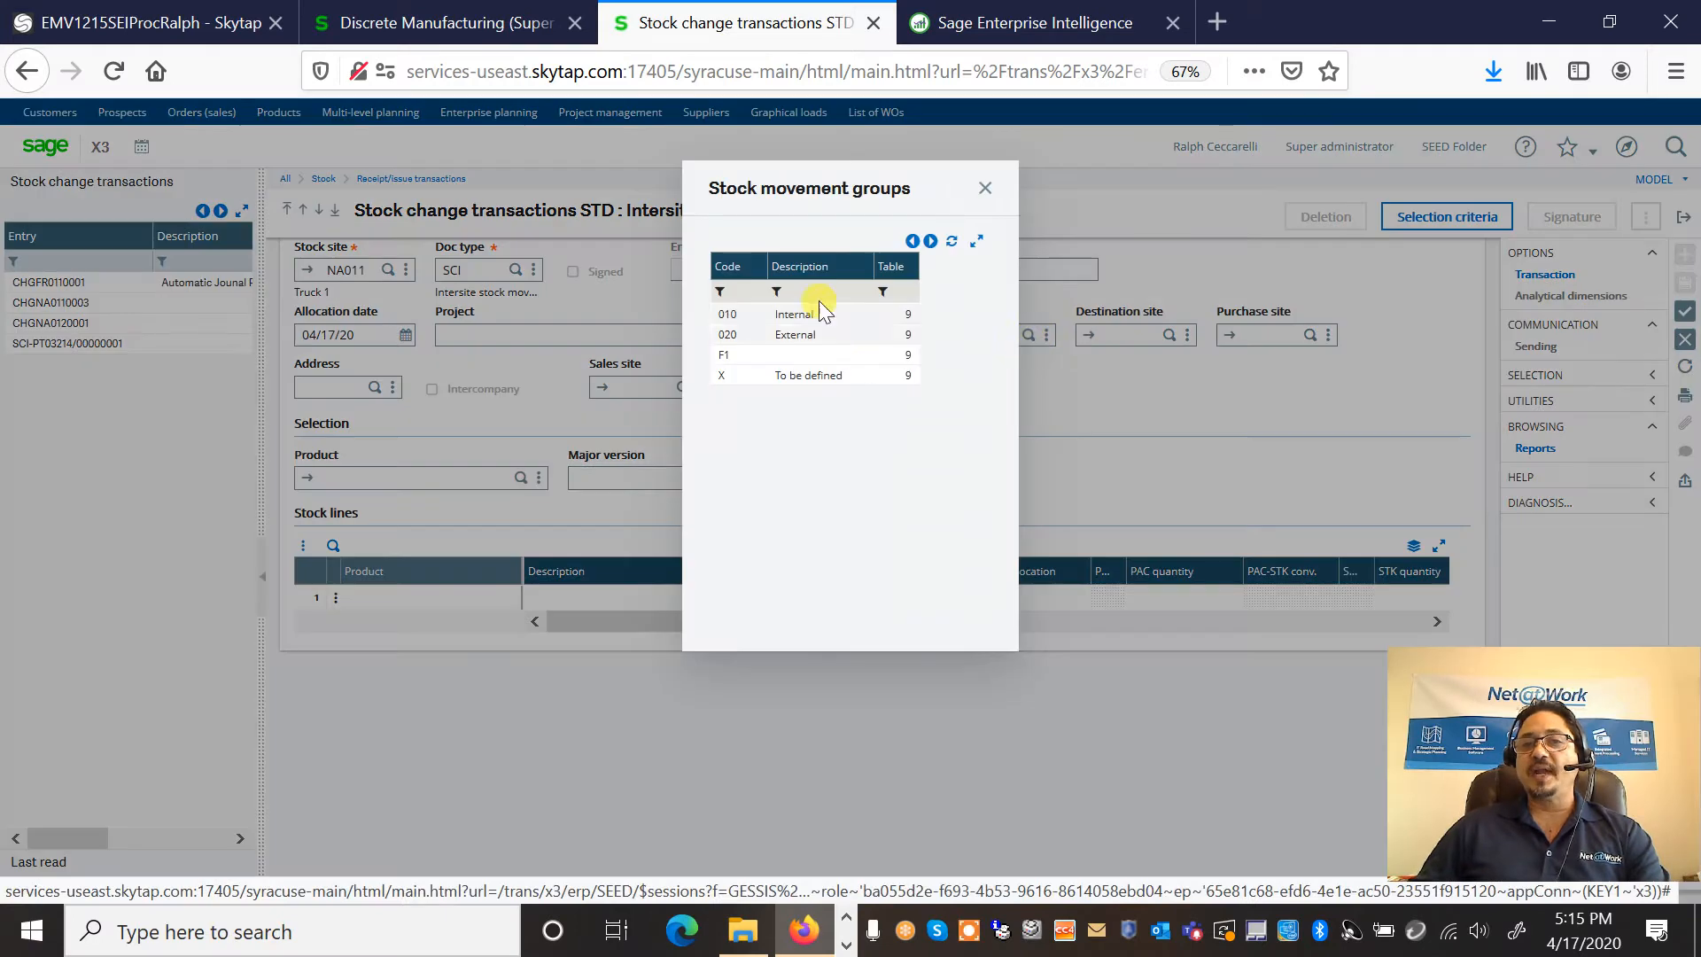
click(792, 313)
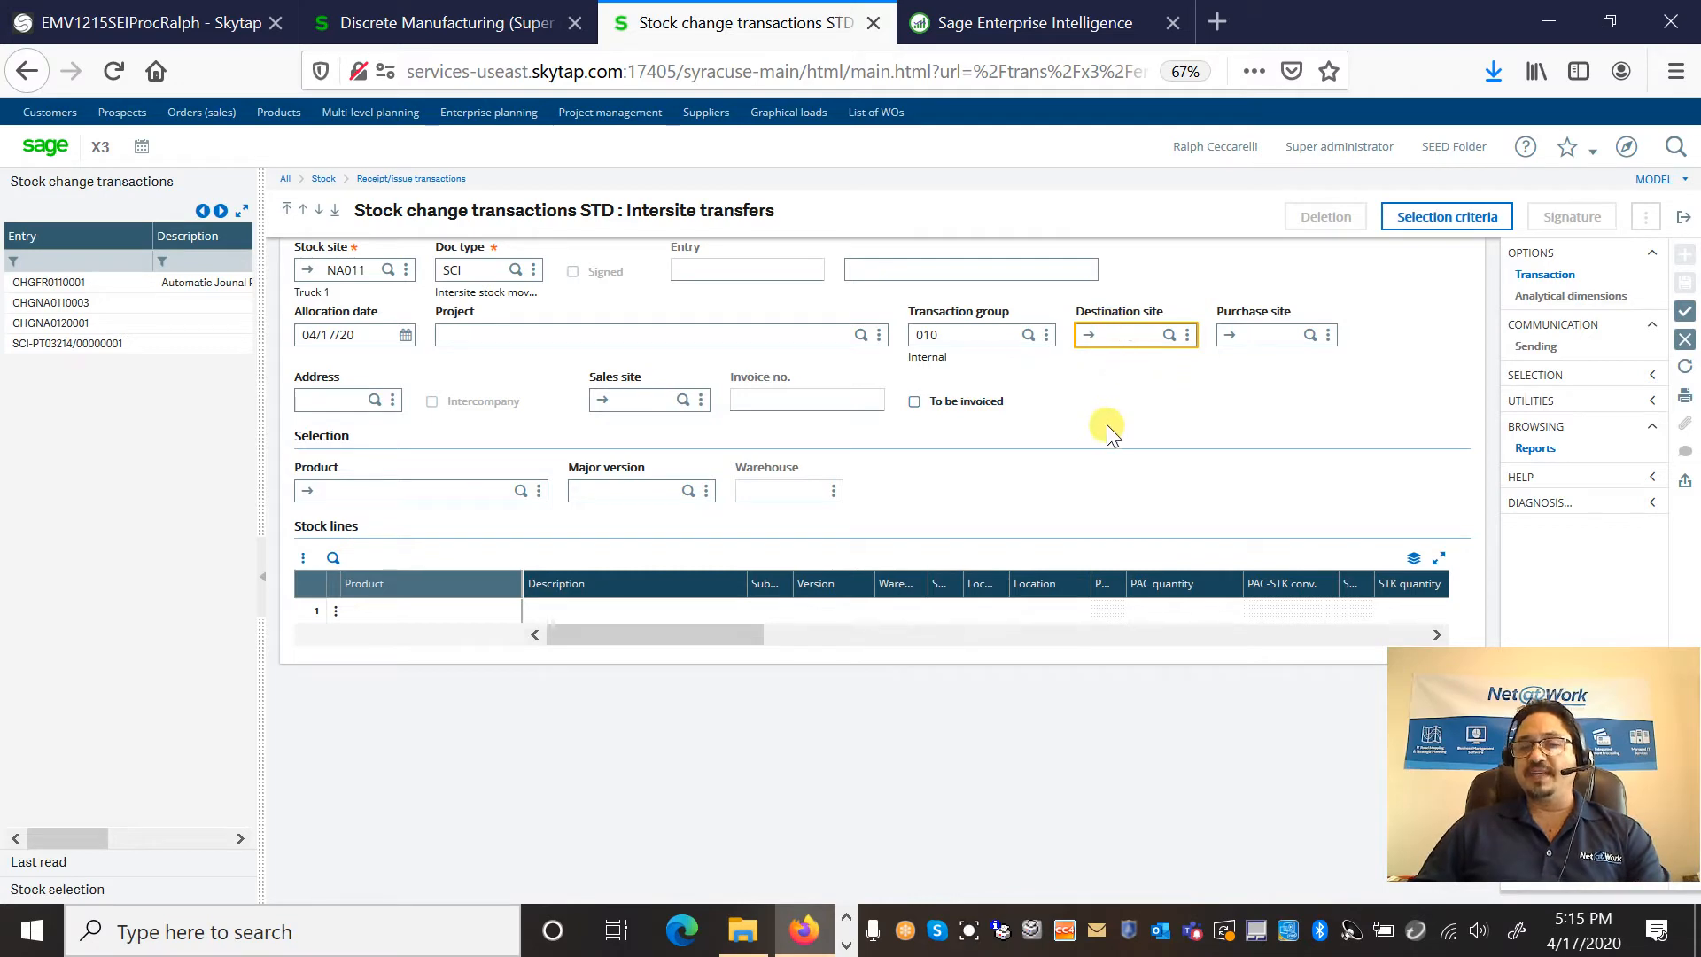
Step: Enter destination site NA012 (Warehouse, address AD1) and product DIS012 iPad 5 Retina Black
text(na012)
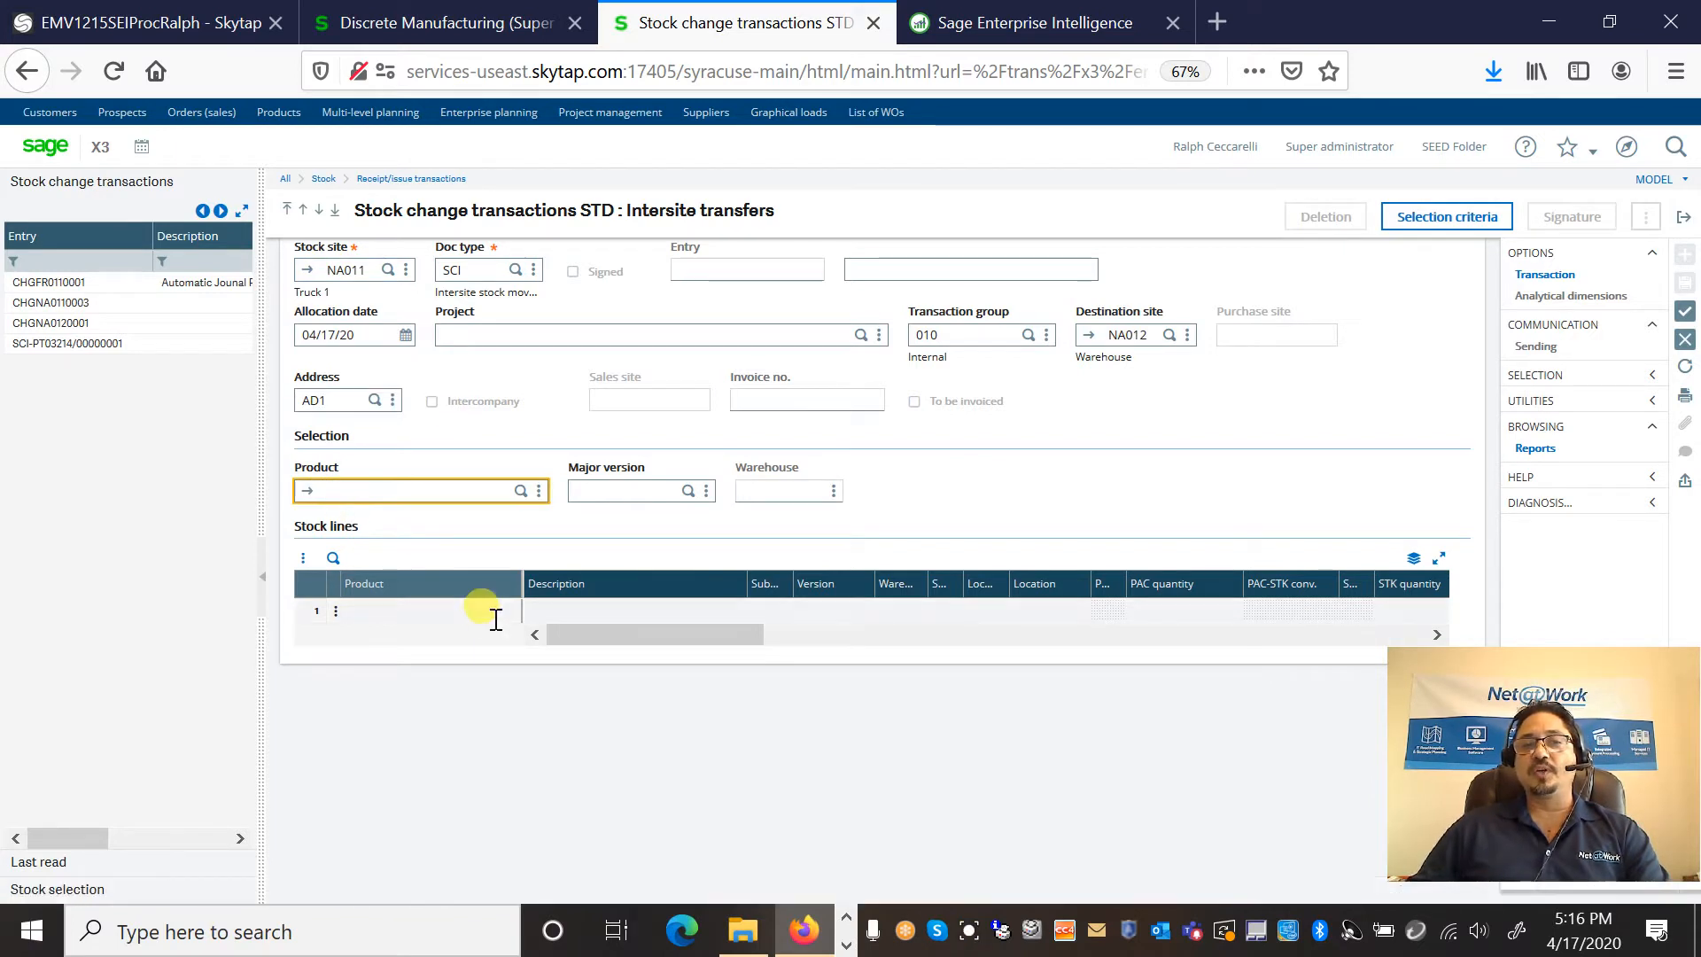
text(d)
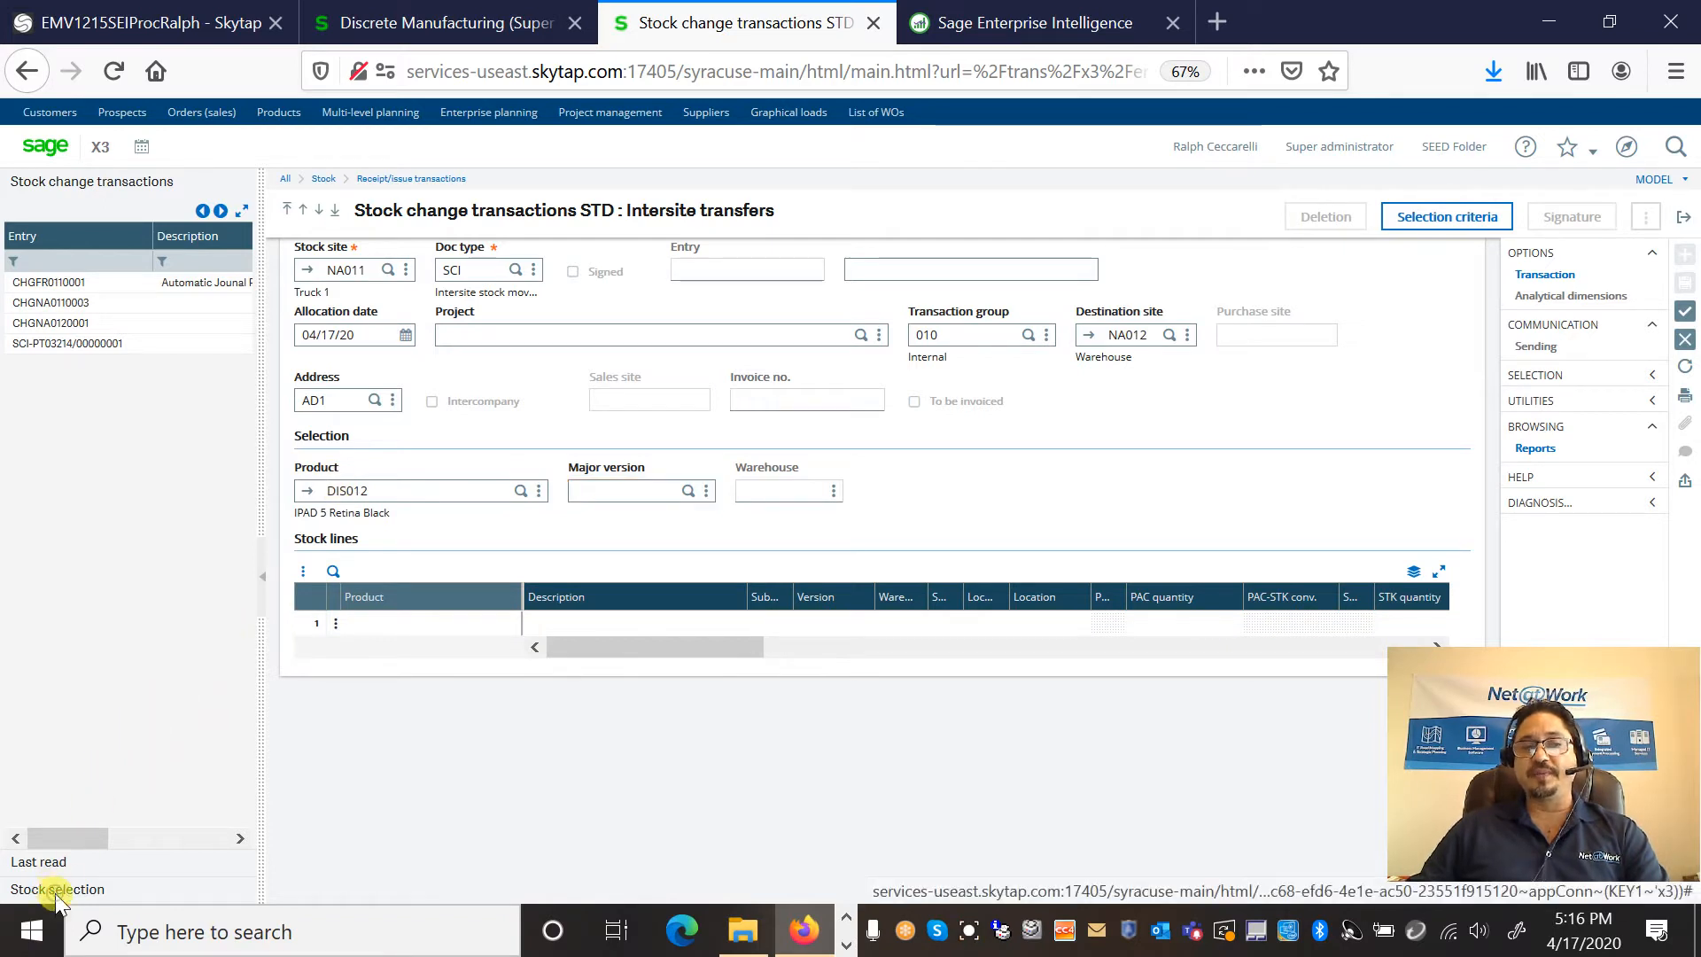
Step: Select stock location STO14 (19998 available) to generate the DIS012 stock line
click(57, 888)
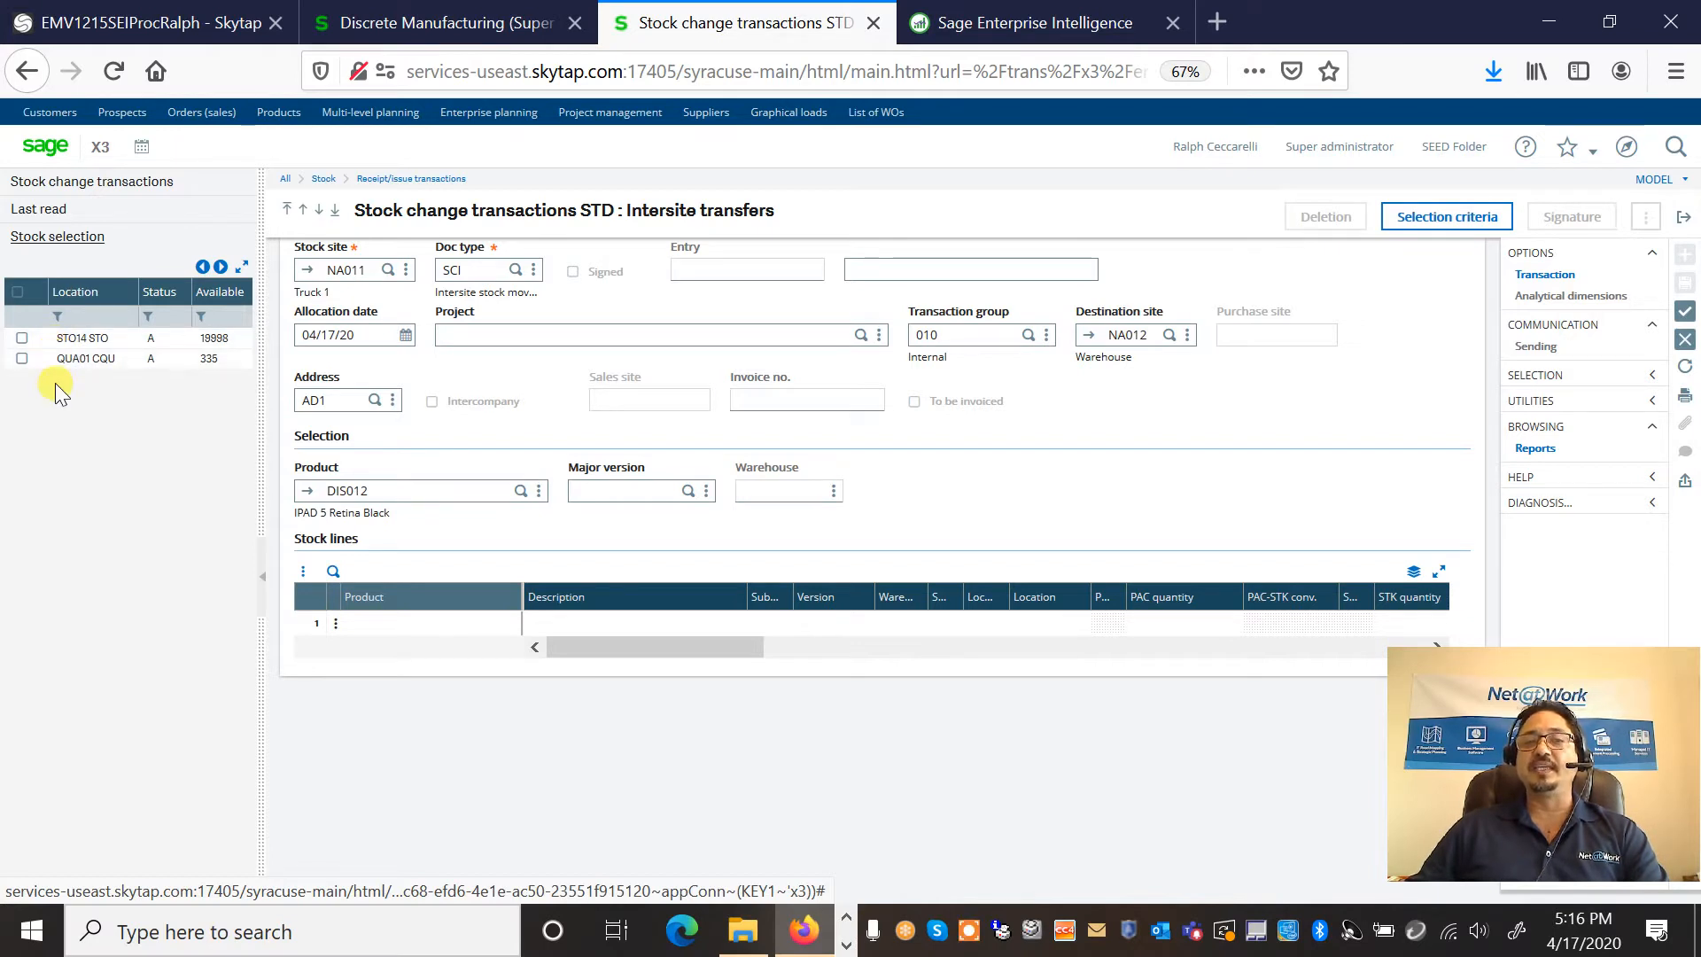
mouse_move(68, 388)
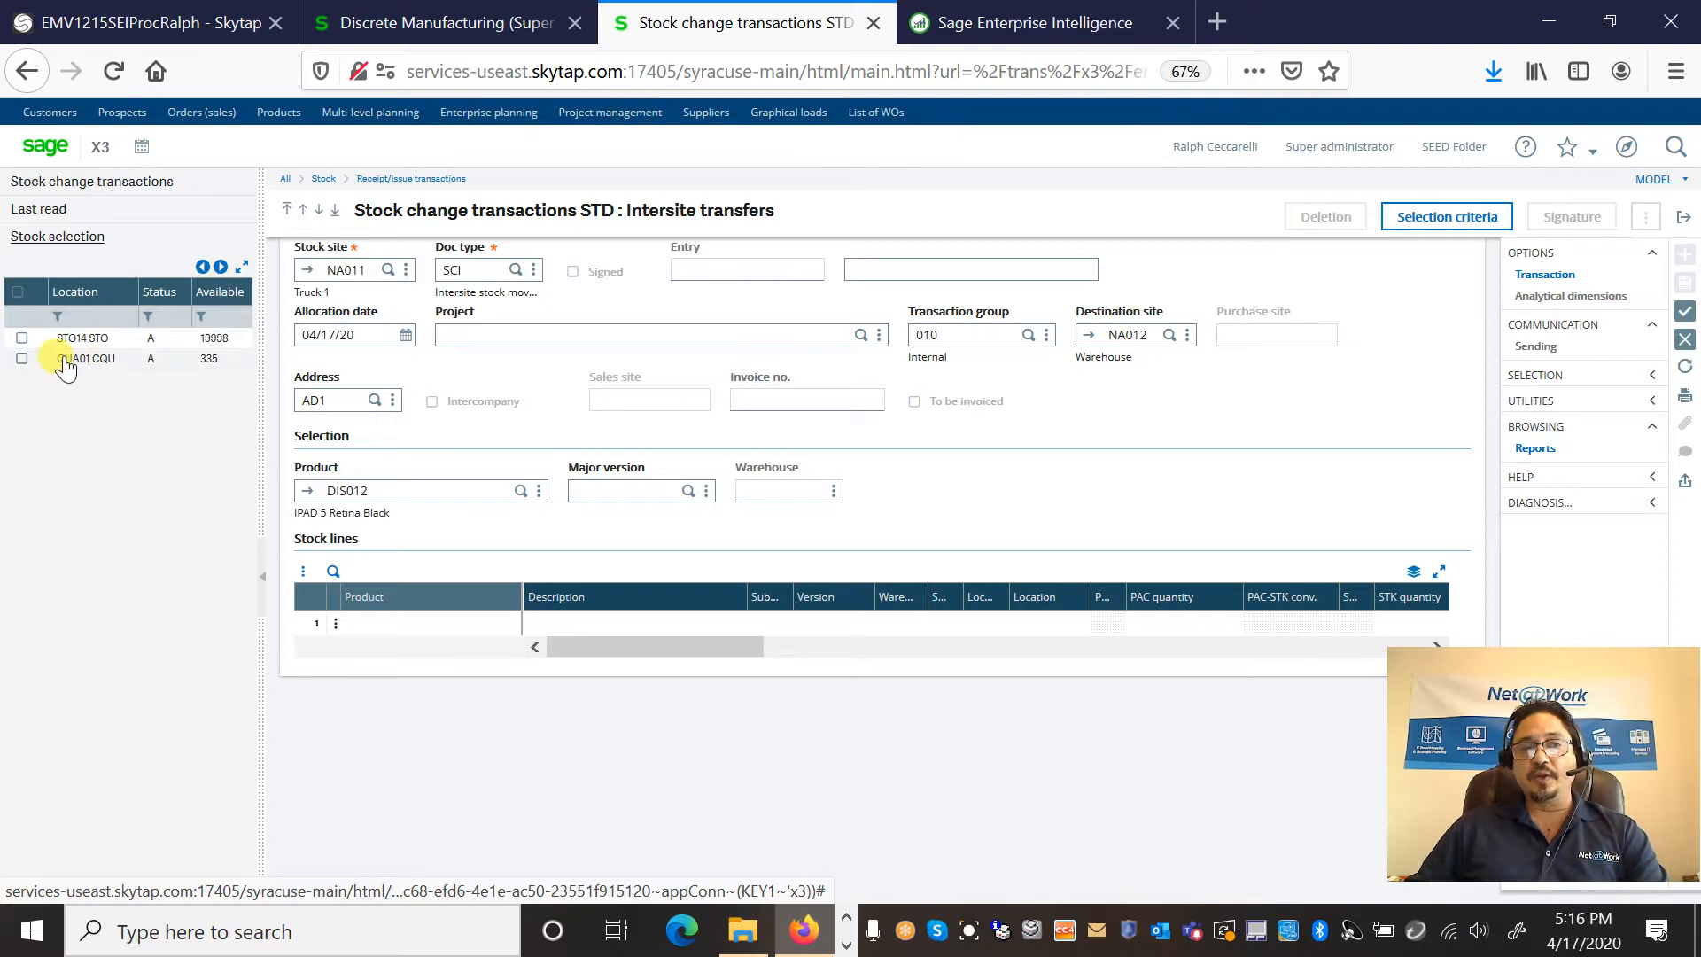
click(85, 358)
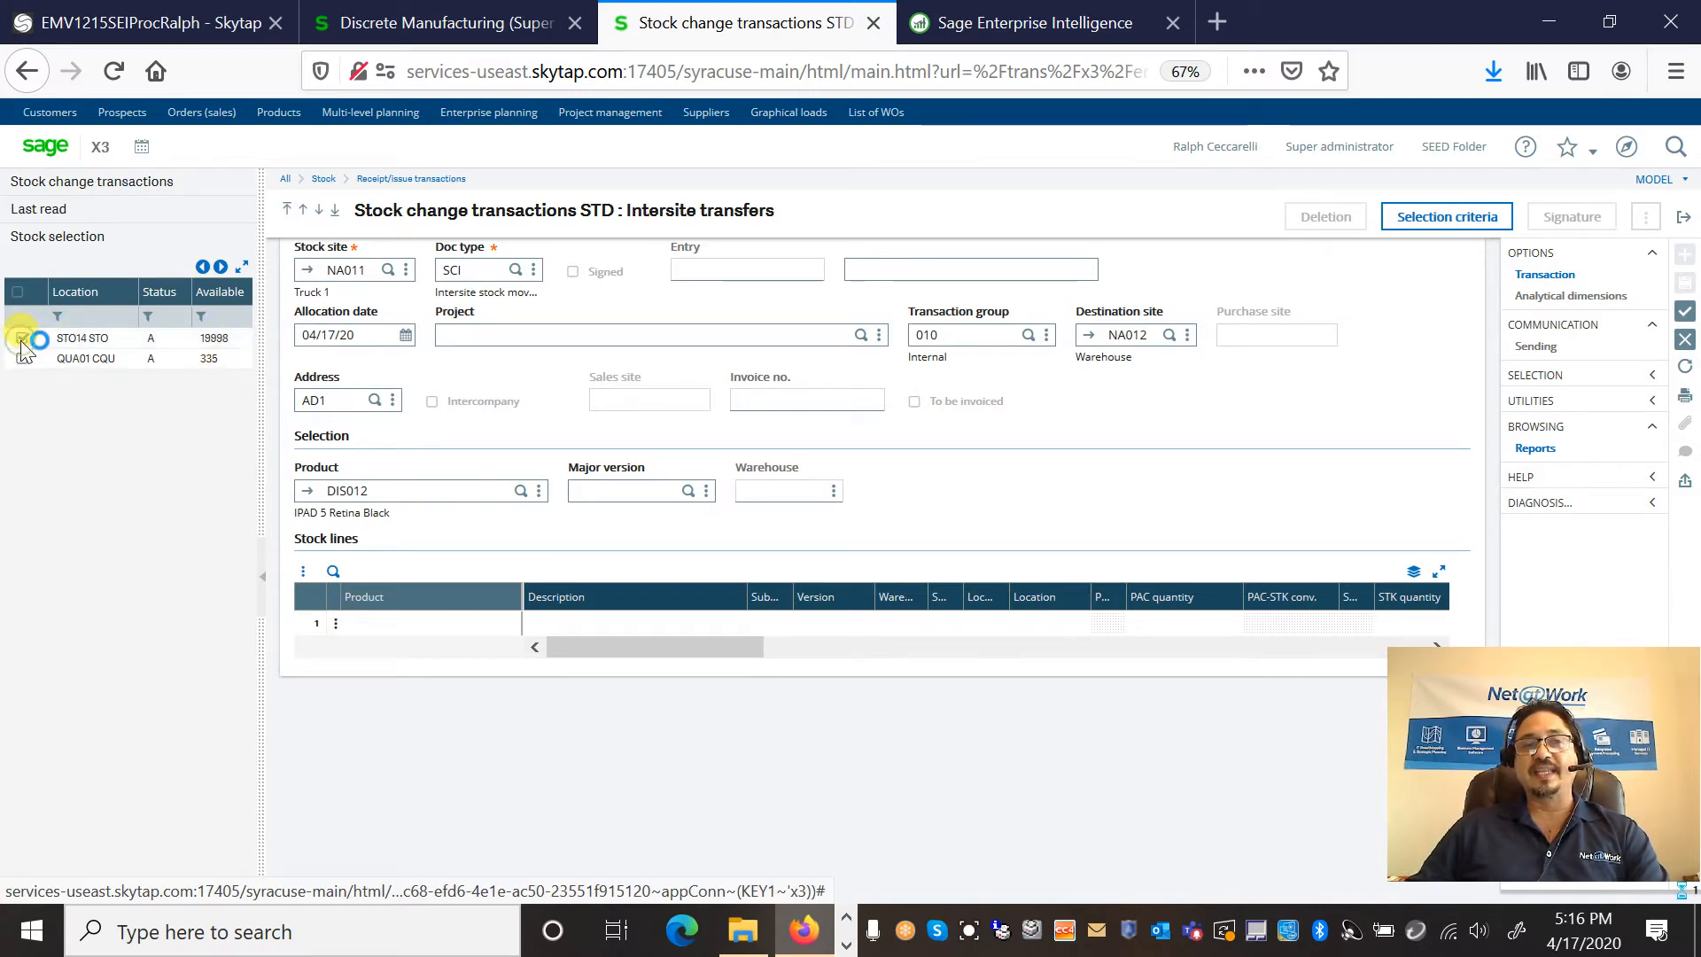
click(20, 338)
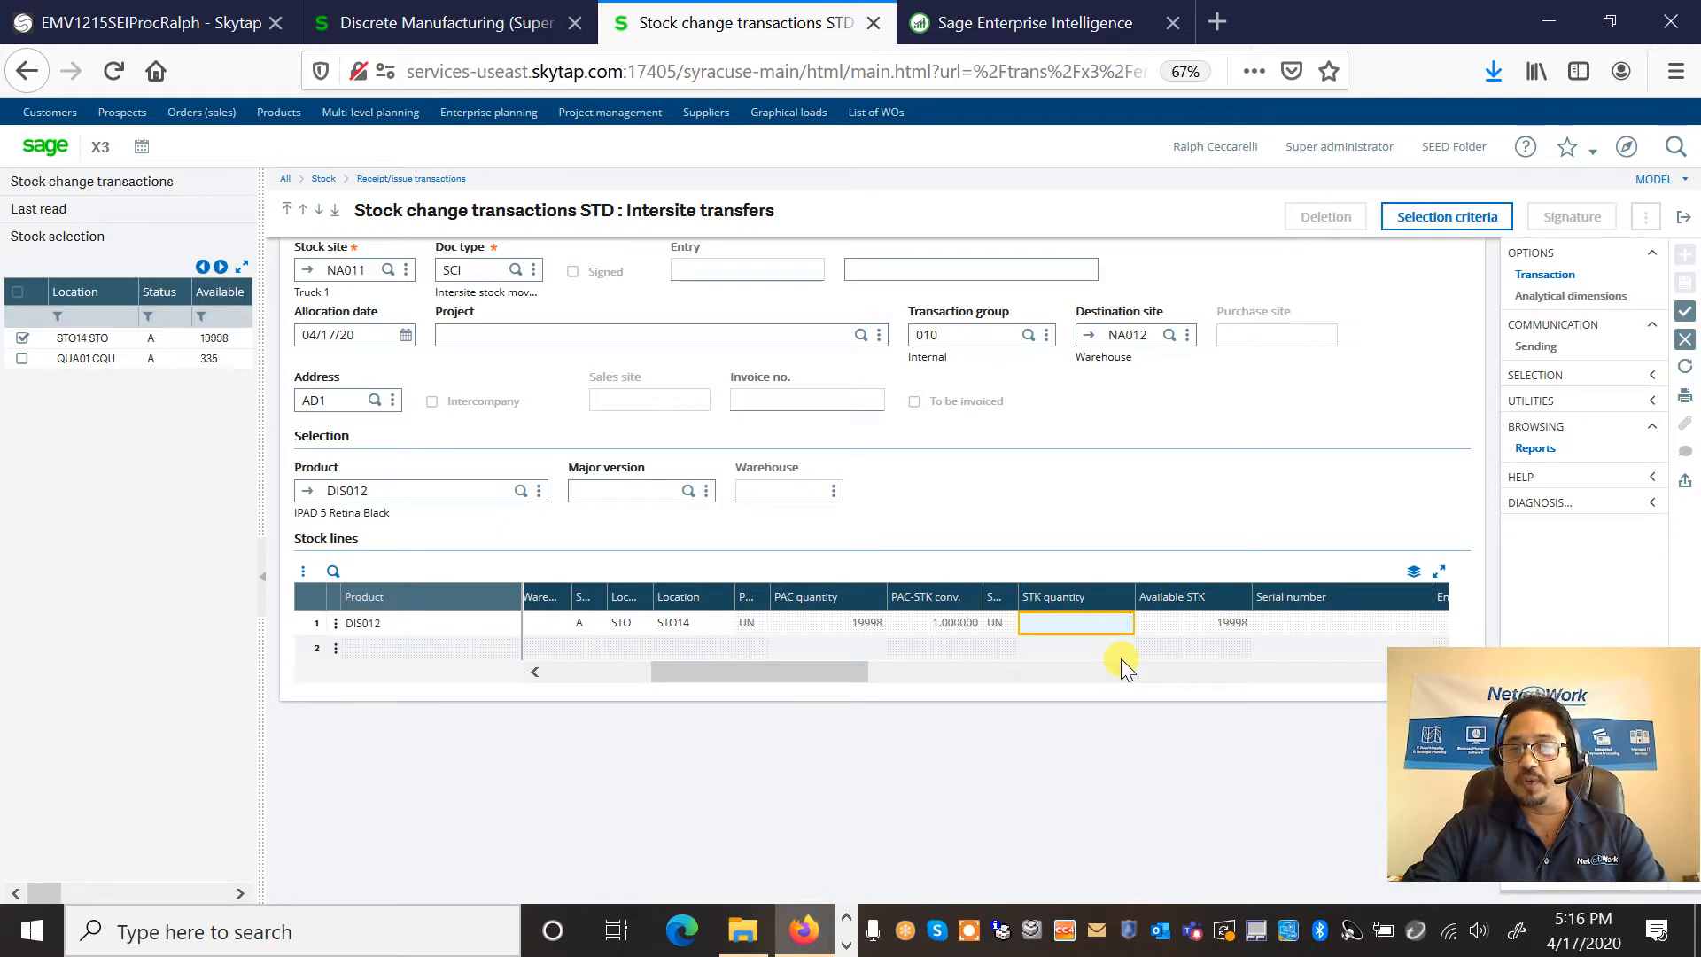
Step: Enter a stock quantity of 1000 and create transfer CHGNA0110004
text(1000)
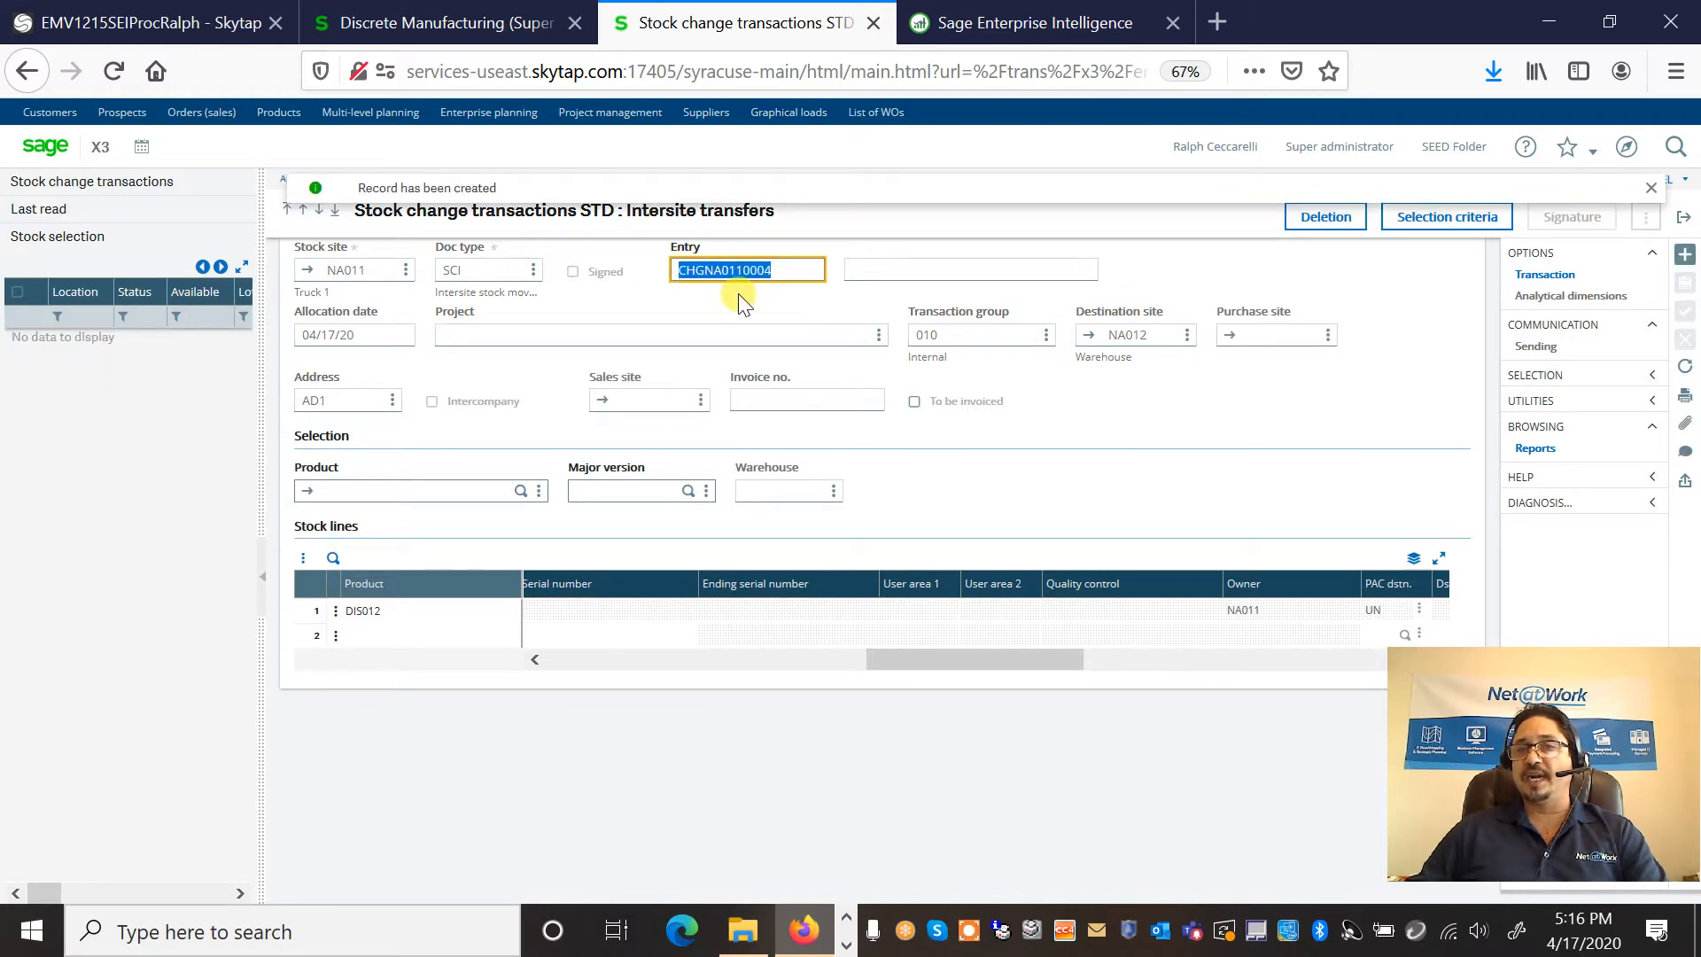
mouse_move(783, 385)
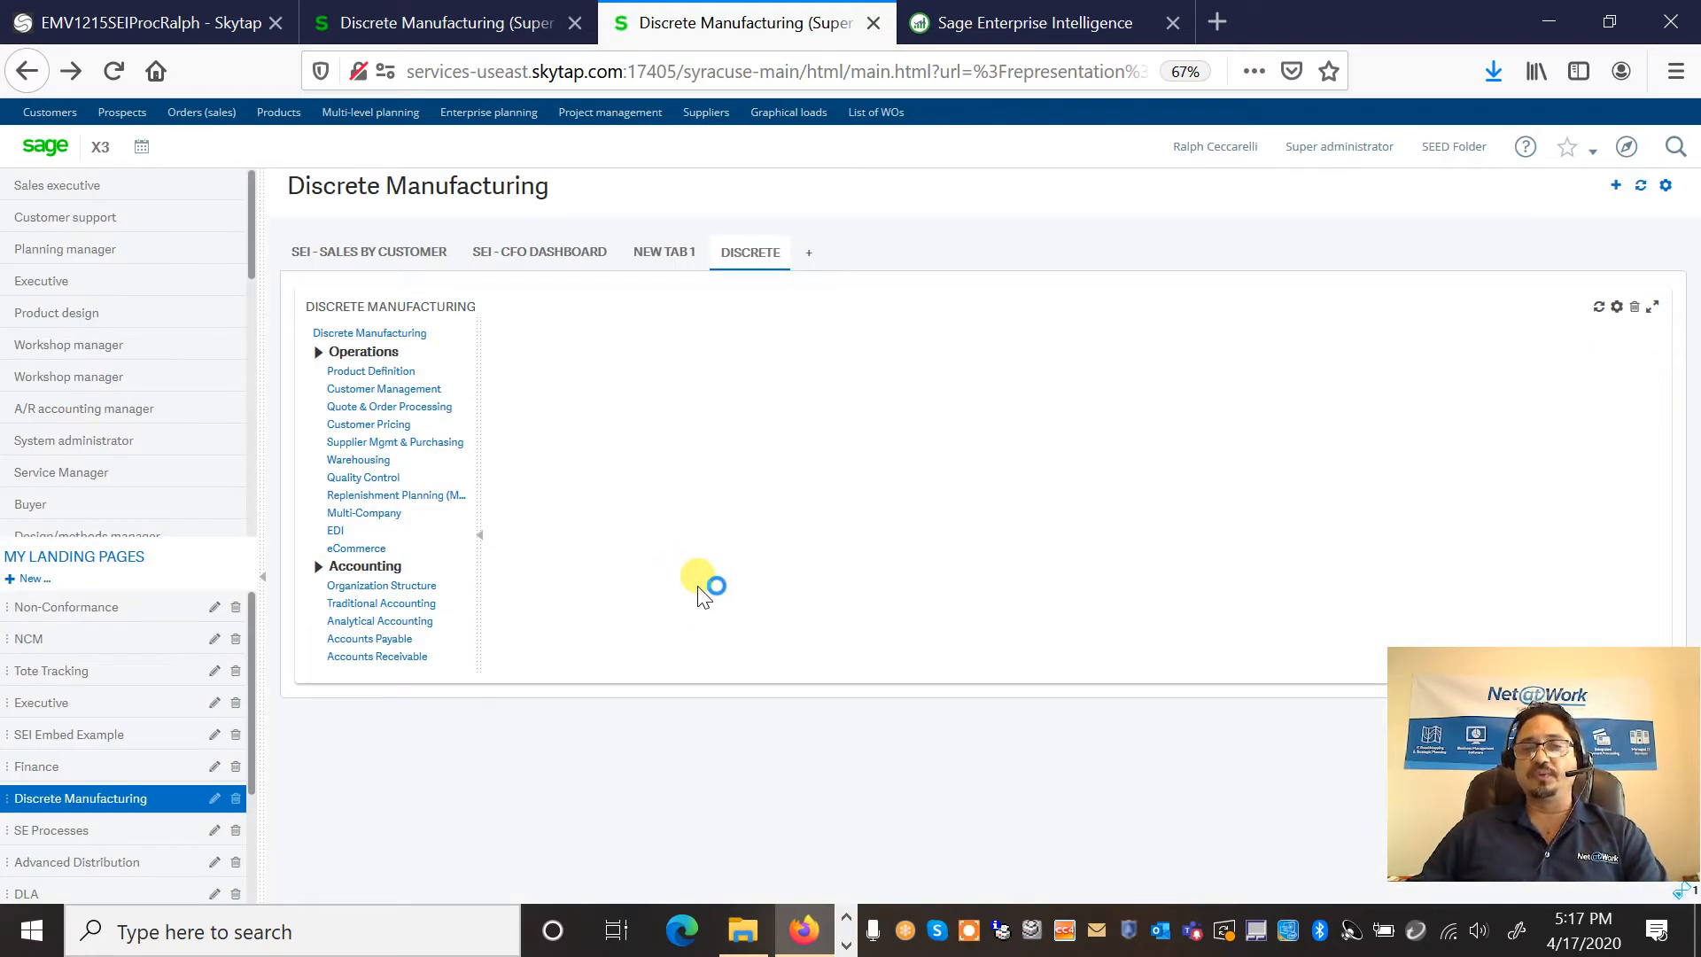
Step: From the Warehousing diagram, run a Stock by Site search for product DIS012
click(358, 459)
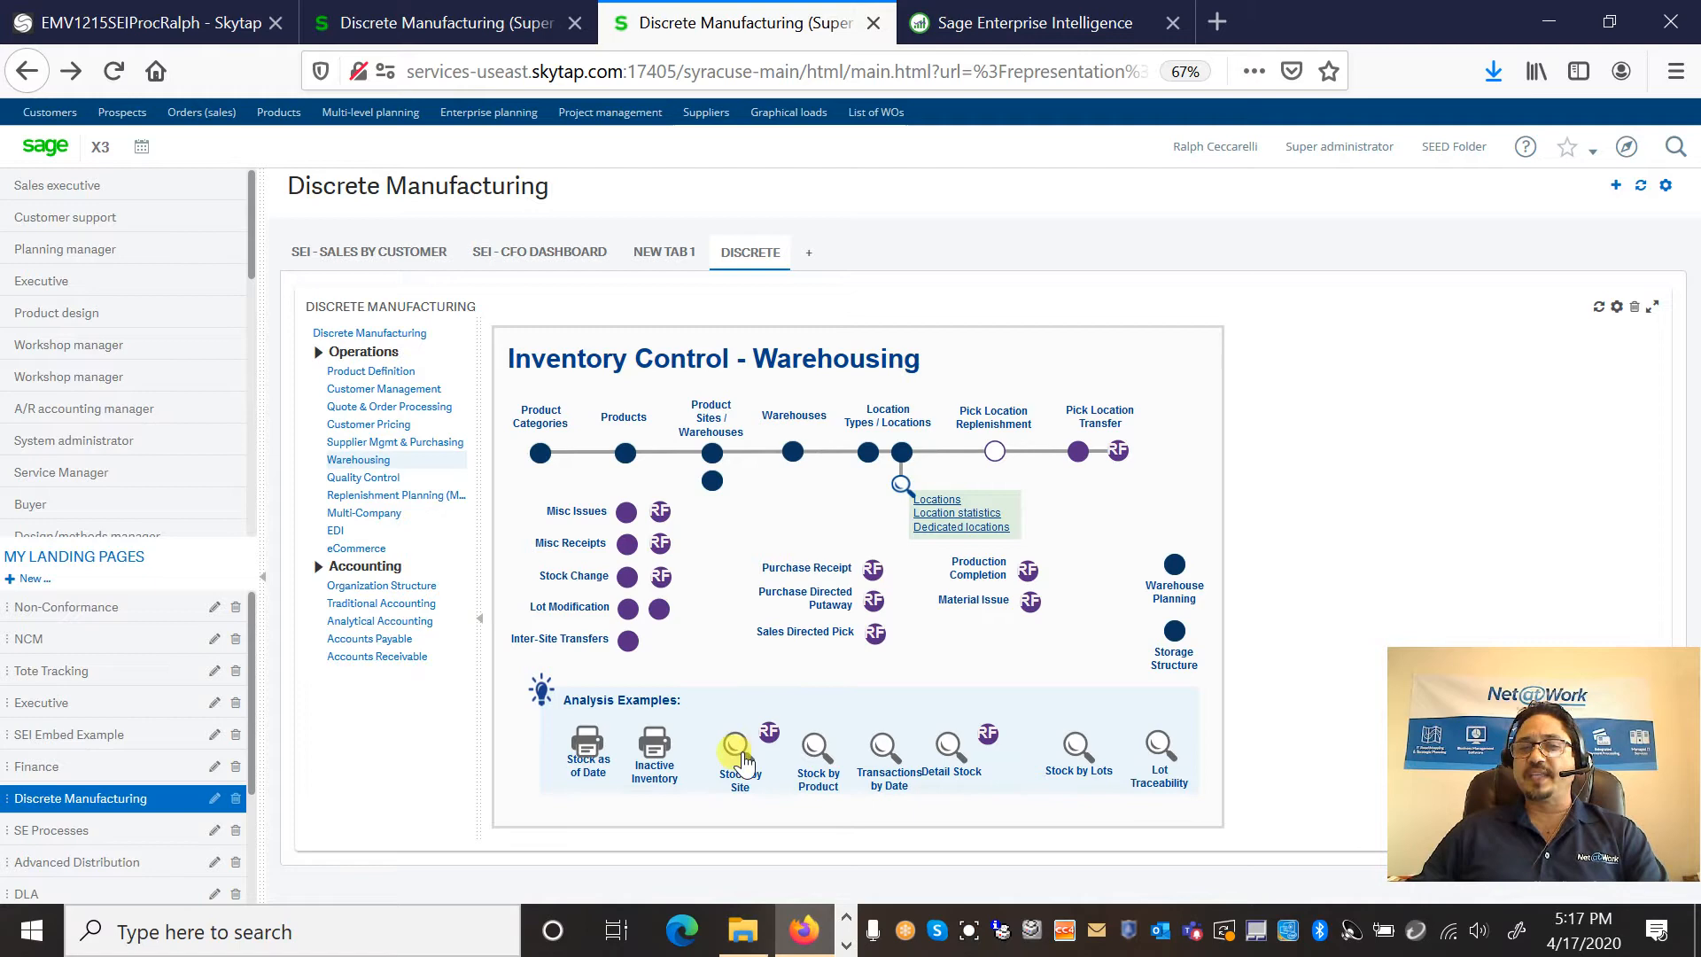
click(738, 749)
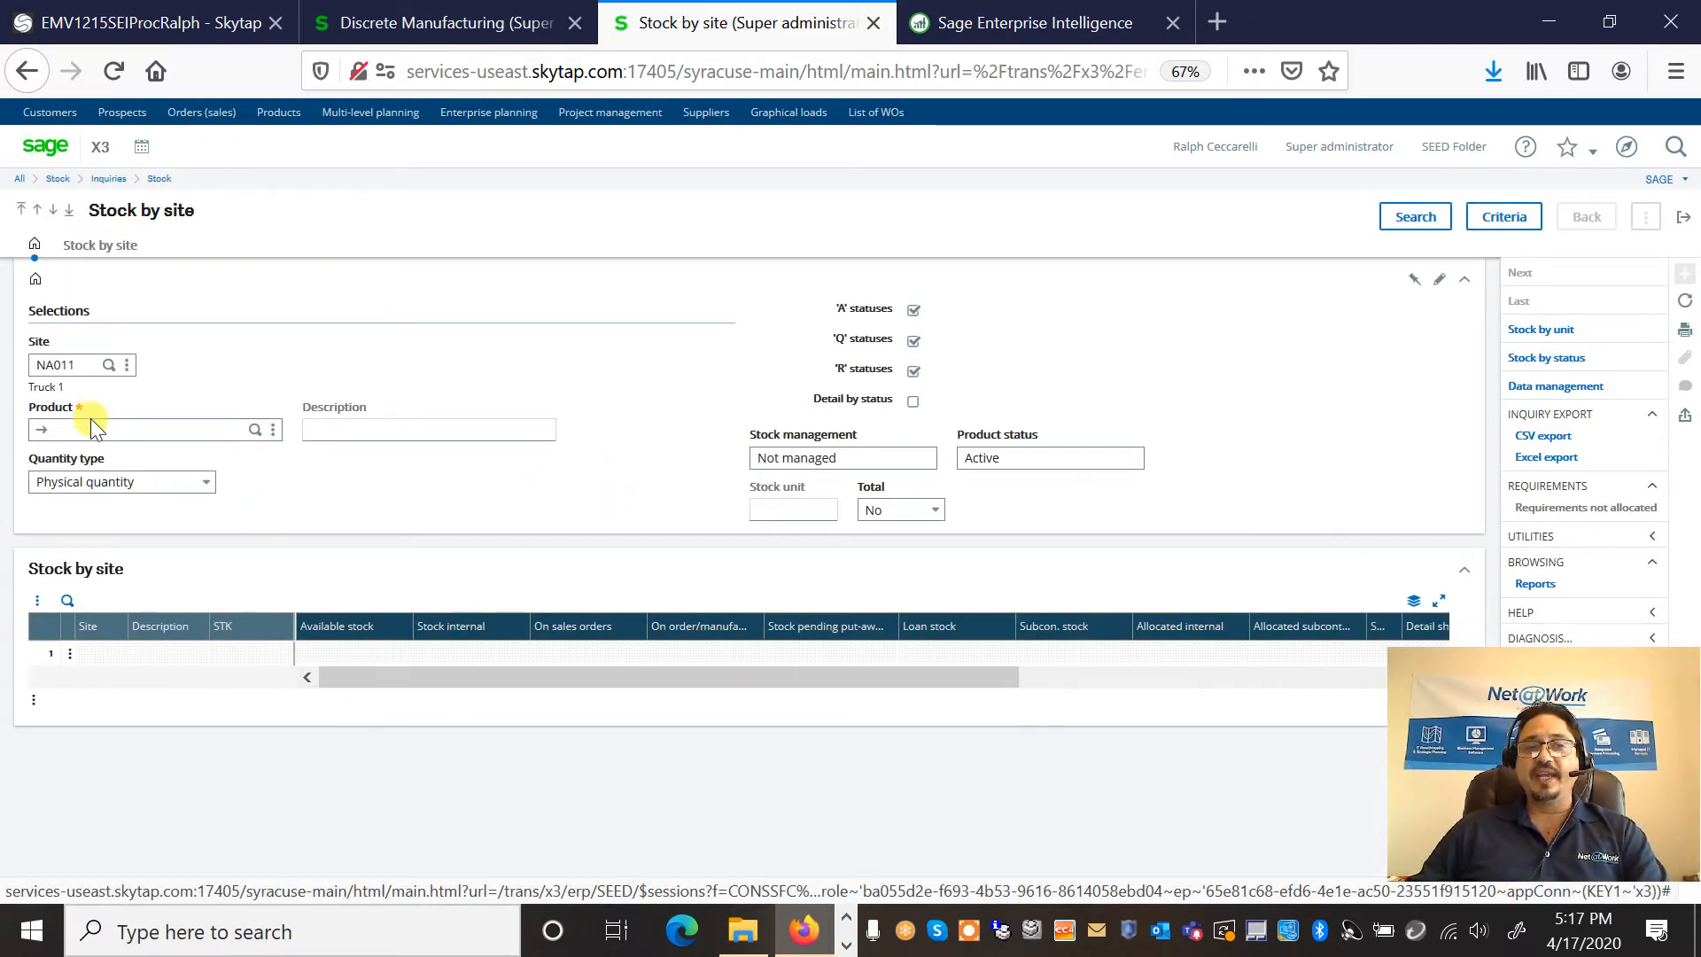
click(146, 429)
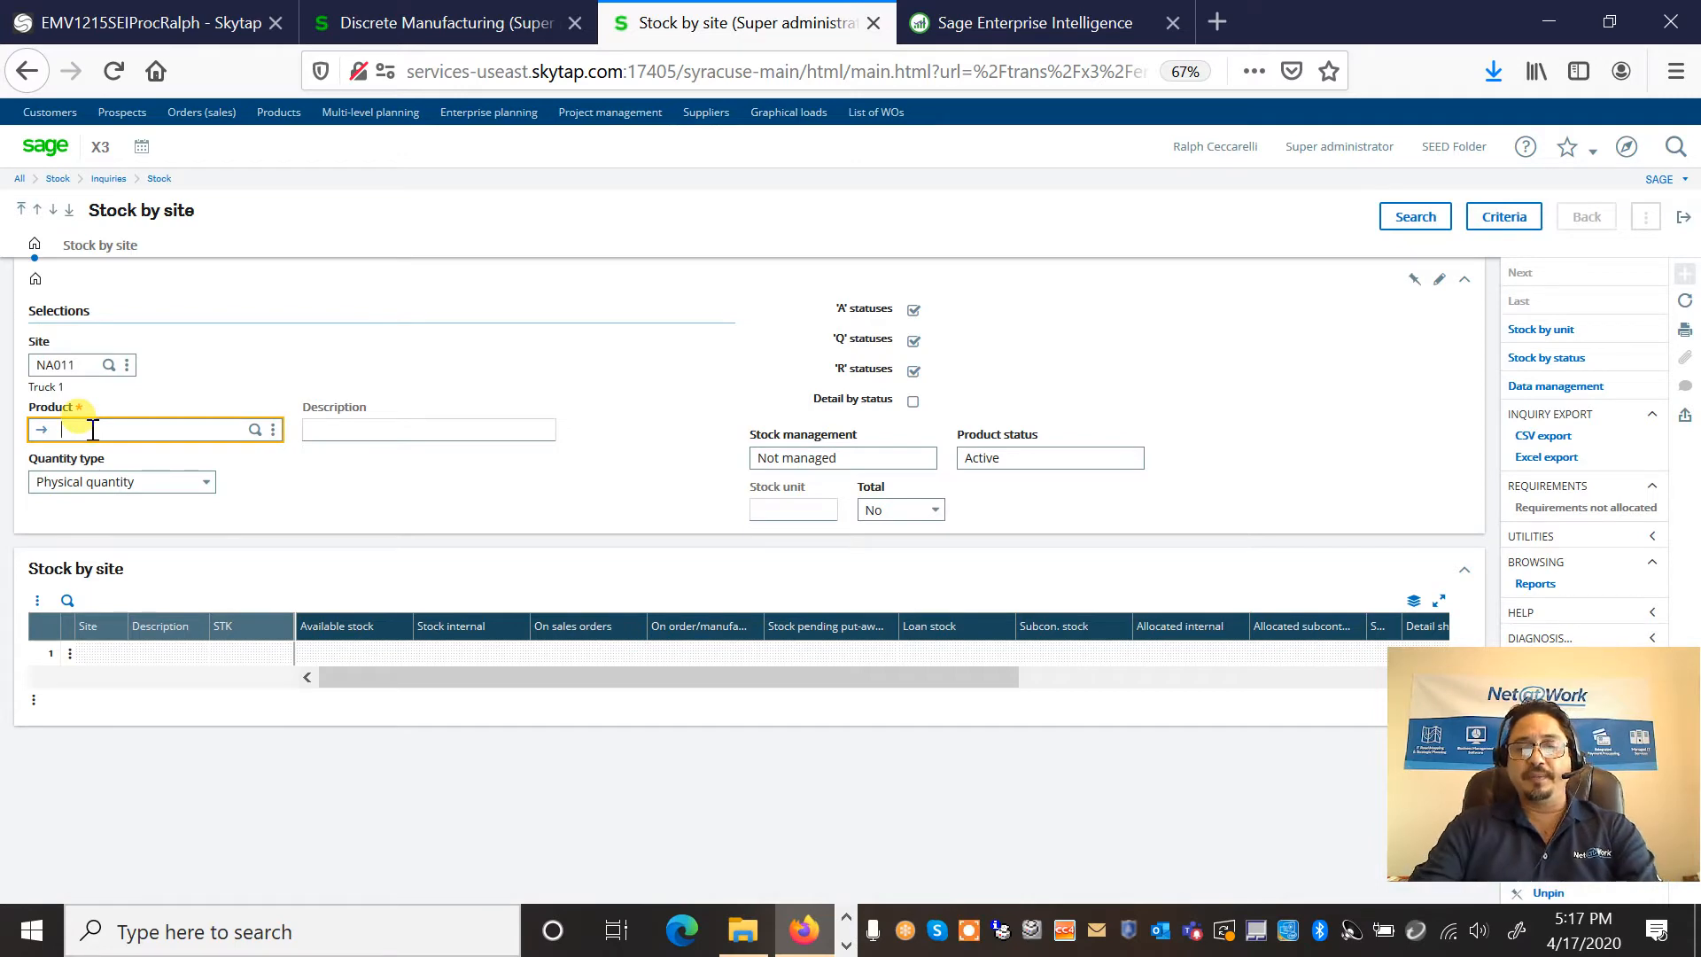
text(DIS012)
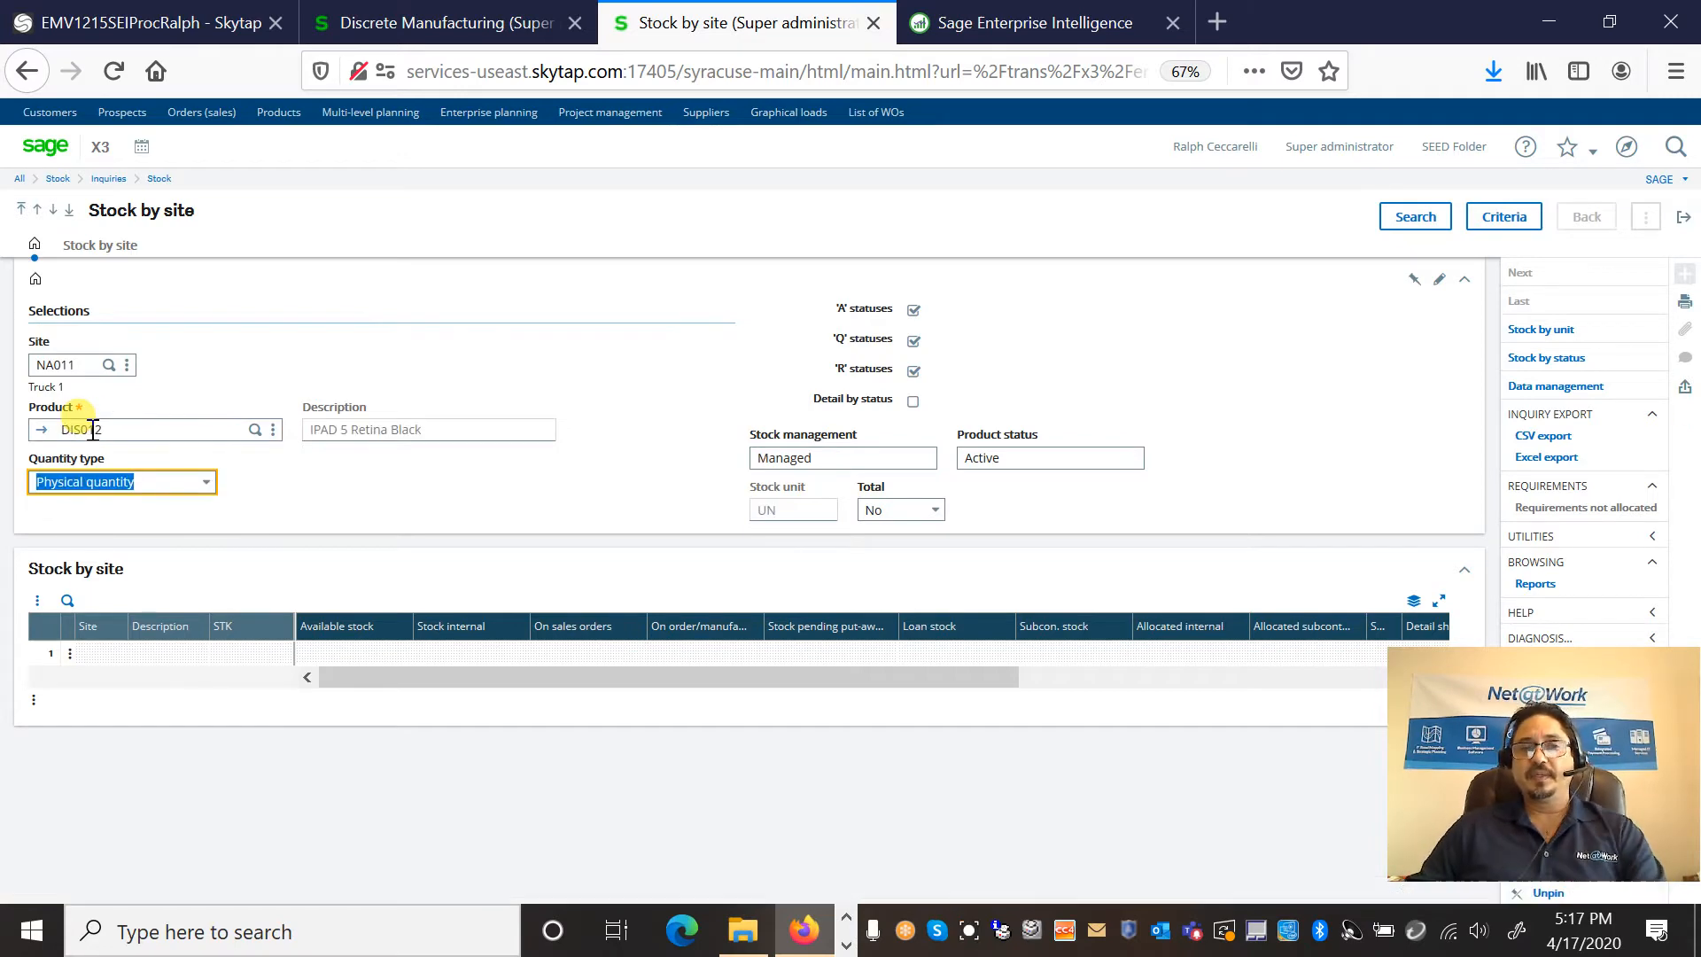
click(1414, 216)
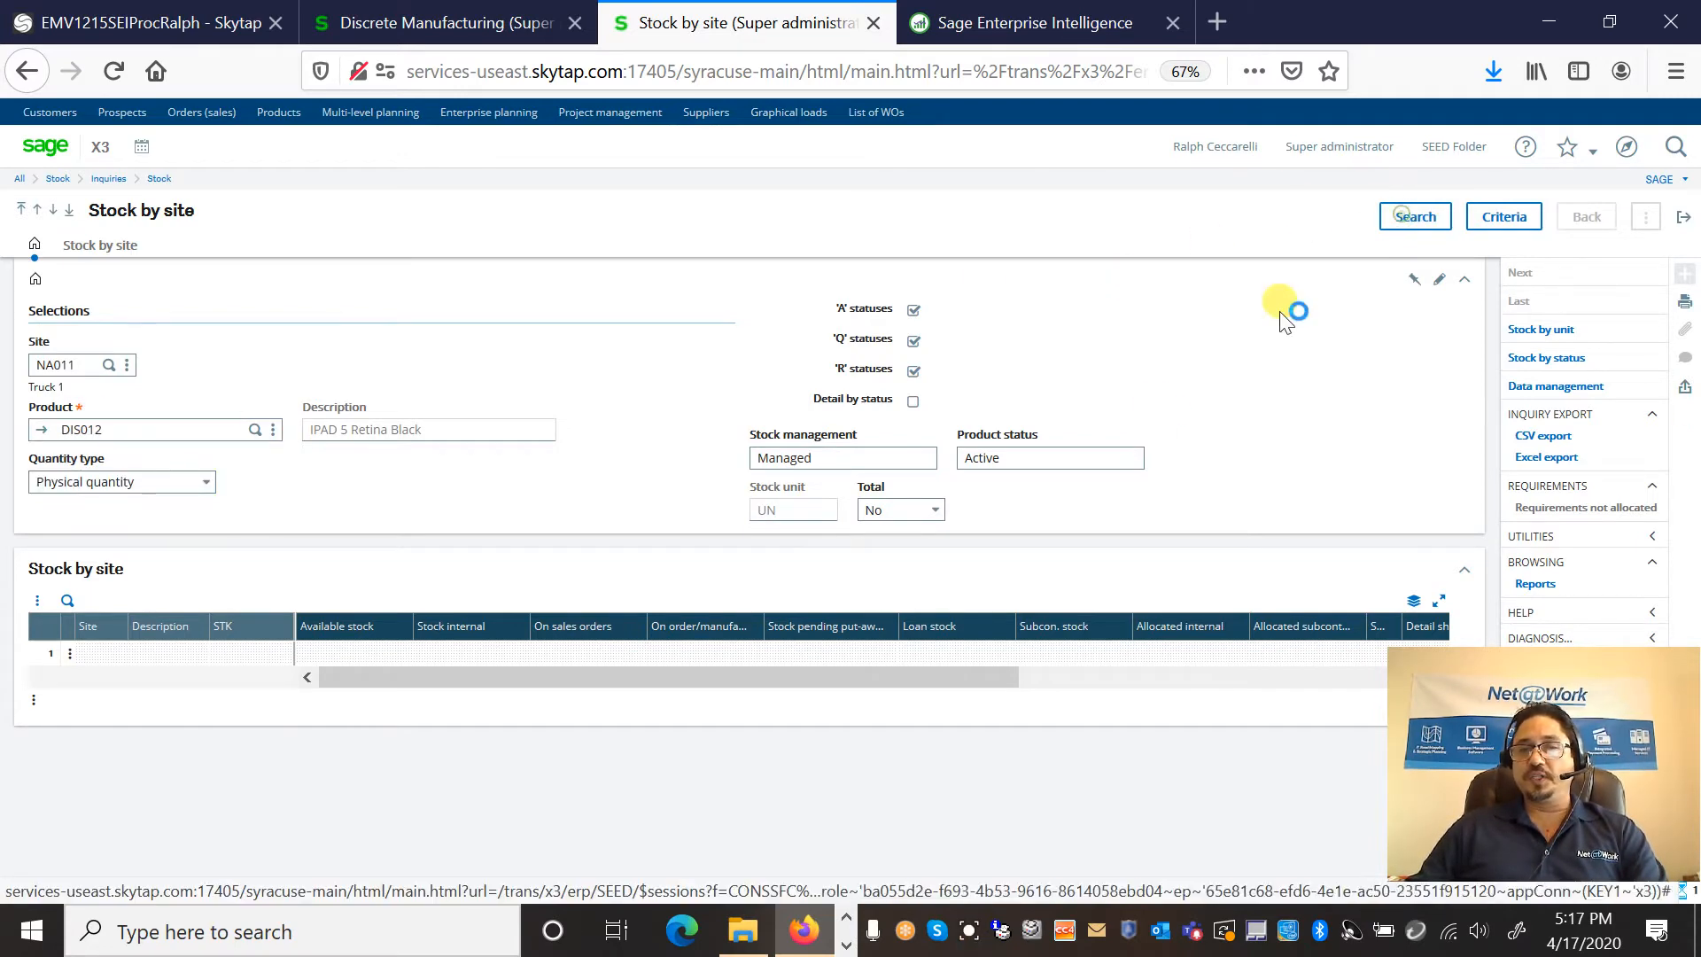
click(1414, 217)
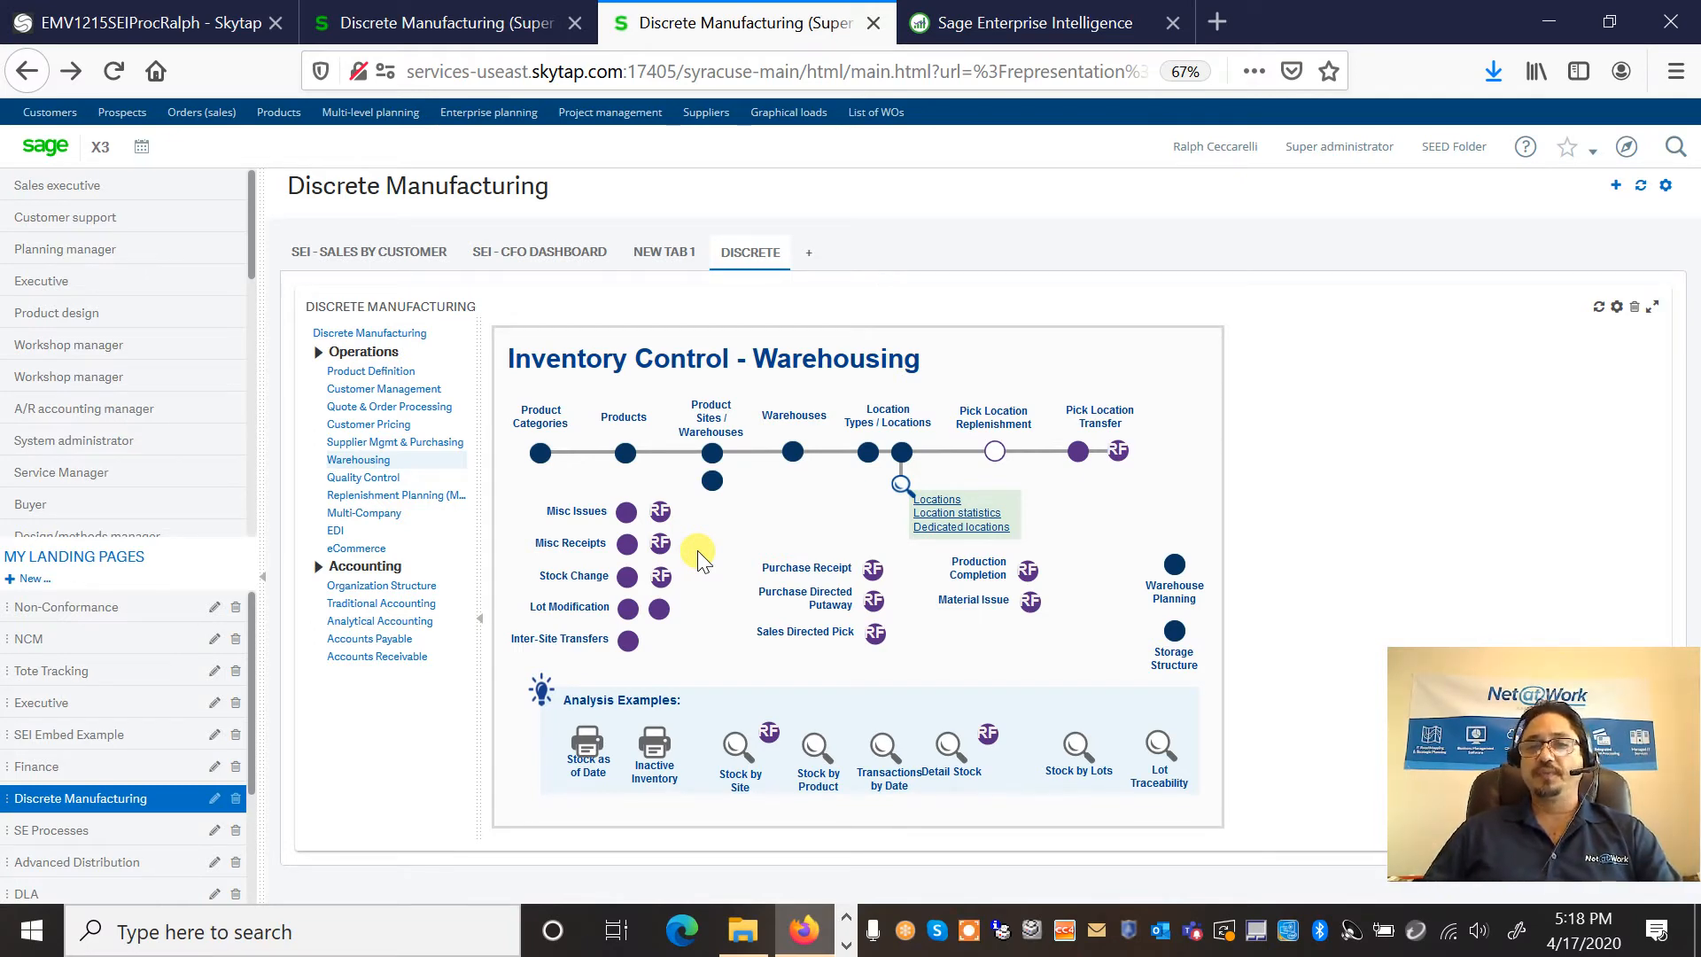
mouse_move(374, 542)
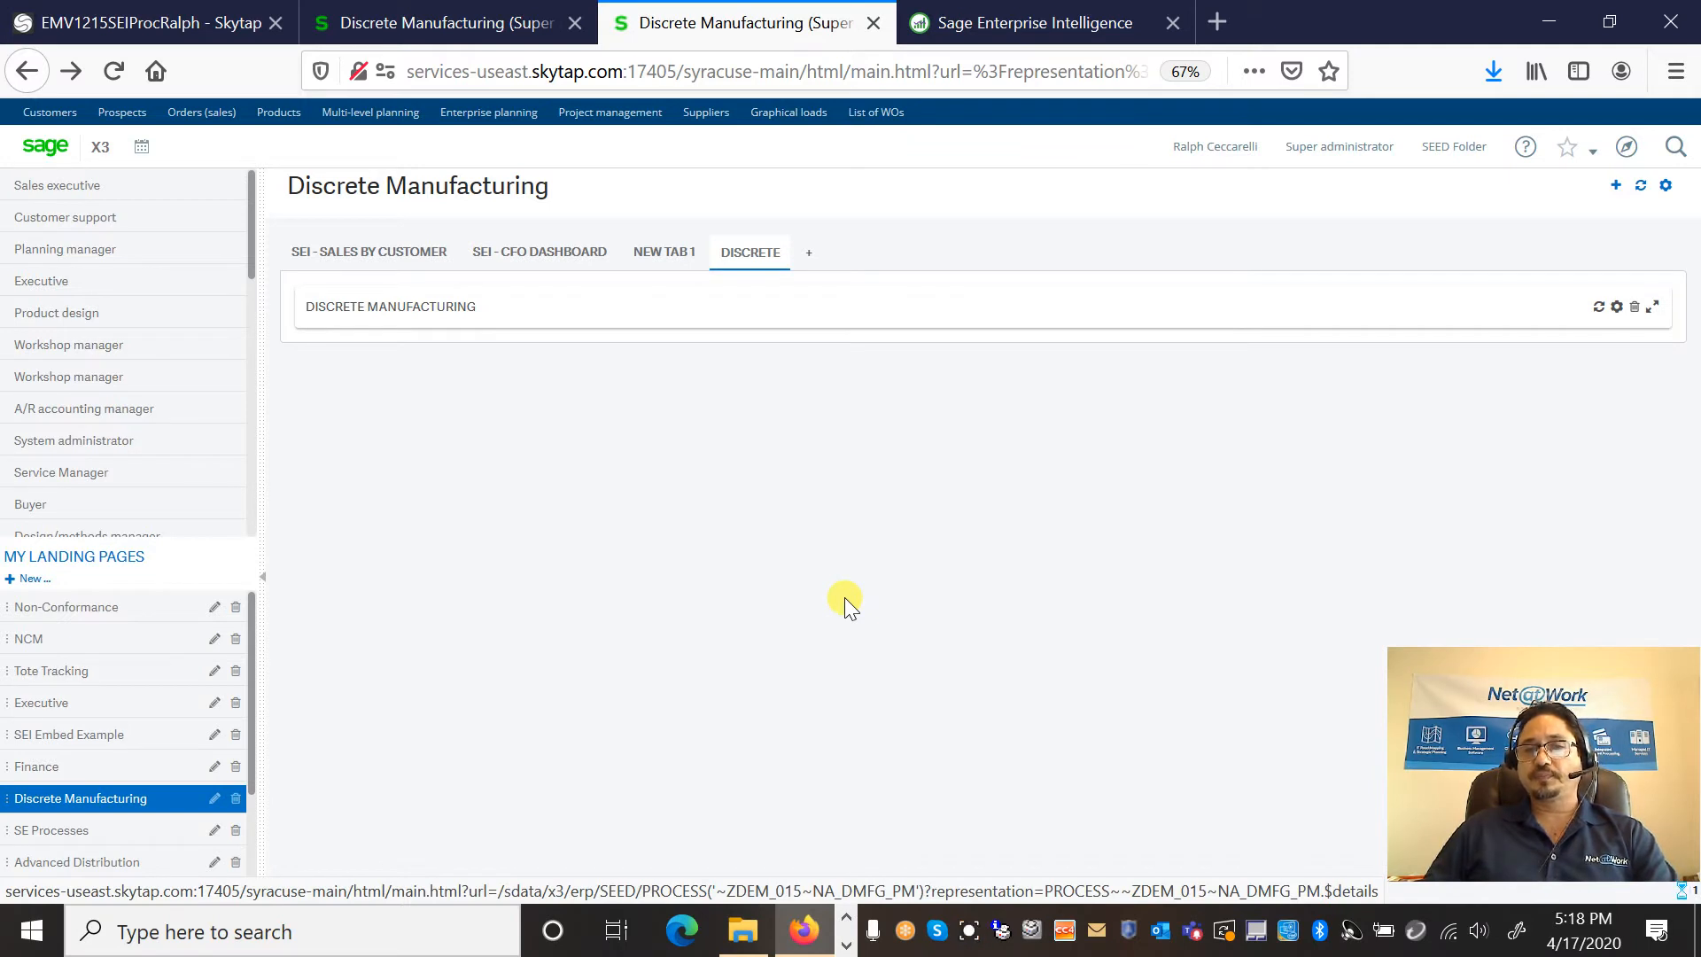
mouse_move(930, 550)
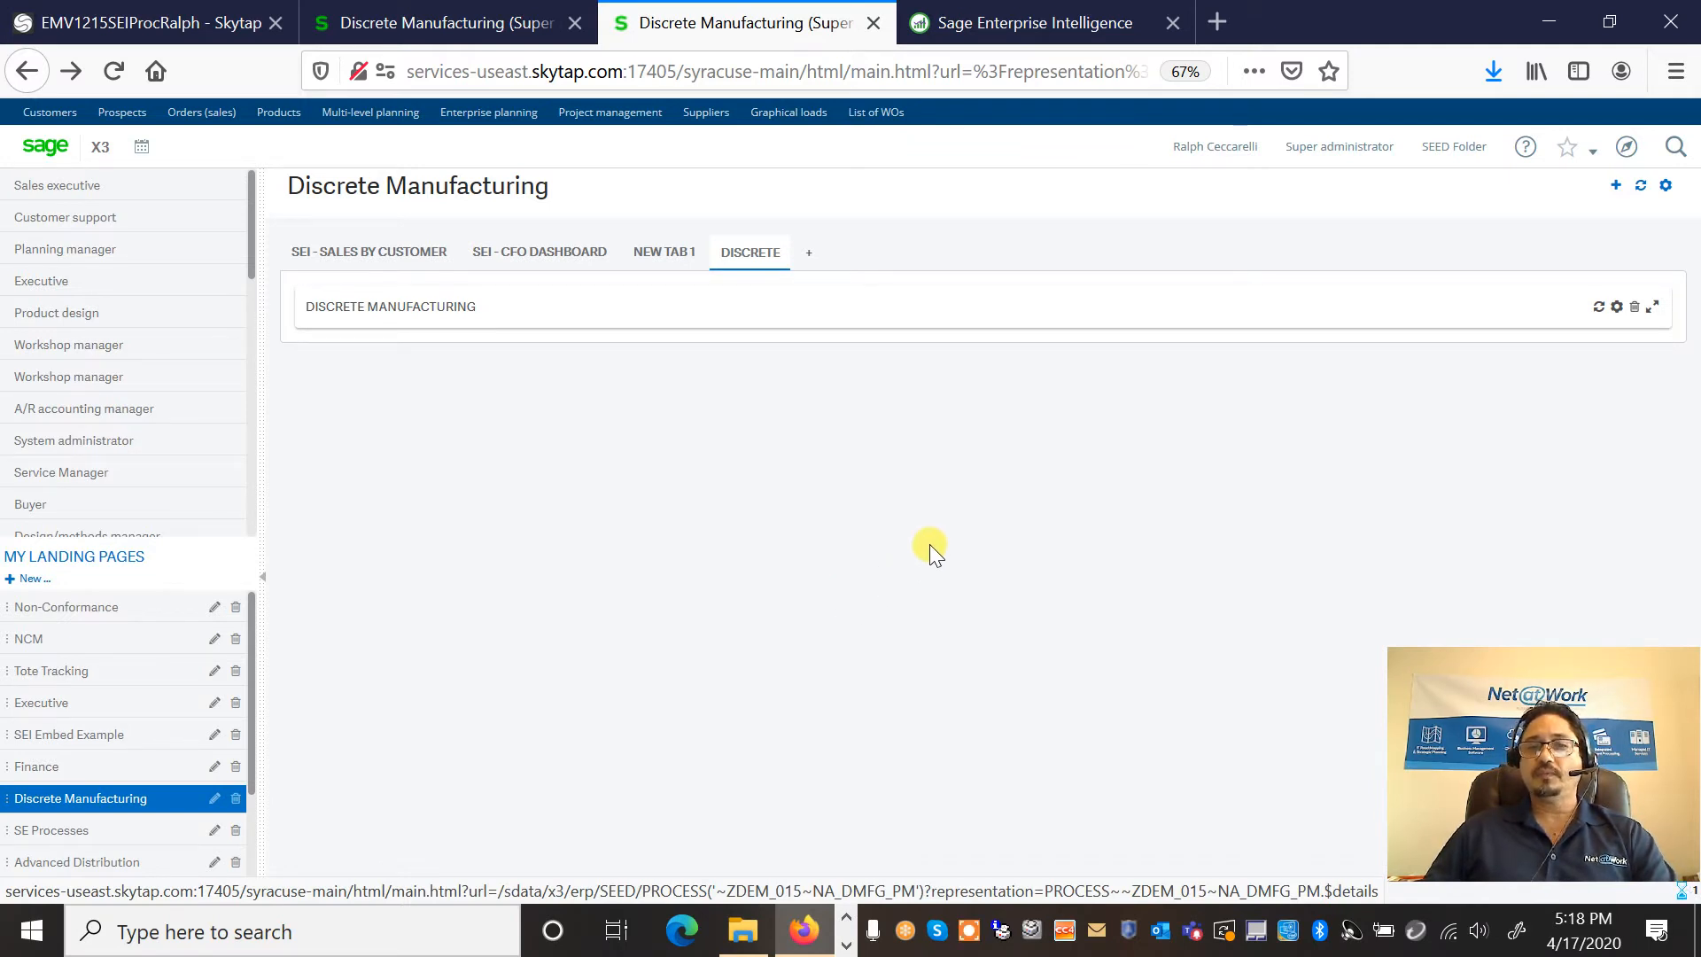
mouse_move(783, 348)
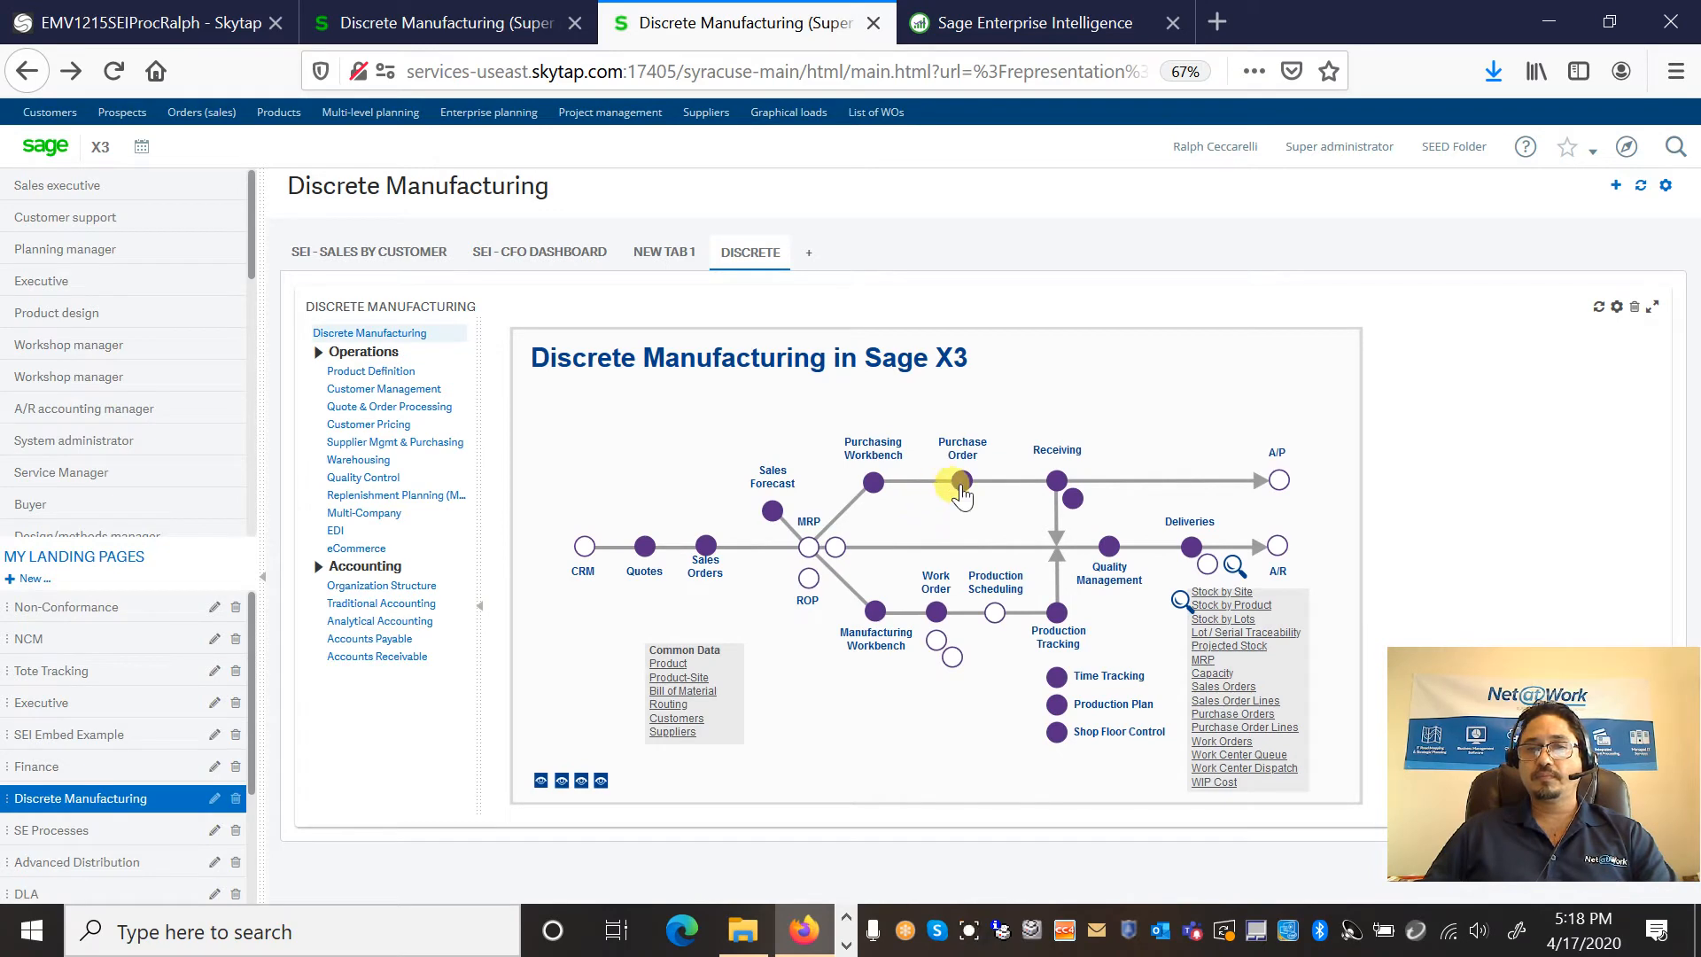
Step: Open a standard purchase order for site NA011 and enter supplier NA012
click(960, 480)
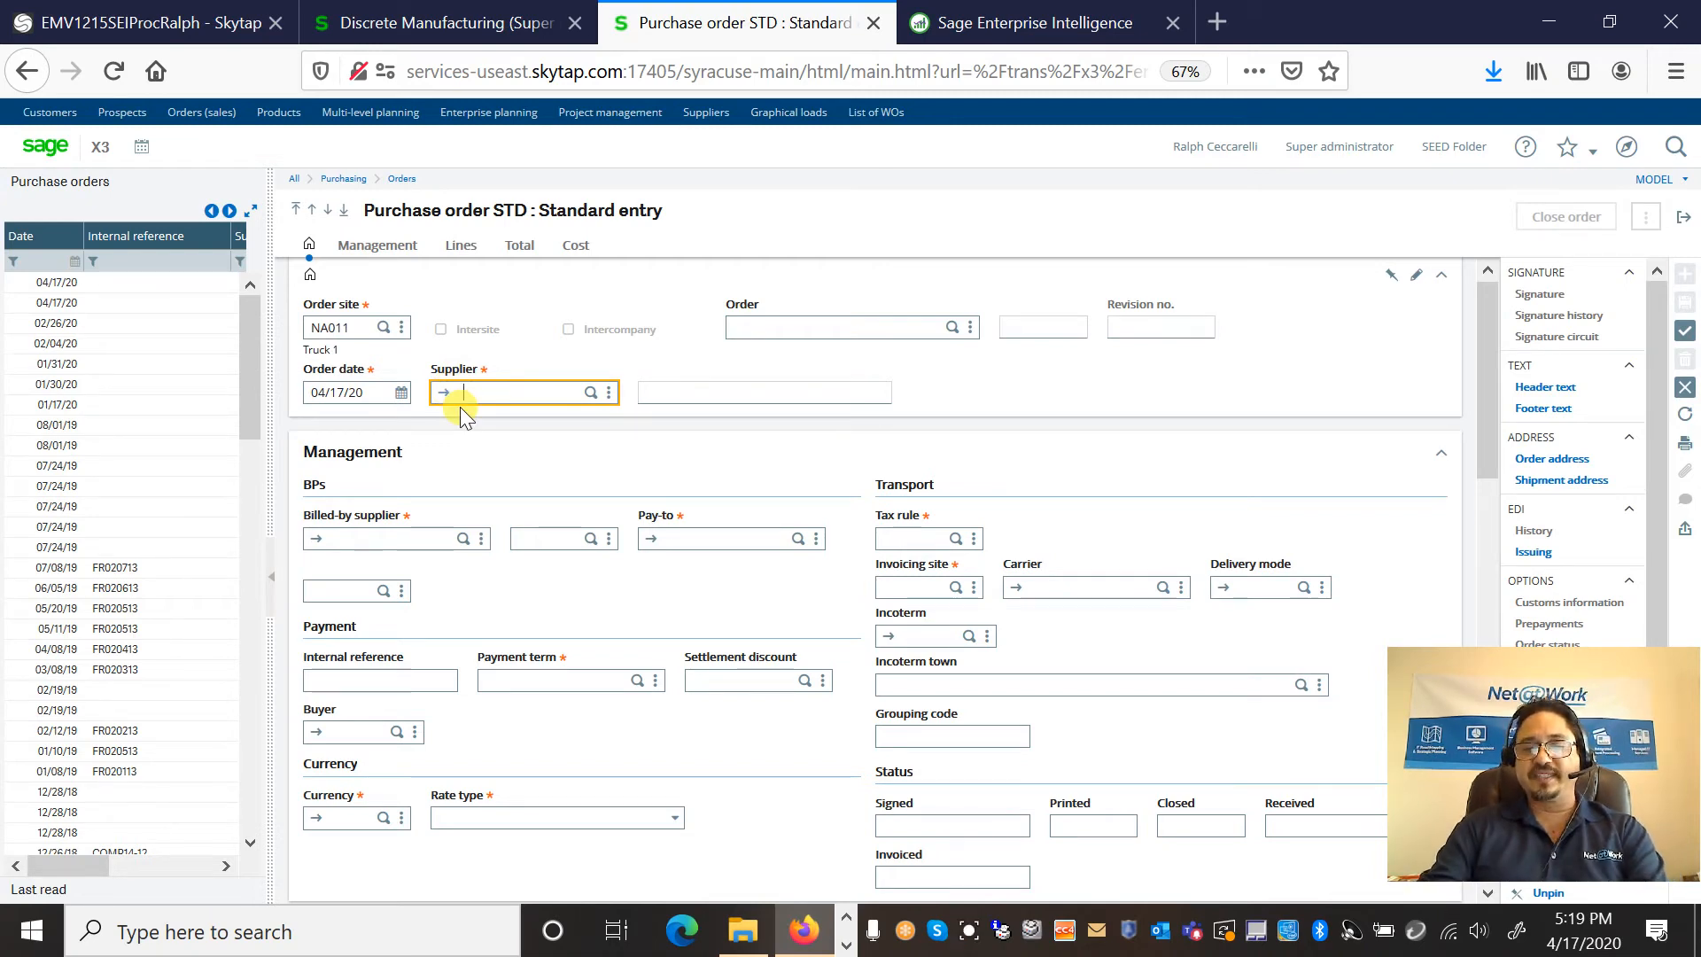
text(na012)
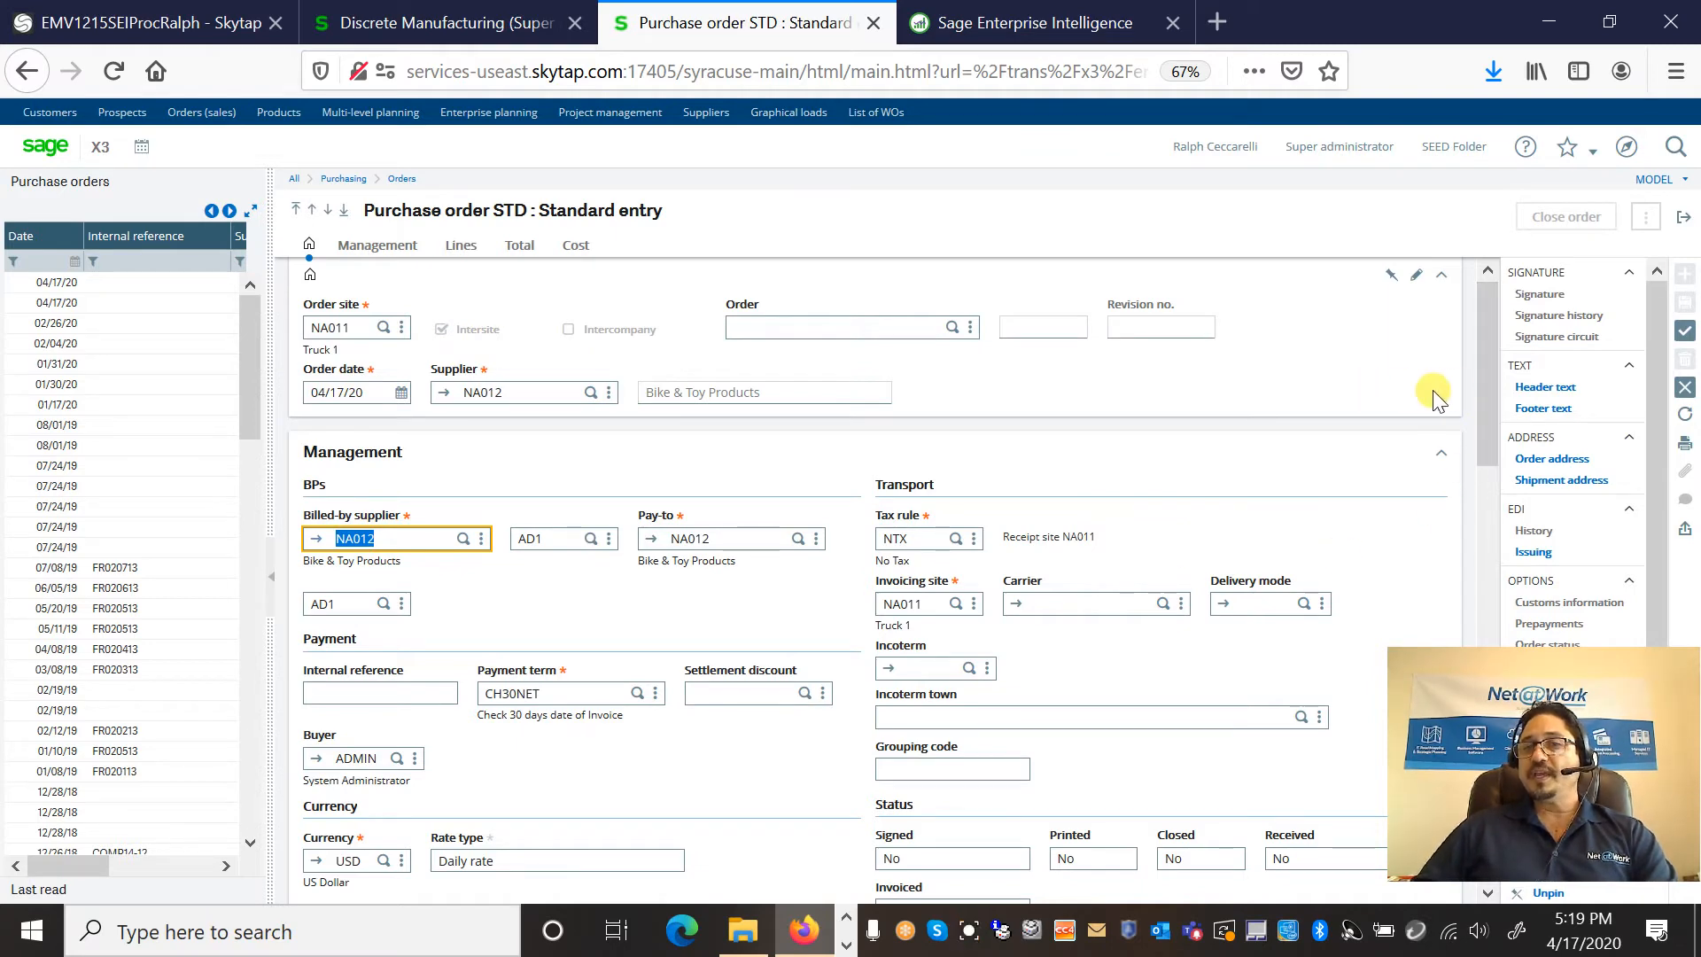
Step: Scroll down to the purchase order's still-empty order lines, priced in USD
scroll(down, 3)
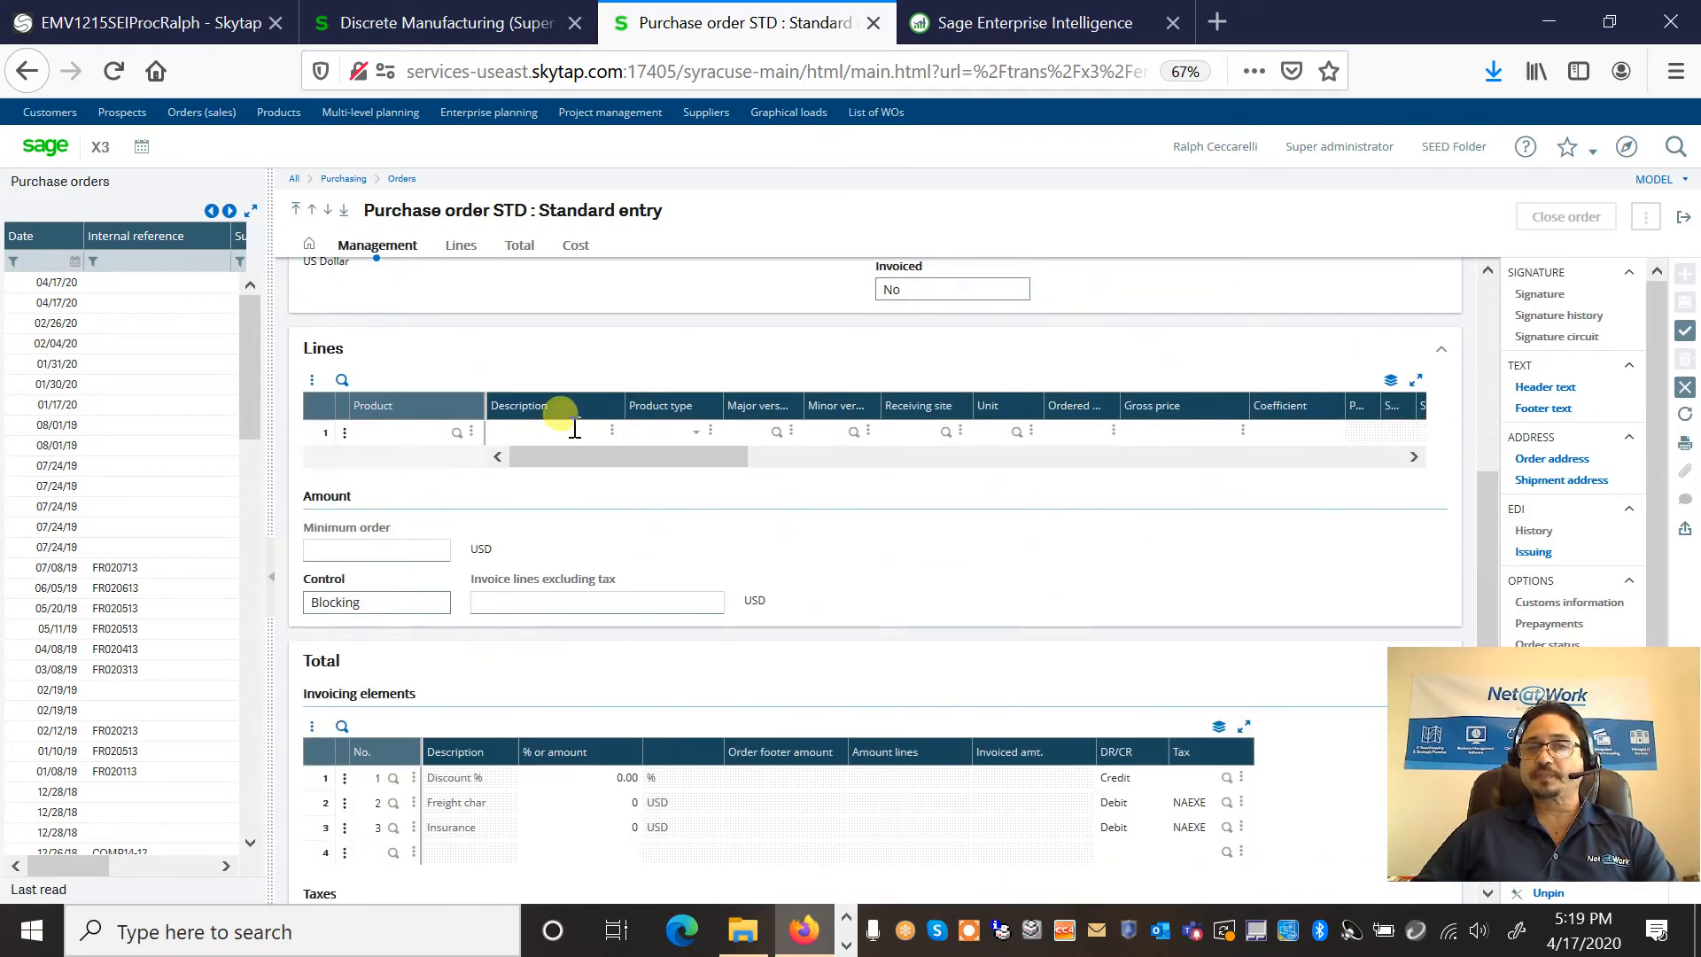
Step: Start entering product DIS012 on the first purchase order line
click(406, 433)
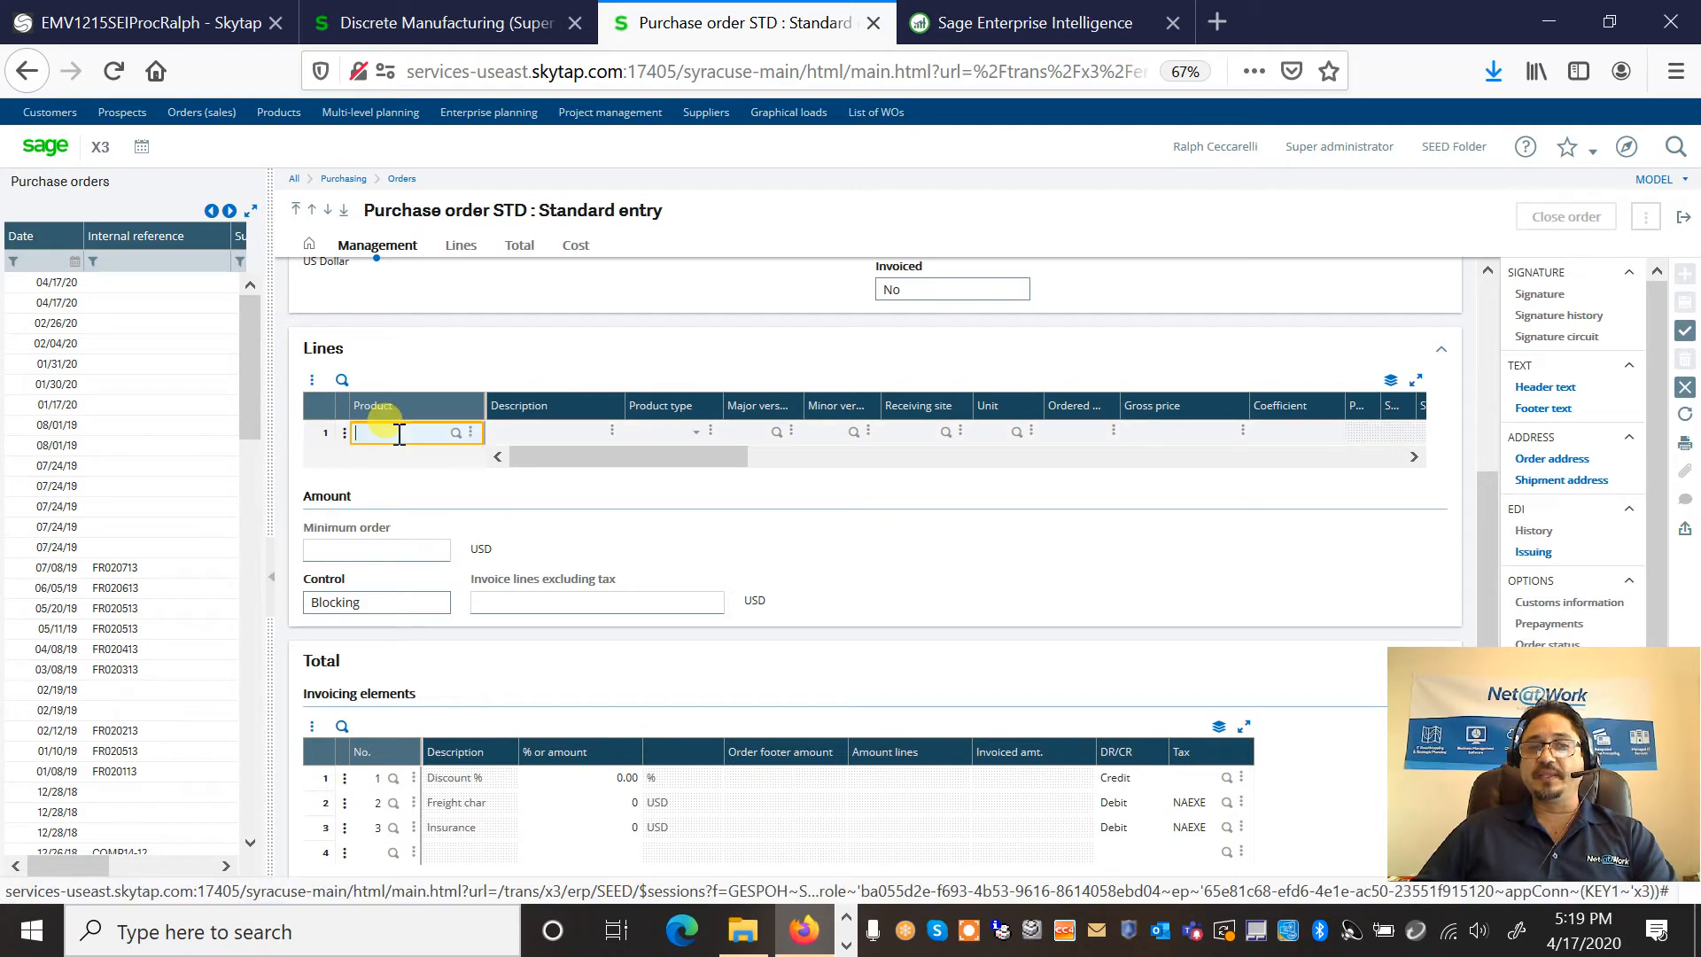
text(dis)
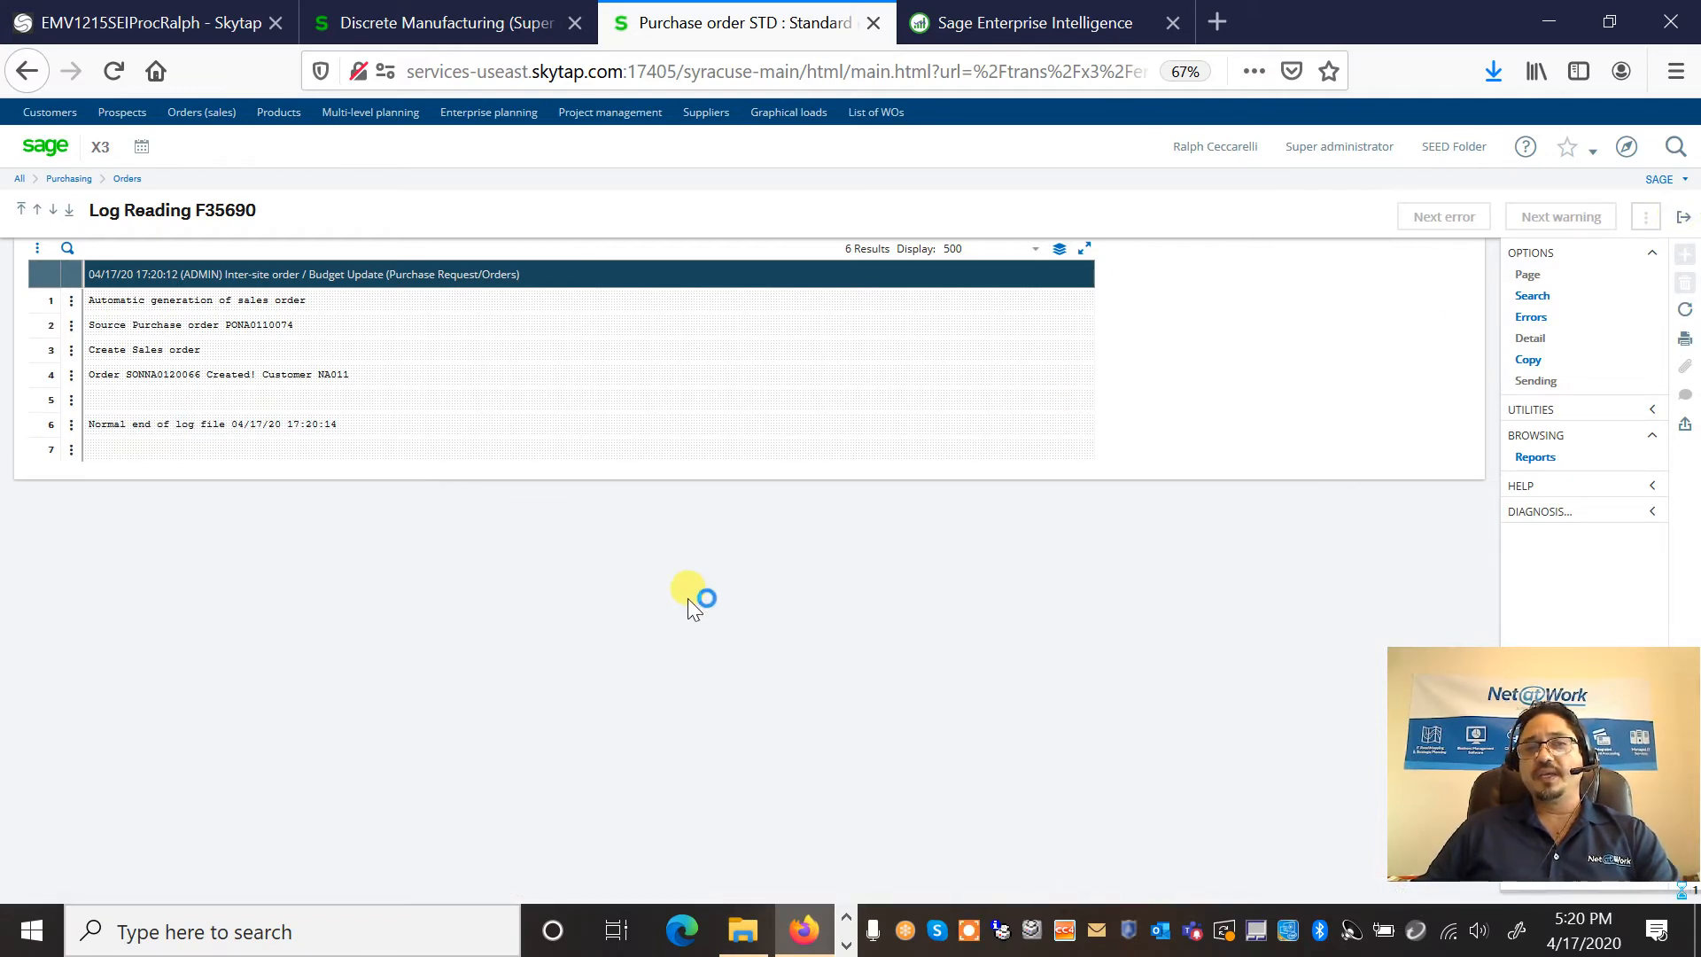
Step: Open sales order entry with the ALL Full entry transaction
click(201, 112)
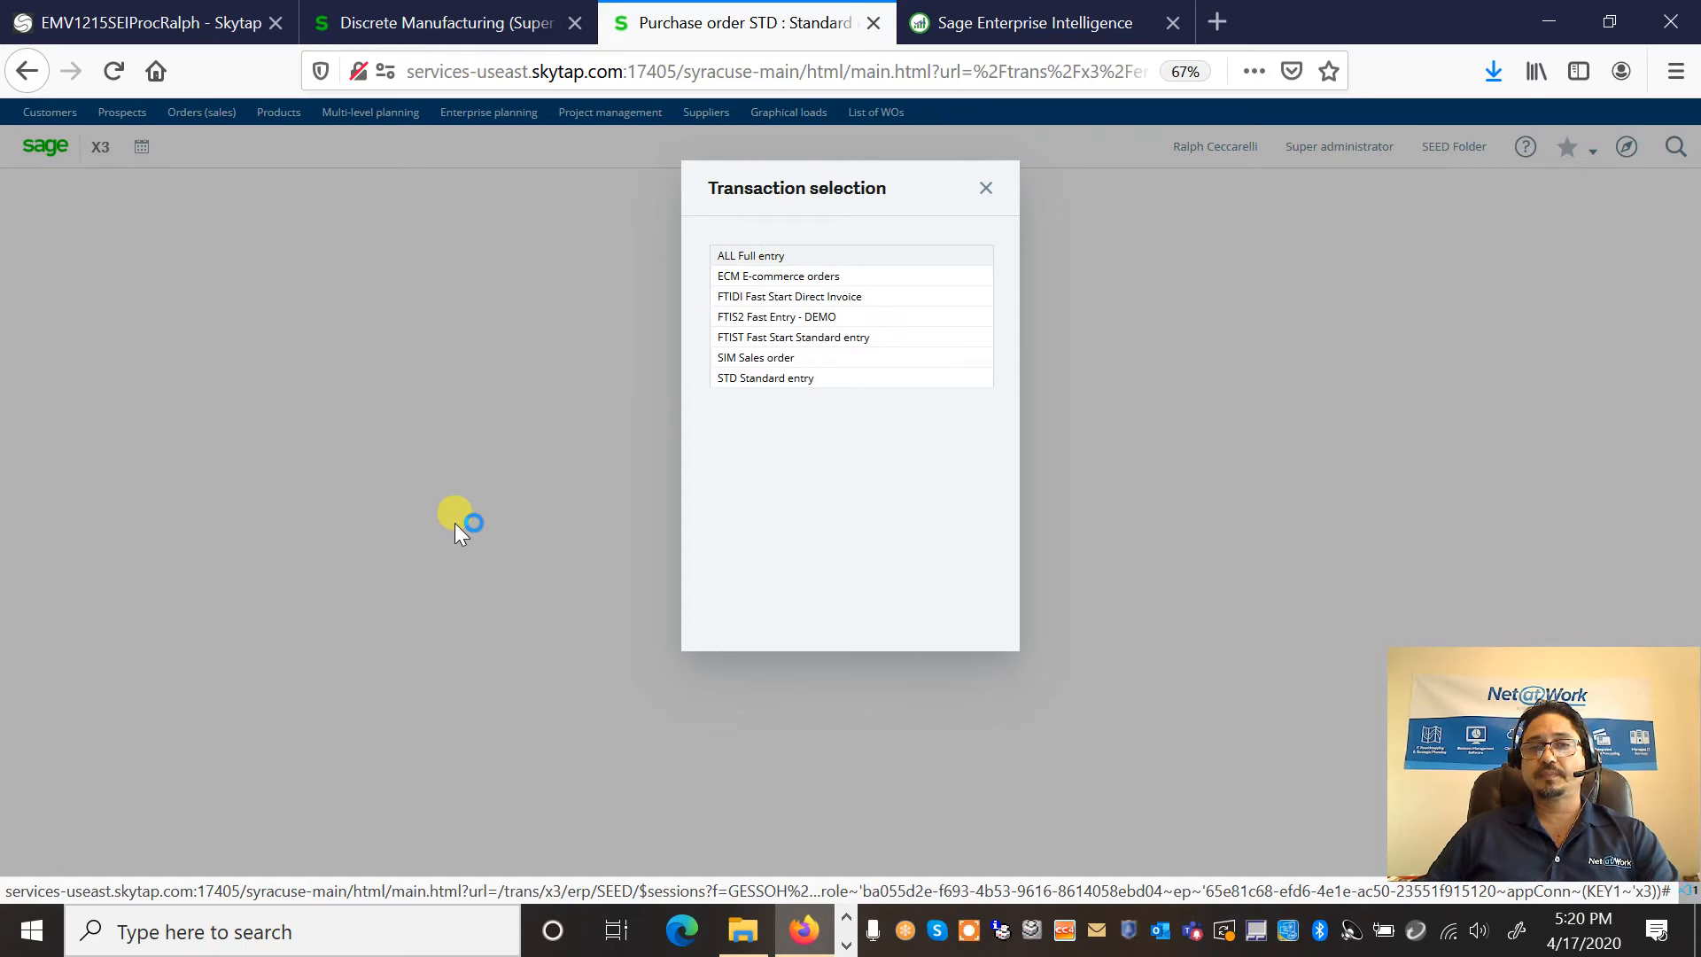
click(984, 188)
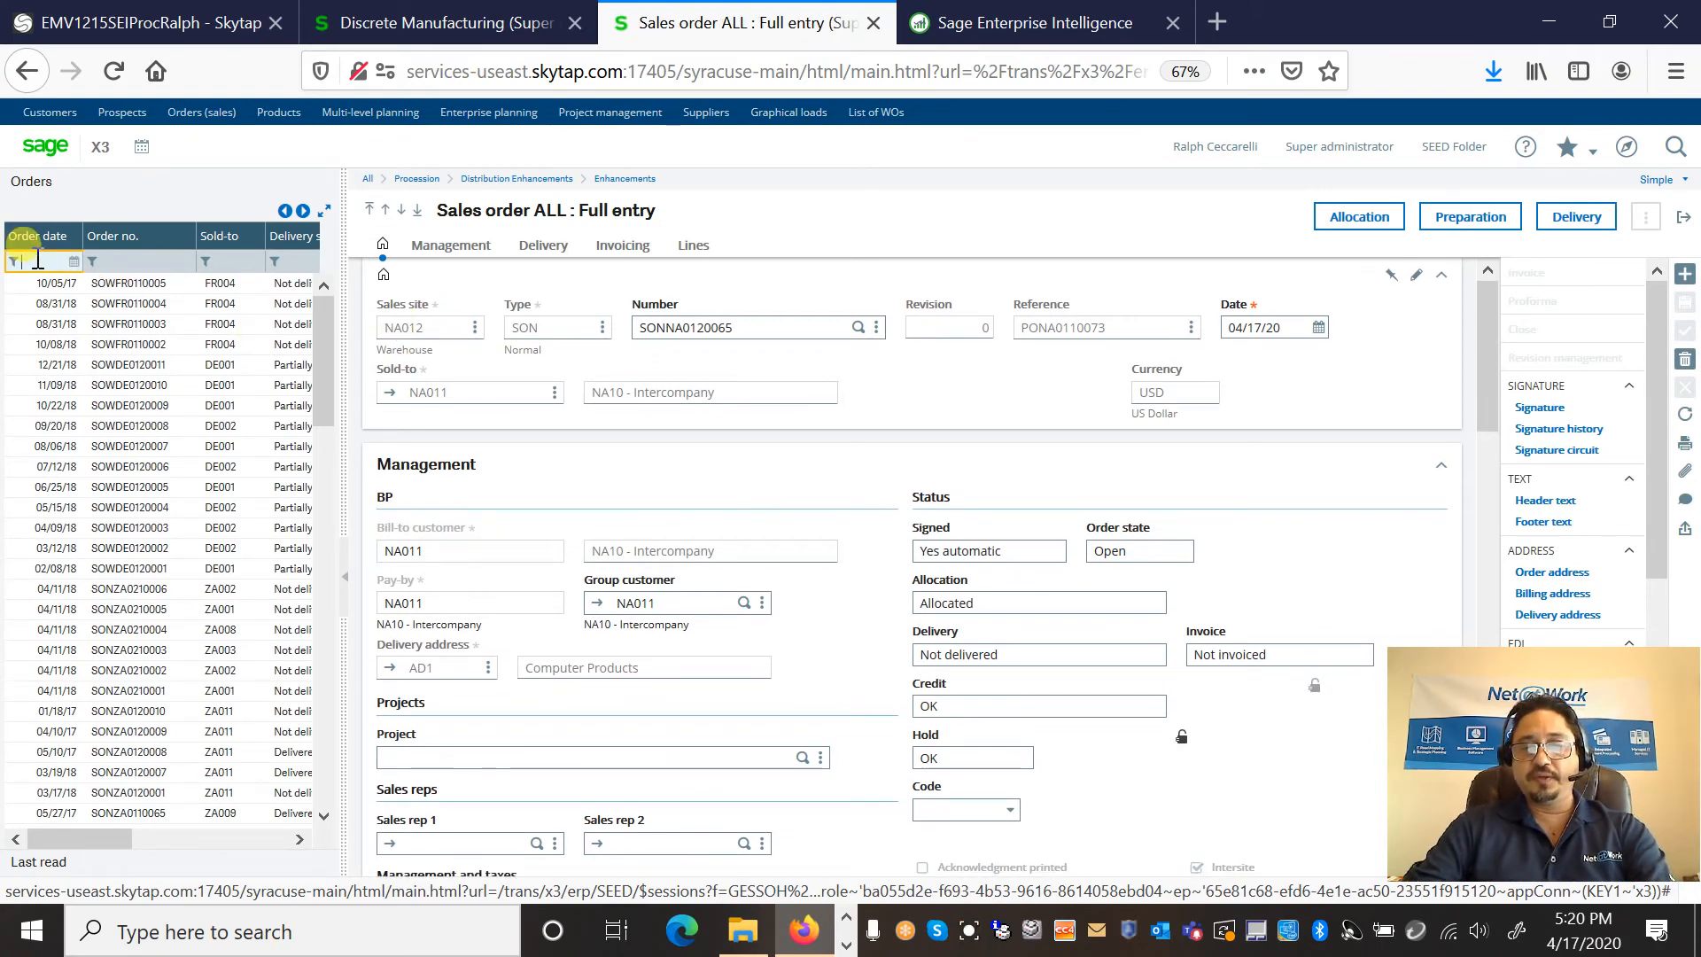
Step: Filter orders to 04/17/20 and check the Invoicing, Delivery and Management tabs for the intersite flag
text(04172020)
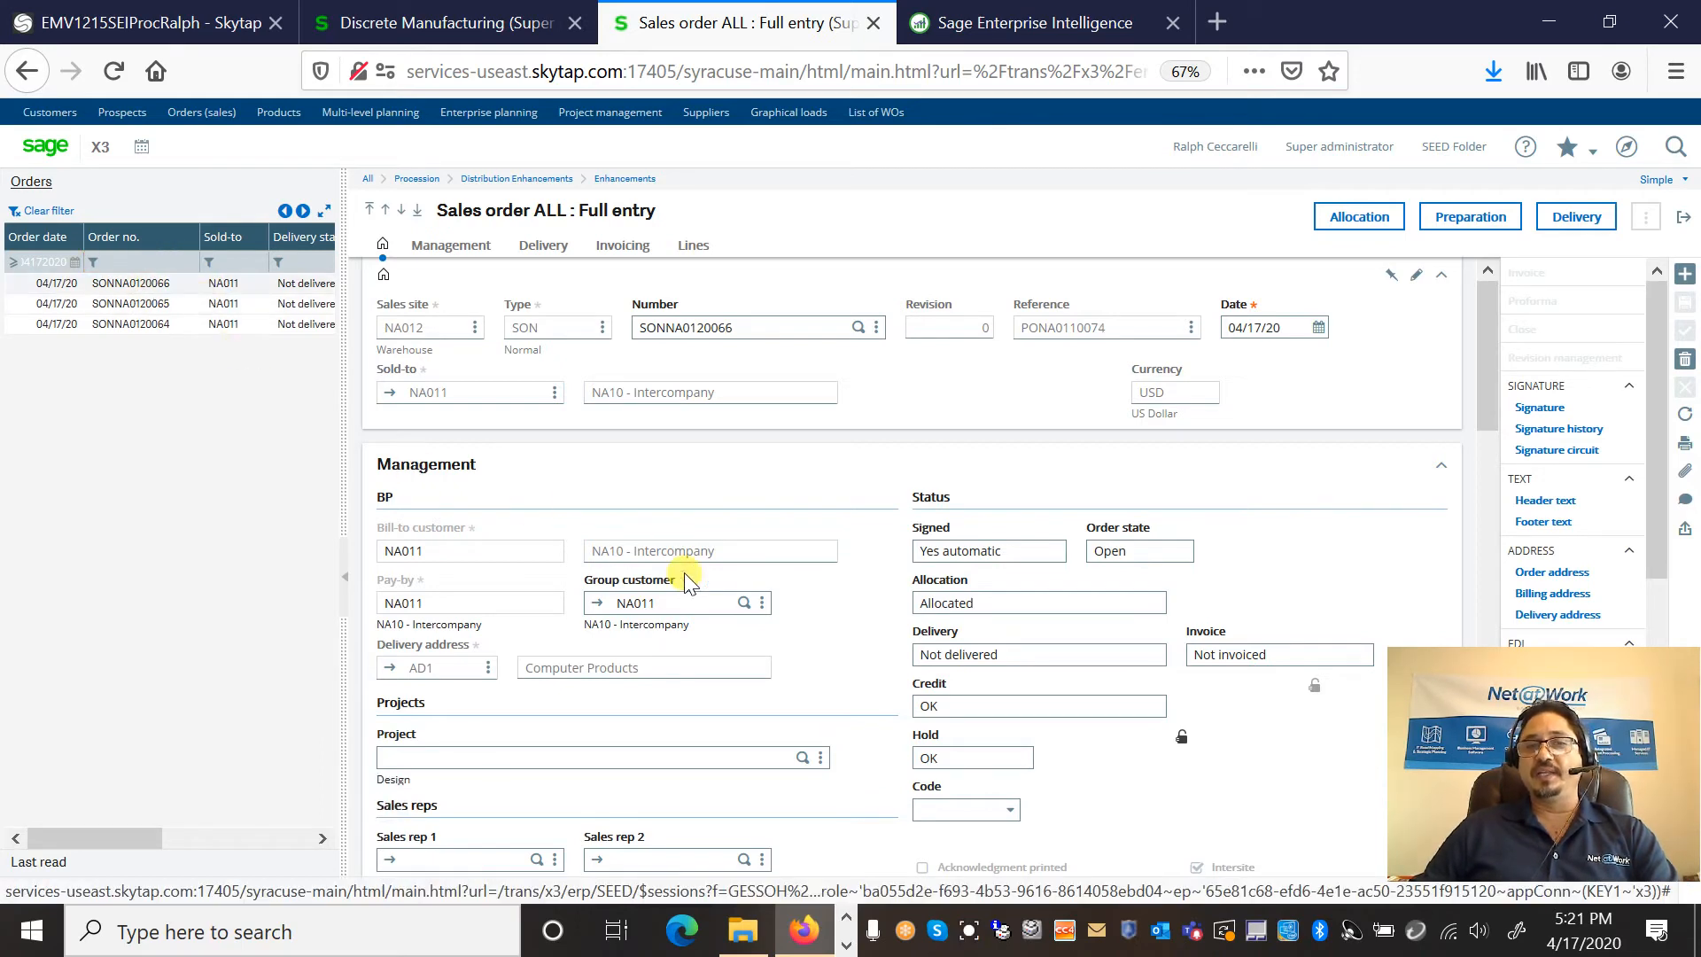
scroll(down, 3)
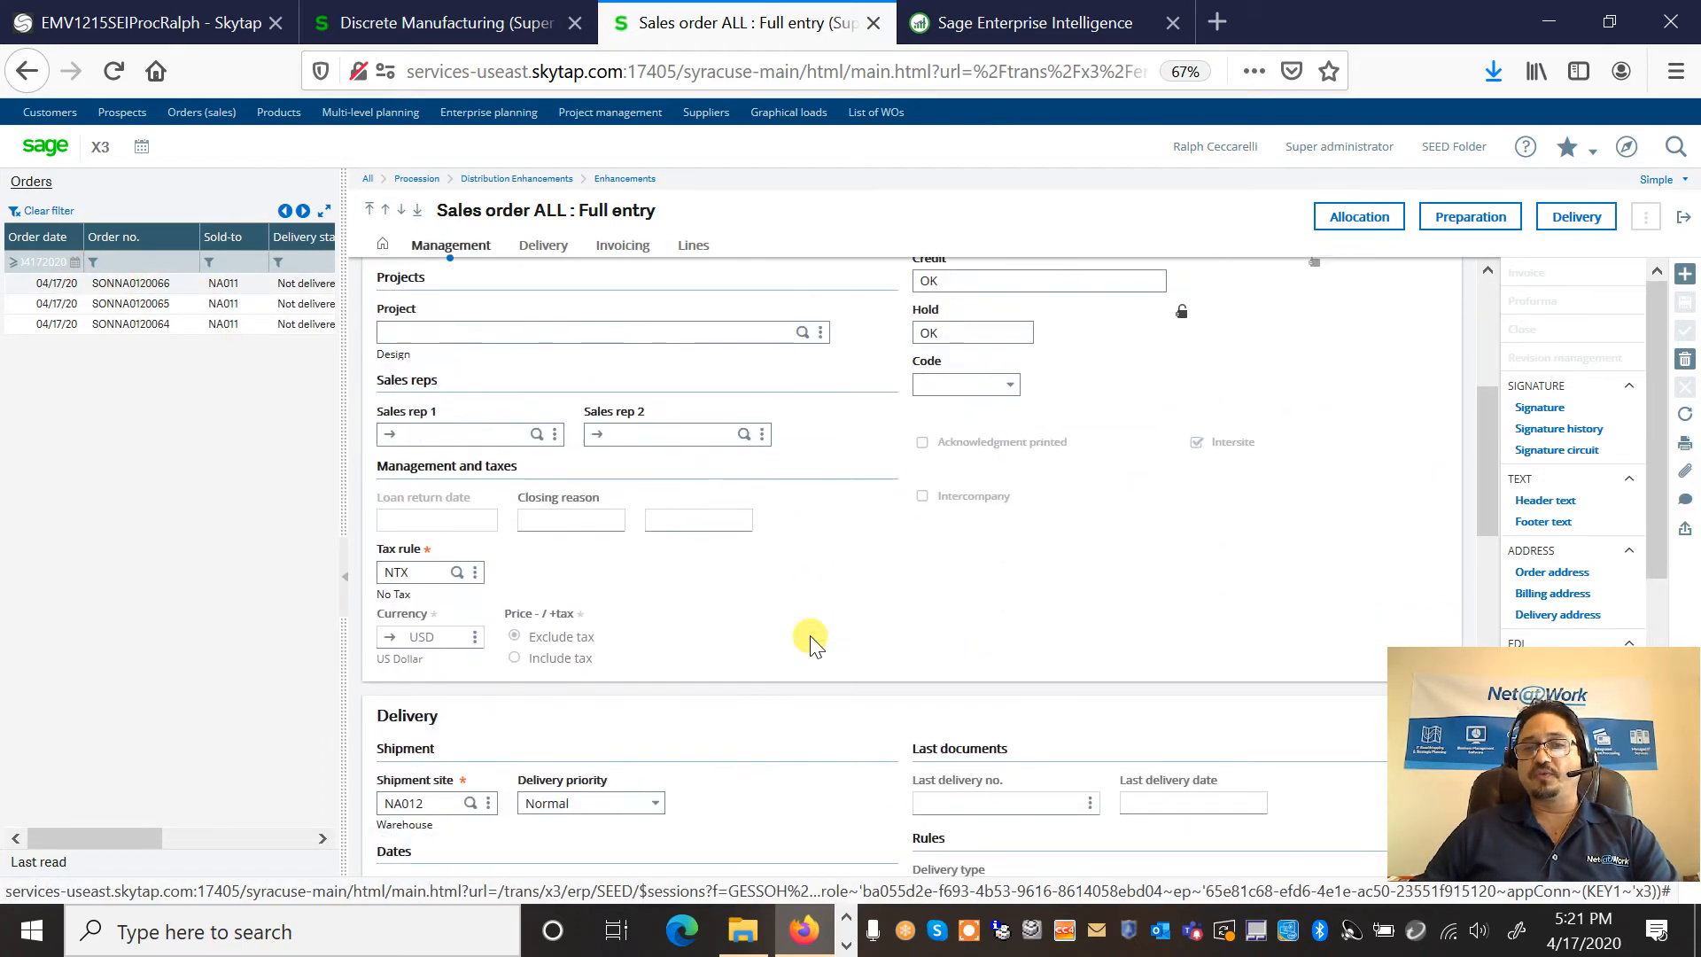
click(622, 244)
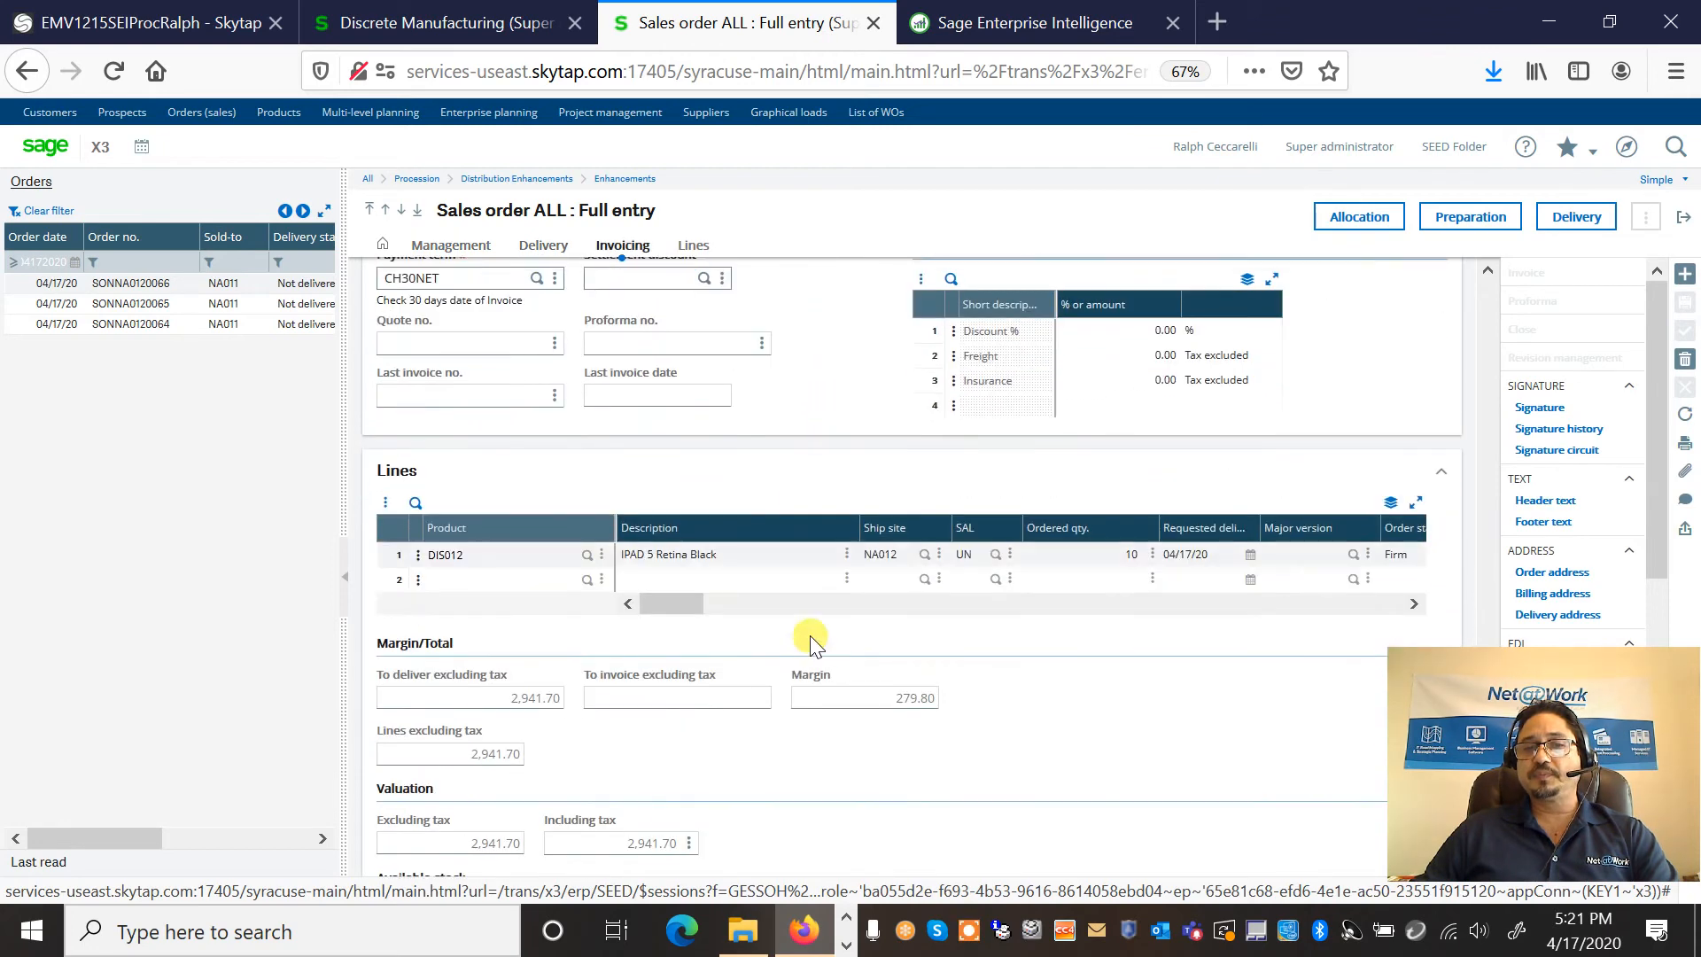
click(692, 245)
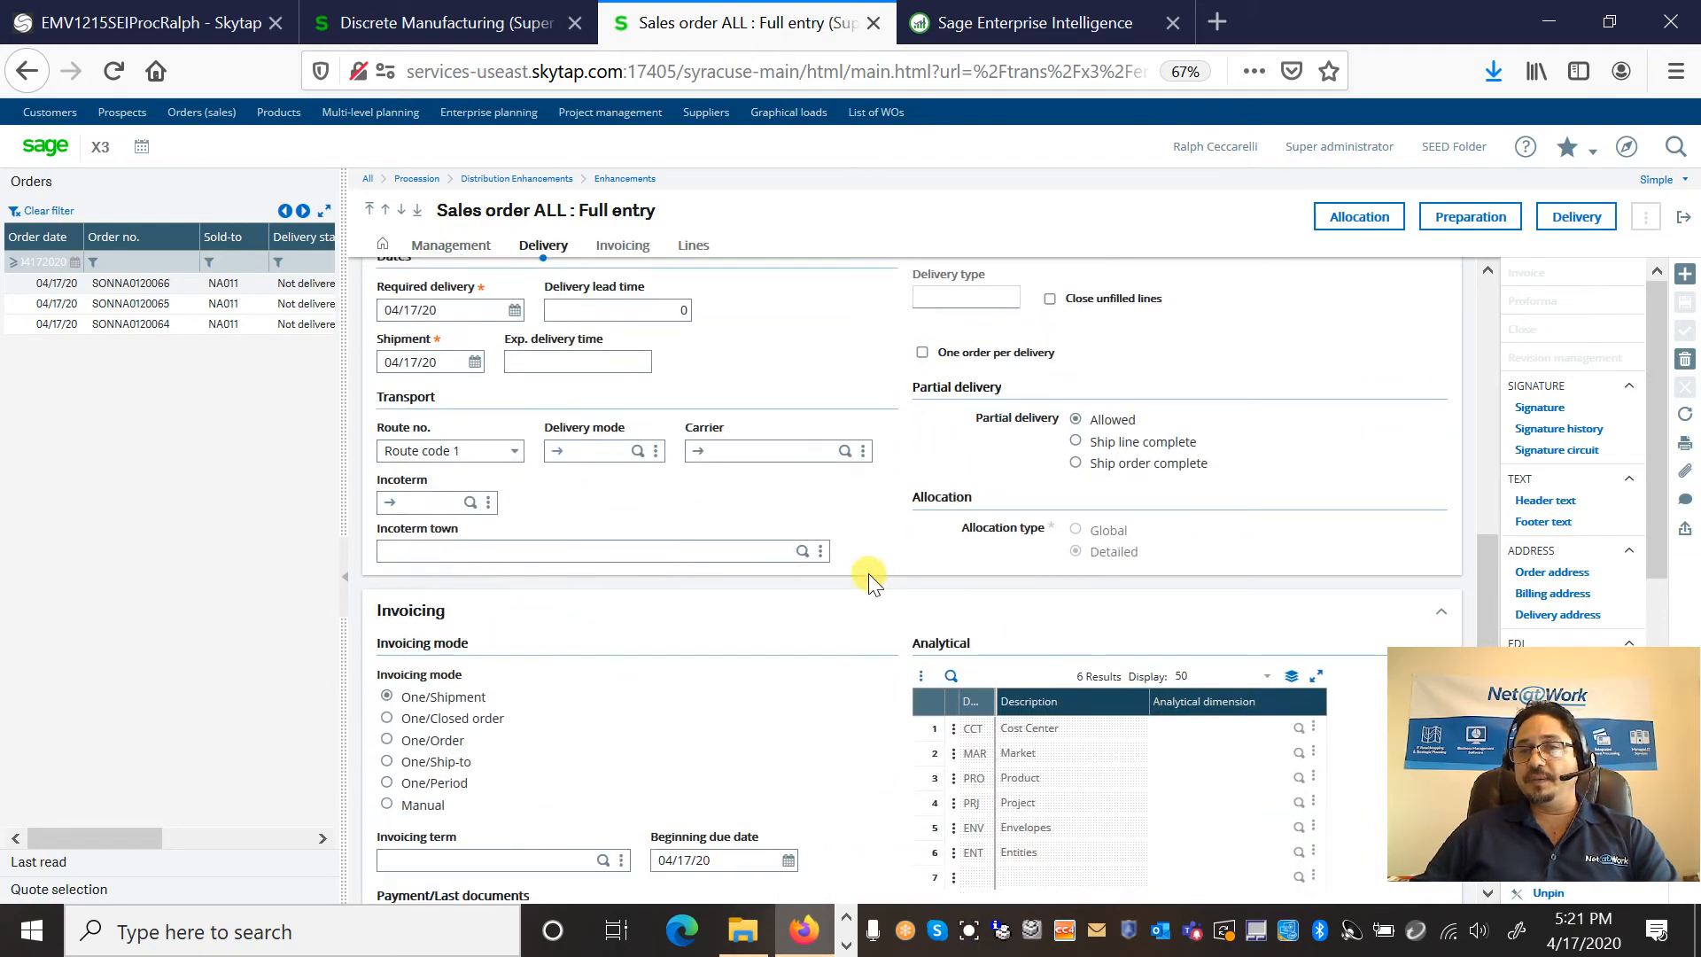
click(450, 244)
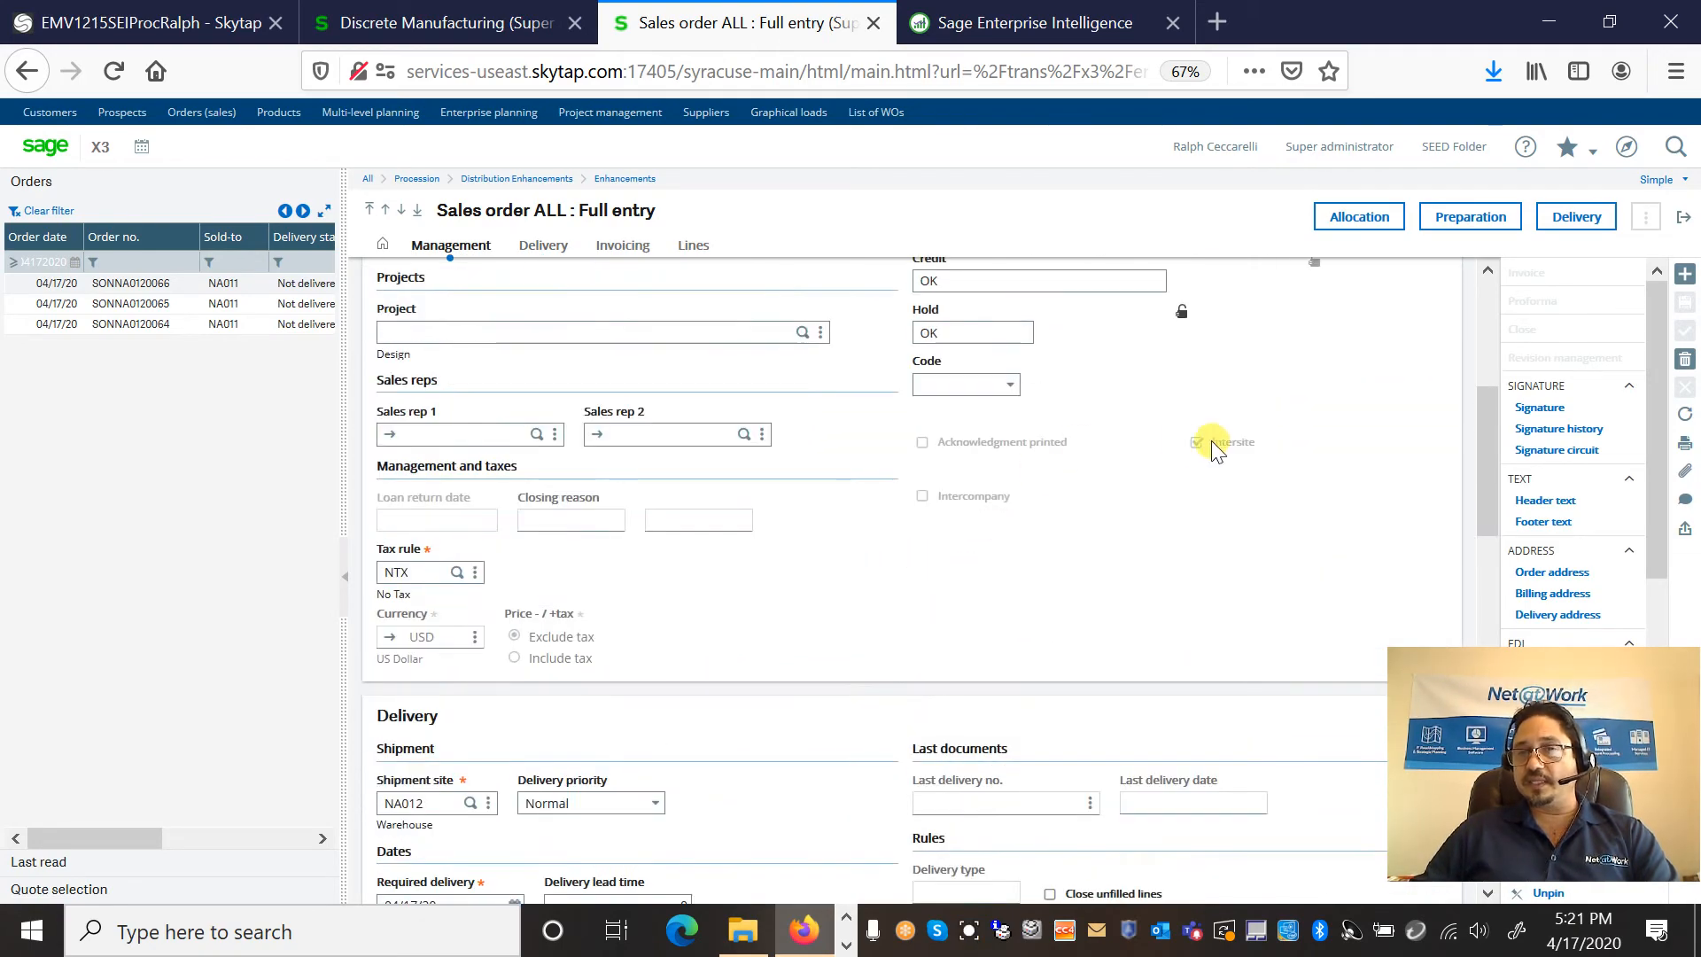
click(1195, 441)
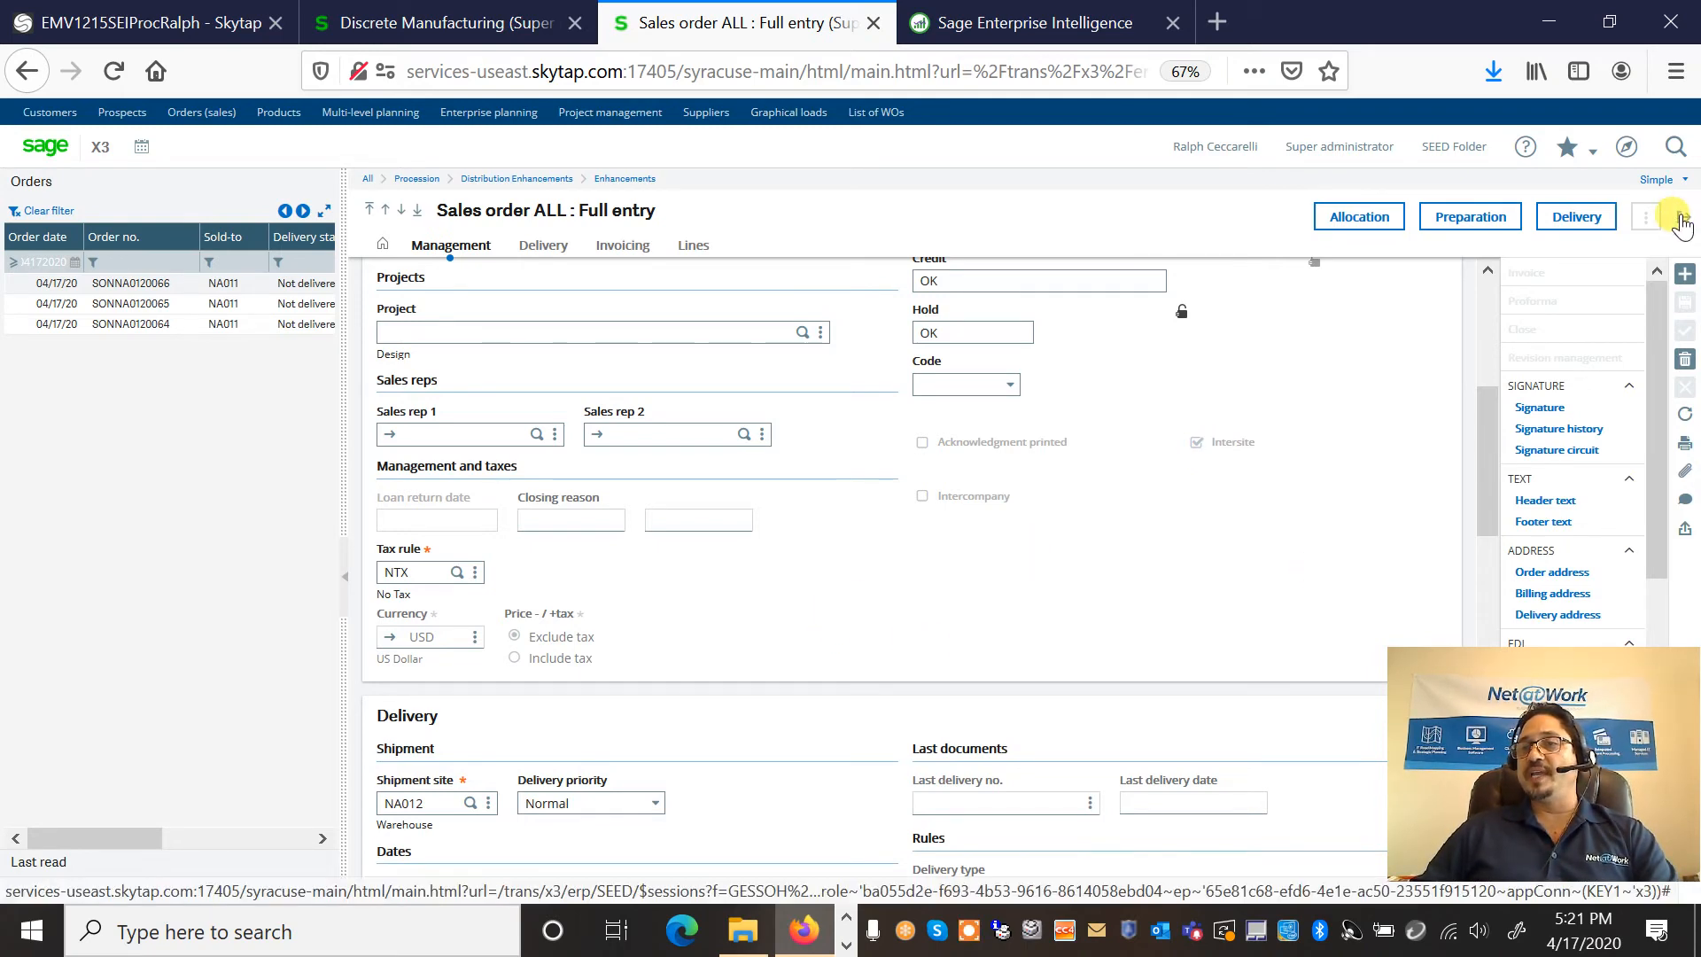
mouse_move(1676, 216)
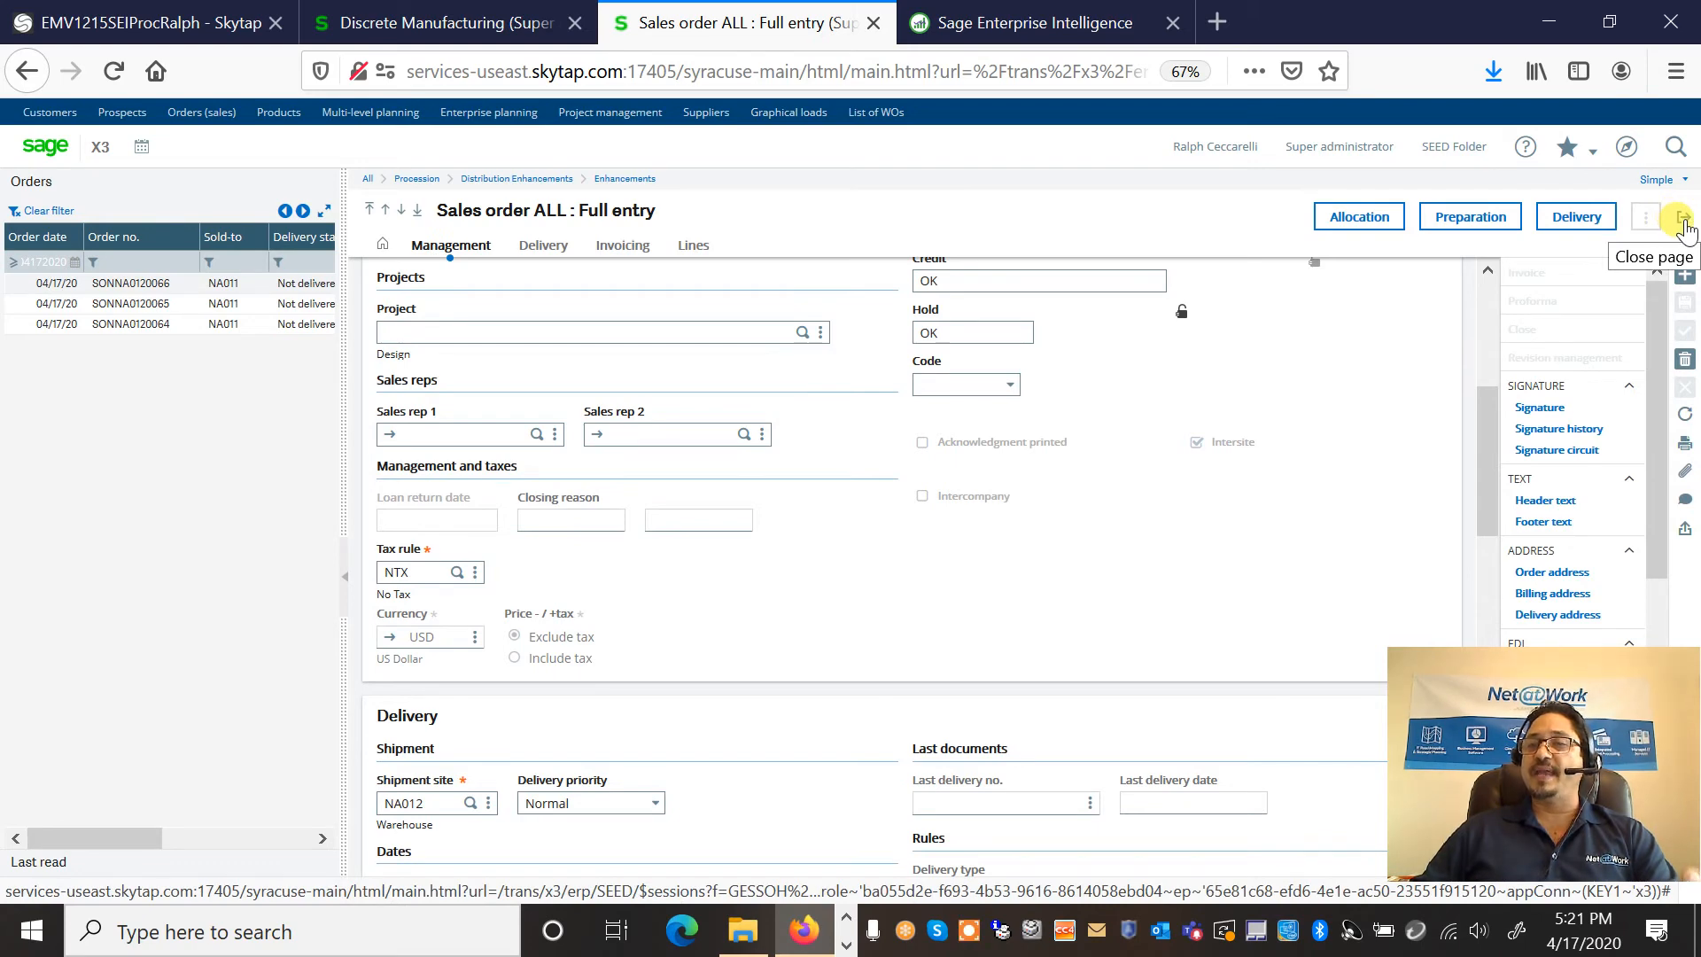
Step: Close the sales order and select the INT Inter-site order planning transaction
click(1682, 216)
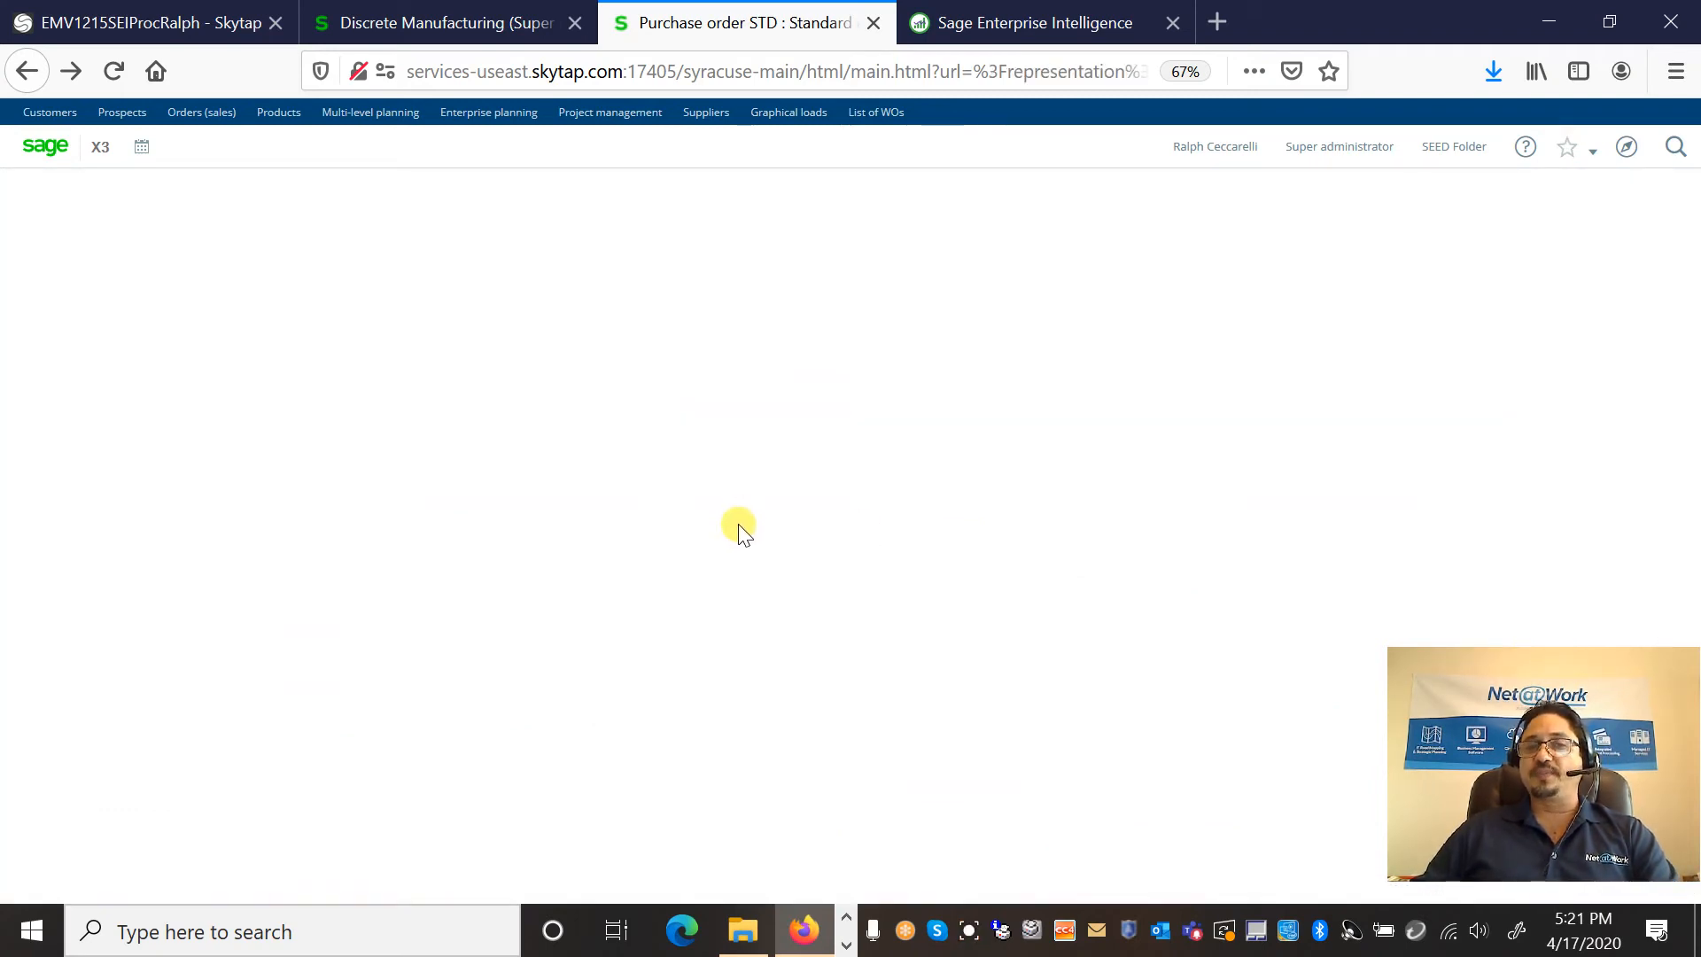
mouse_move(675, 423)
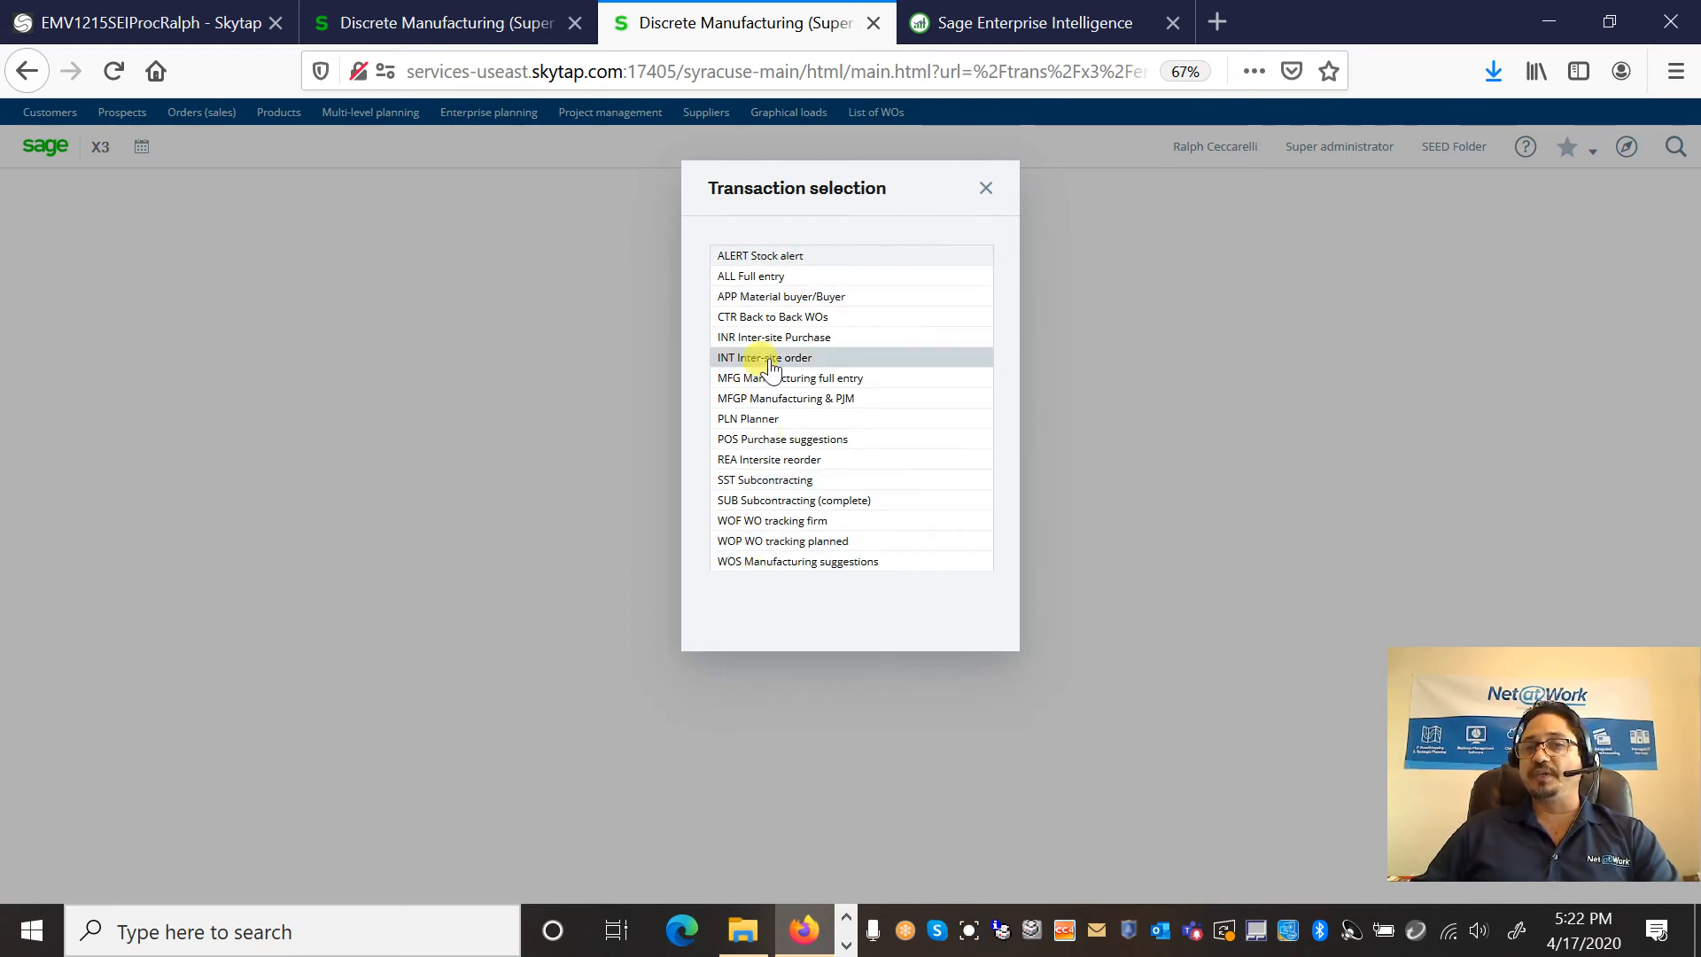
click(764, 357)
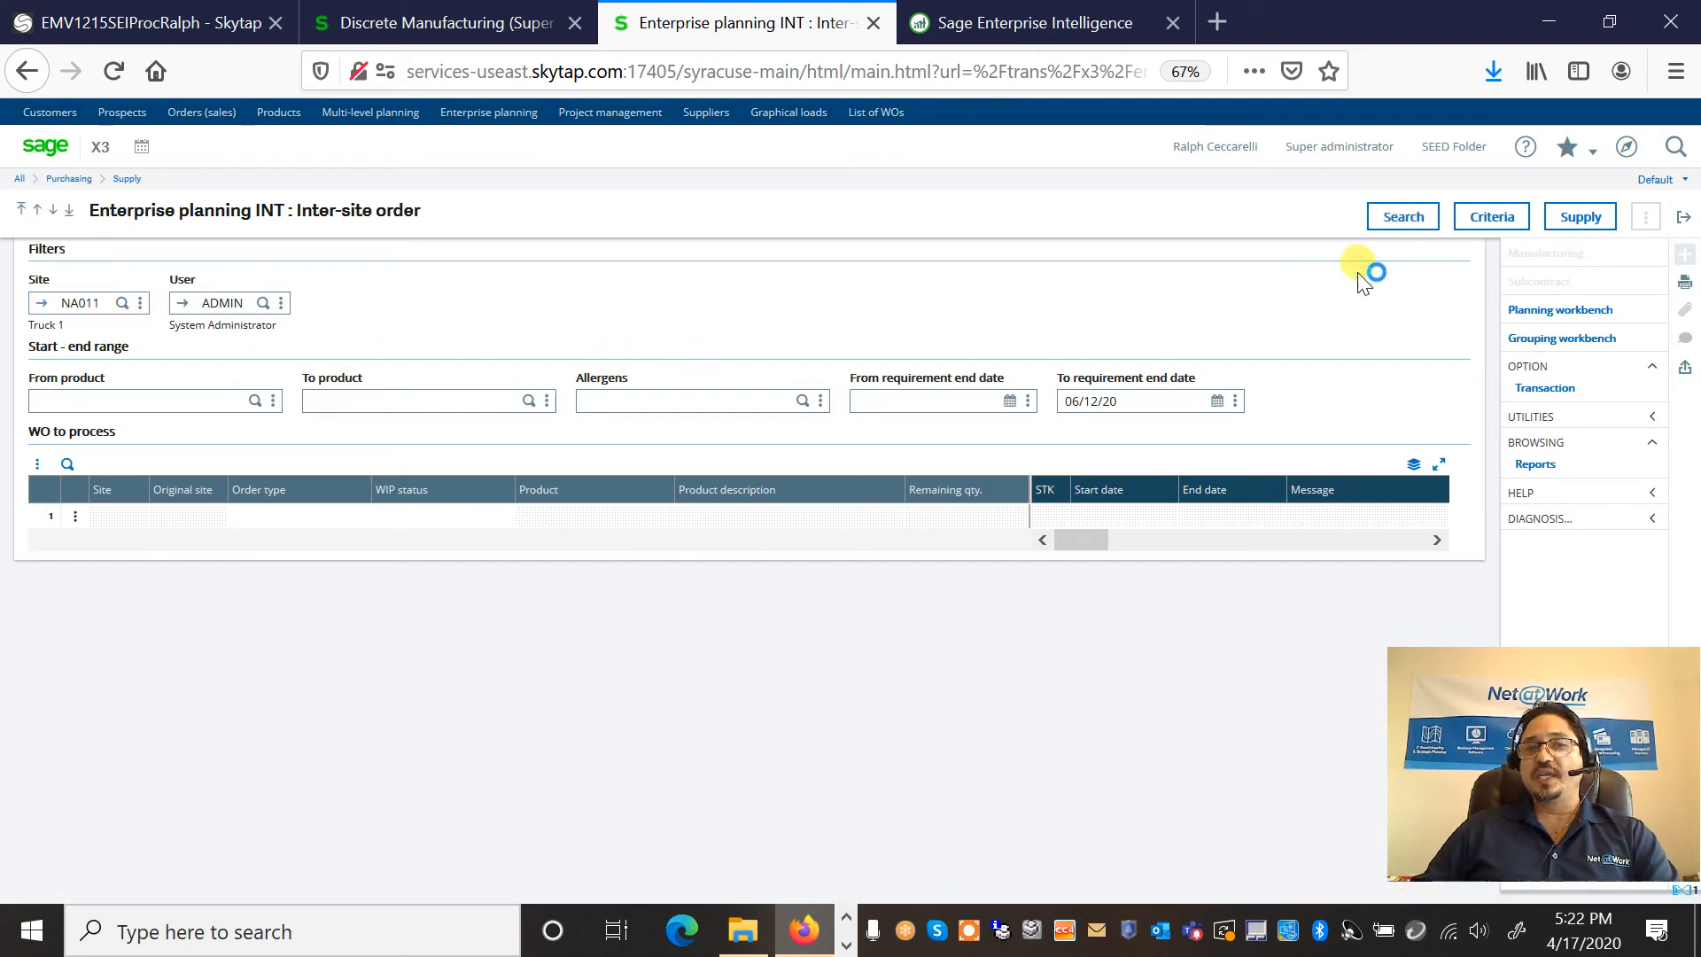
Step: Search to list site NA011's suggested and firm transfer orders from NA012
click(1400, 216)
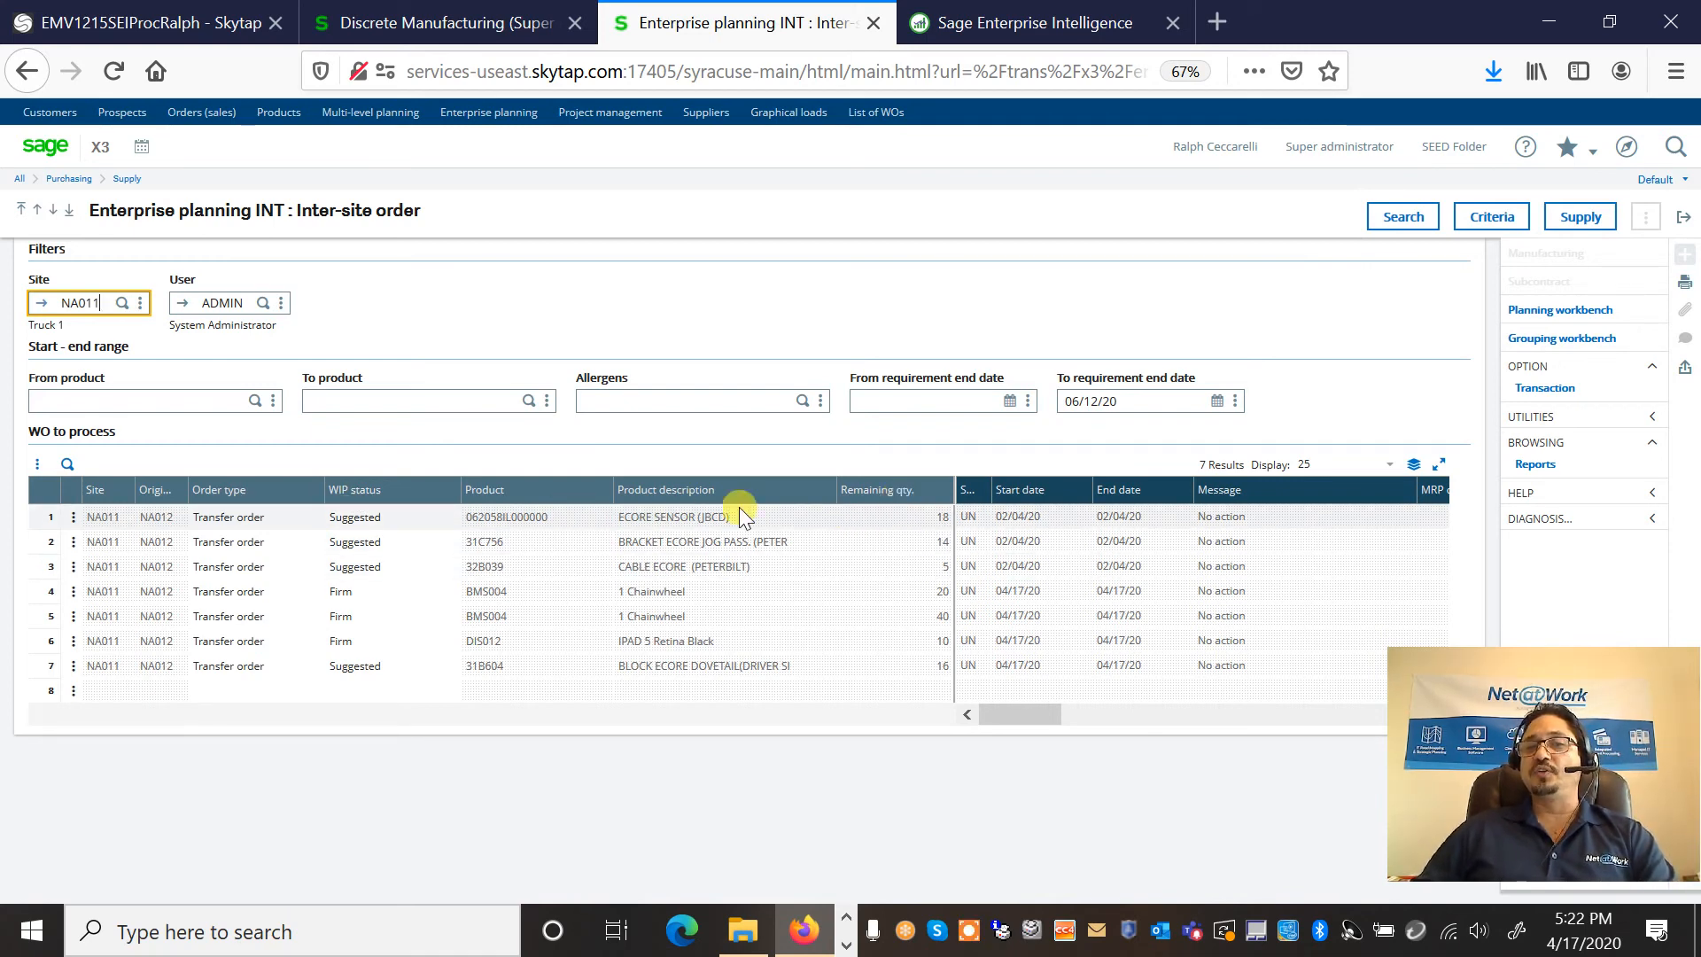
mouse_move(928, 537)
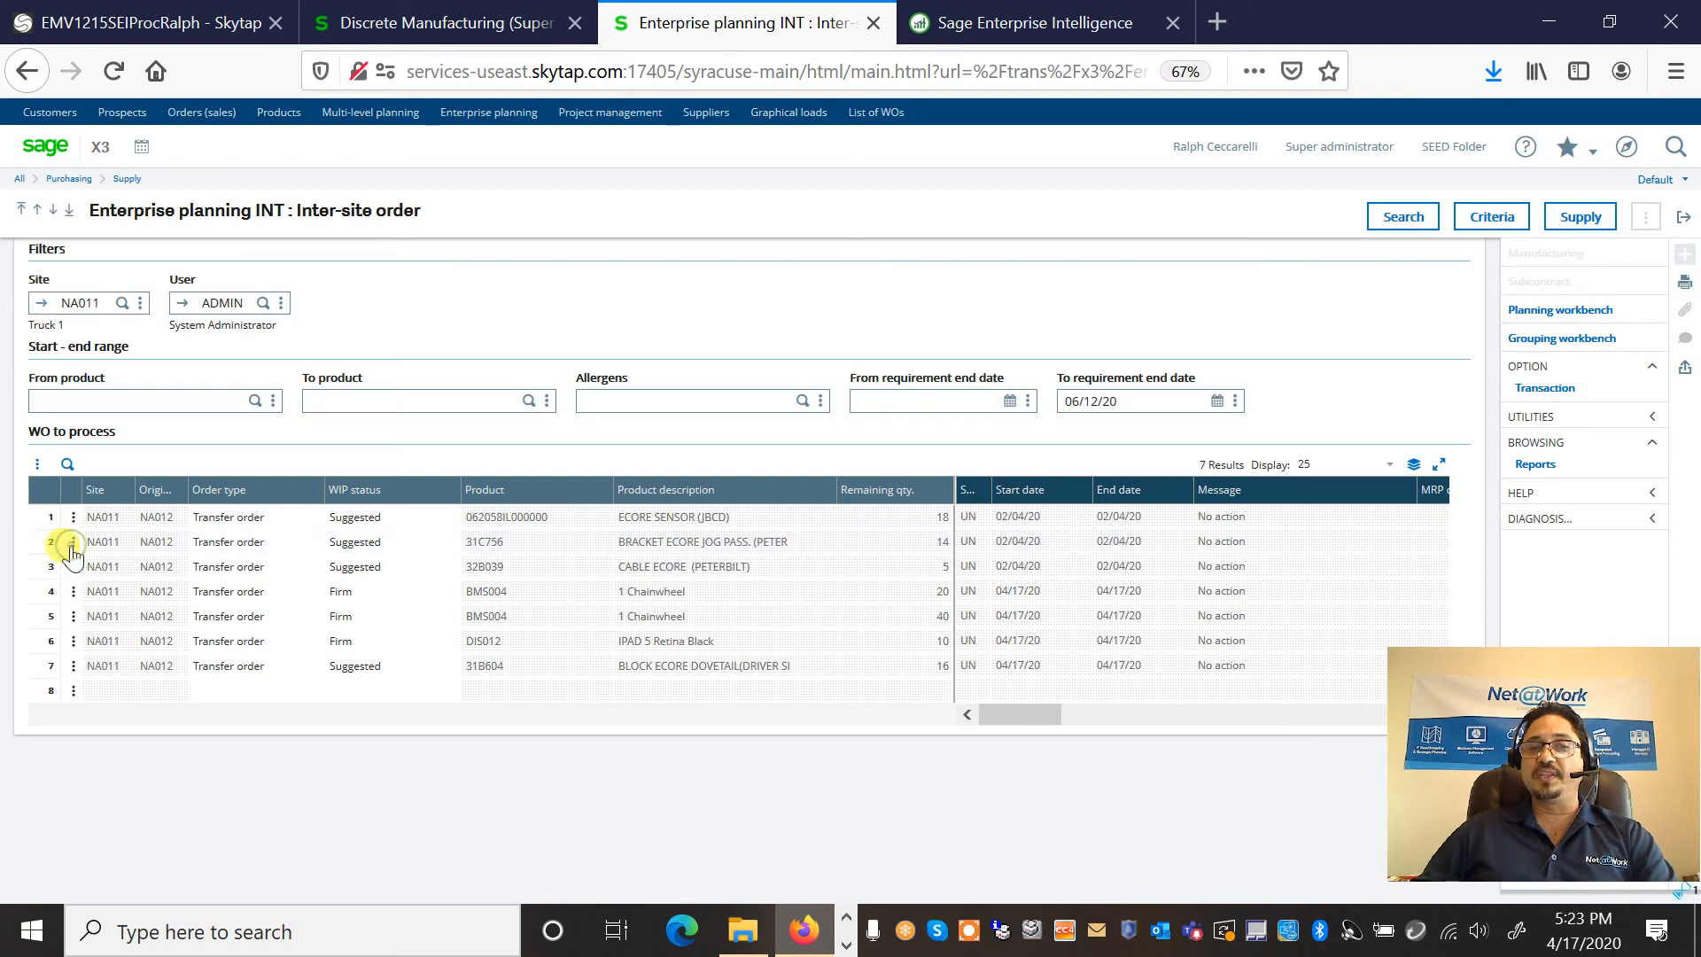
click(72, 542)
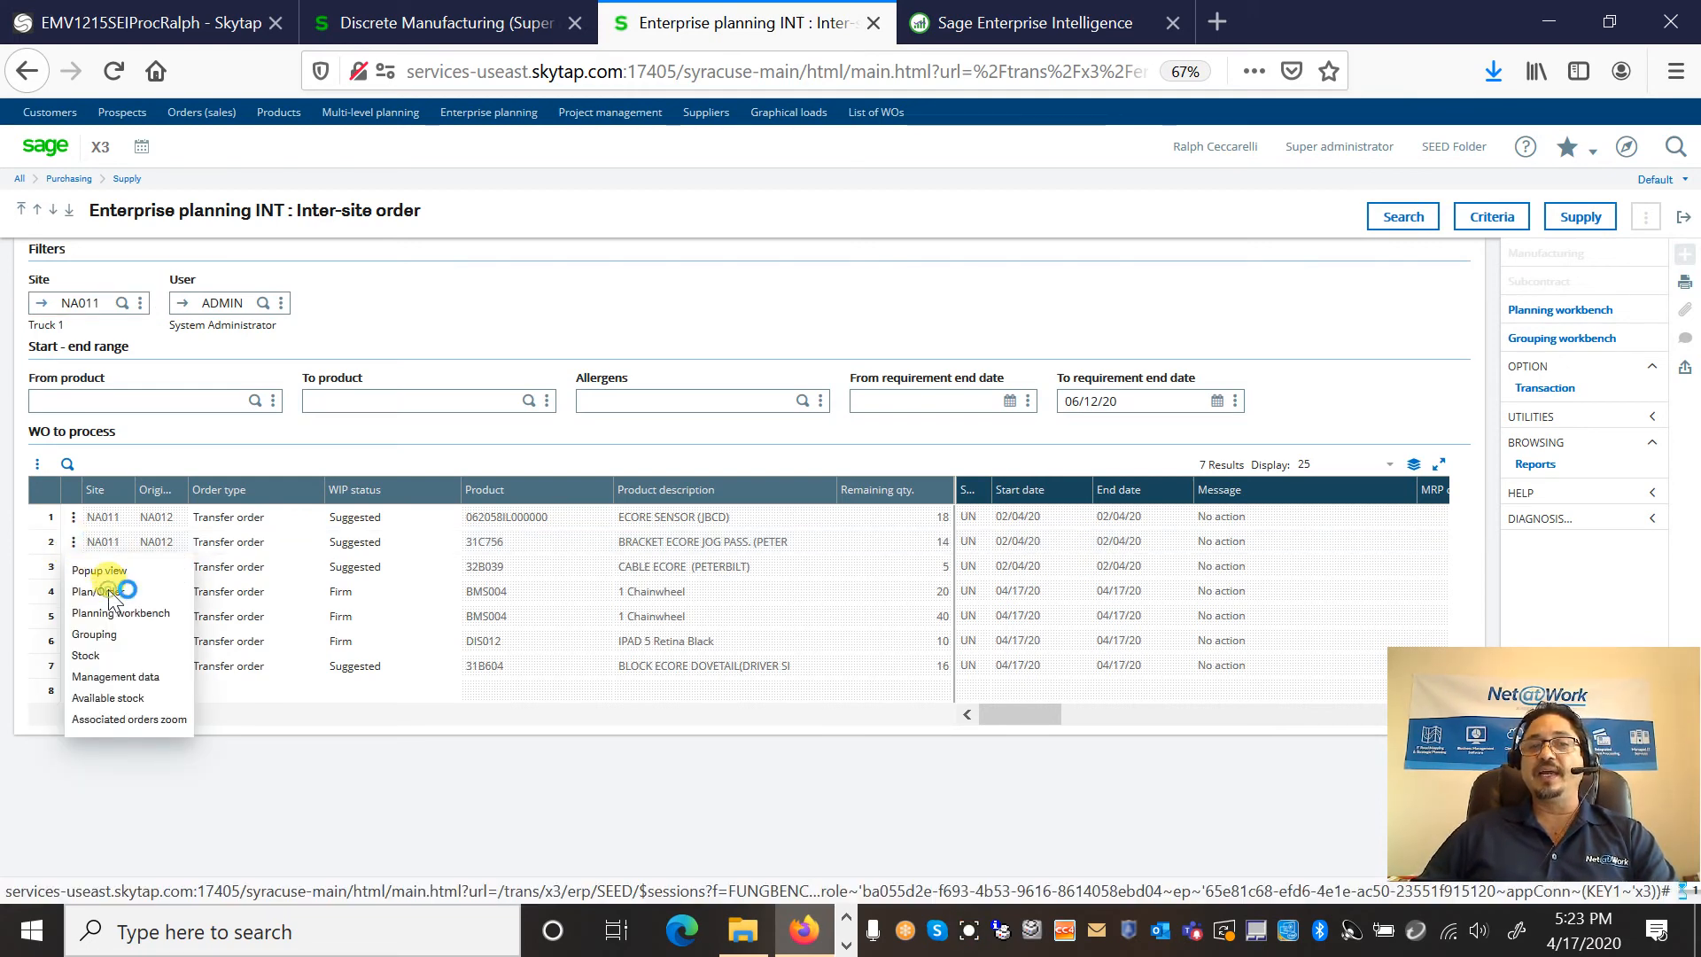
click(91, 591)
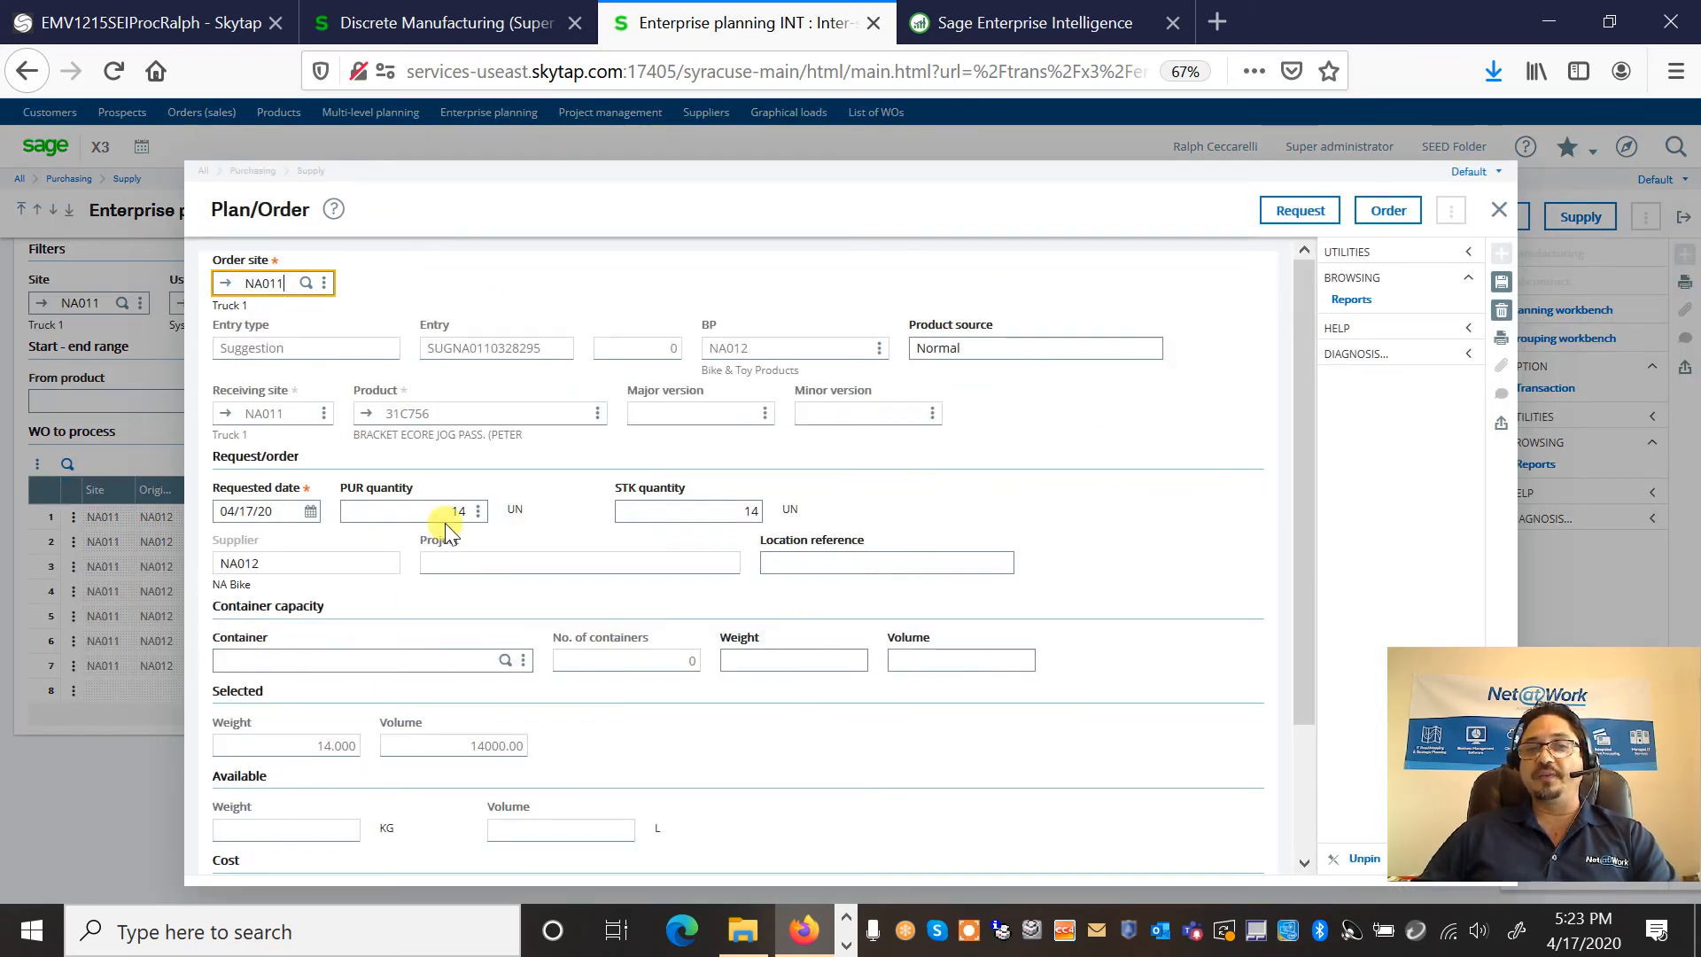
click(423, 511)
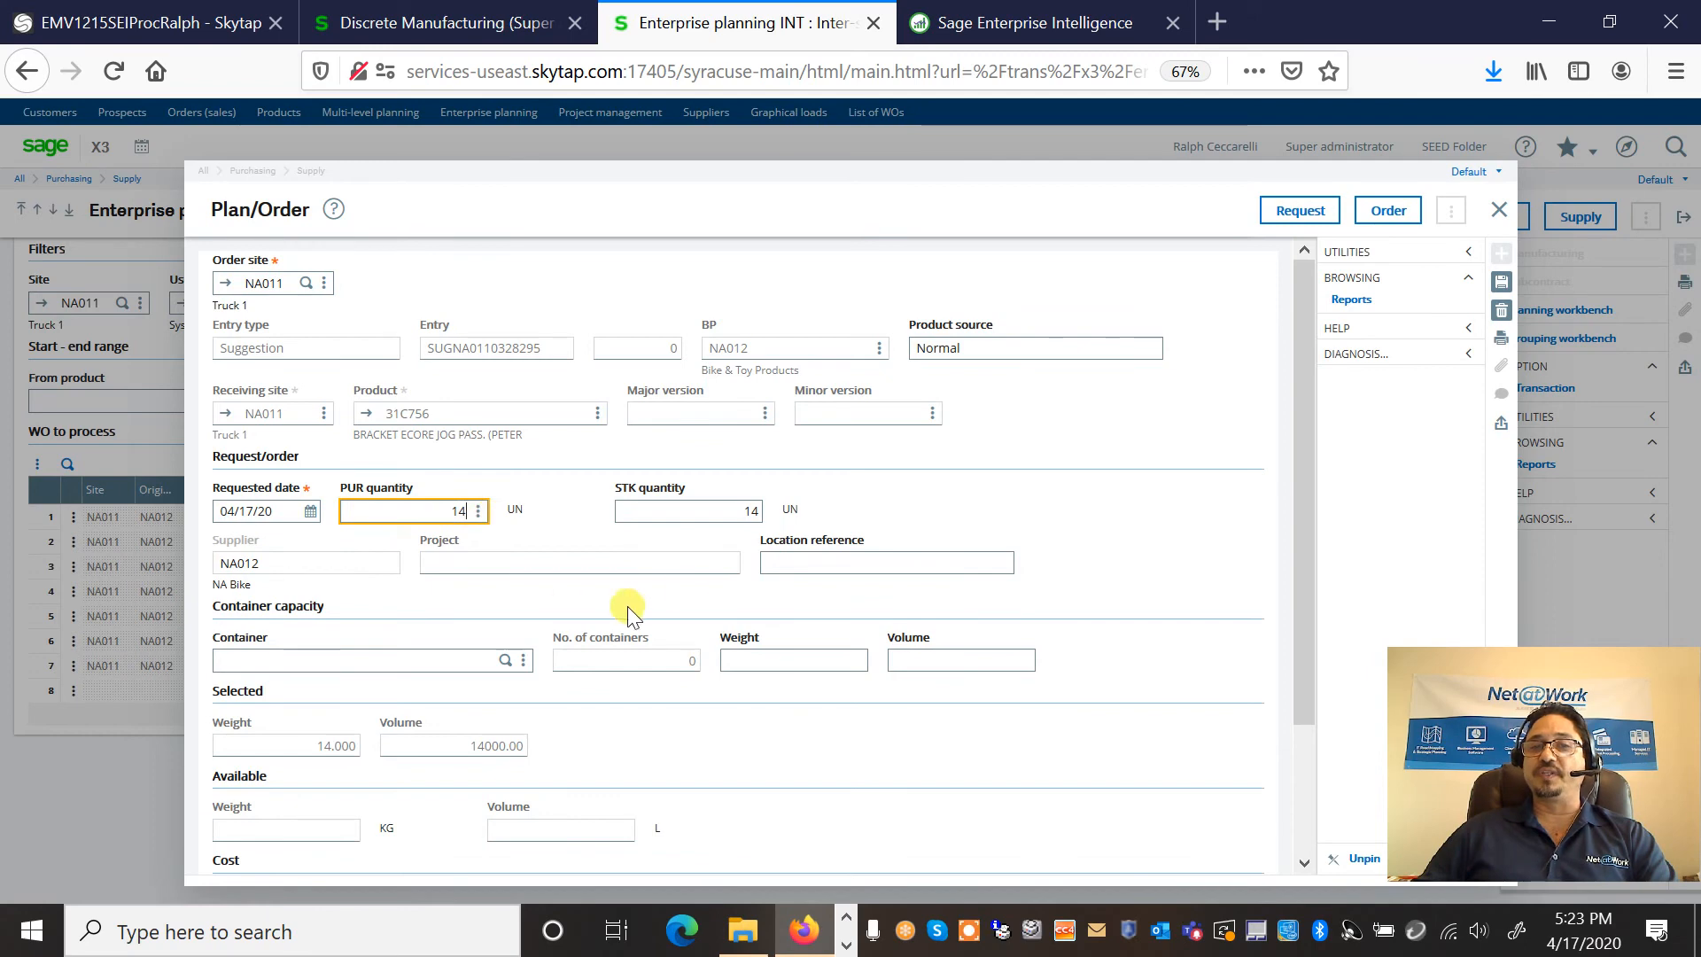
mouse_move(531, 584)
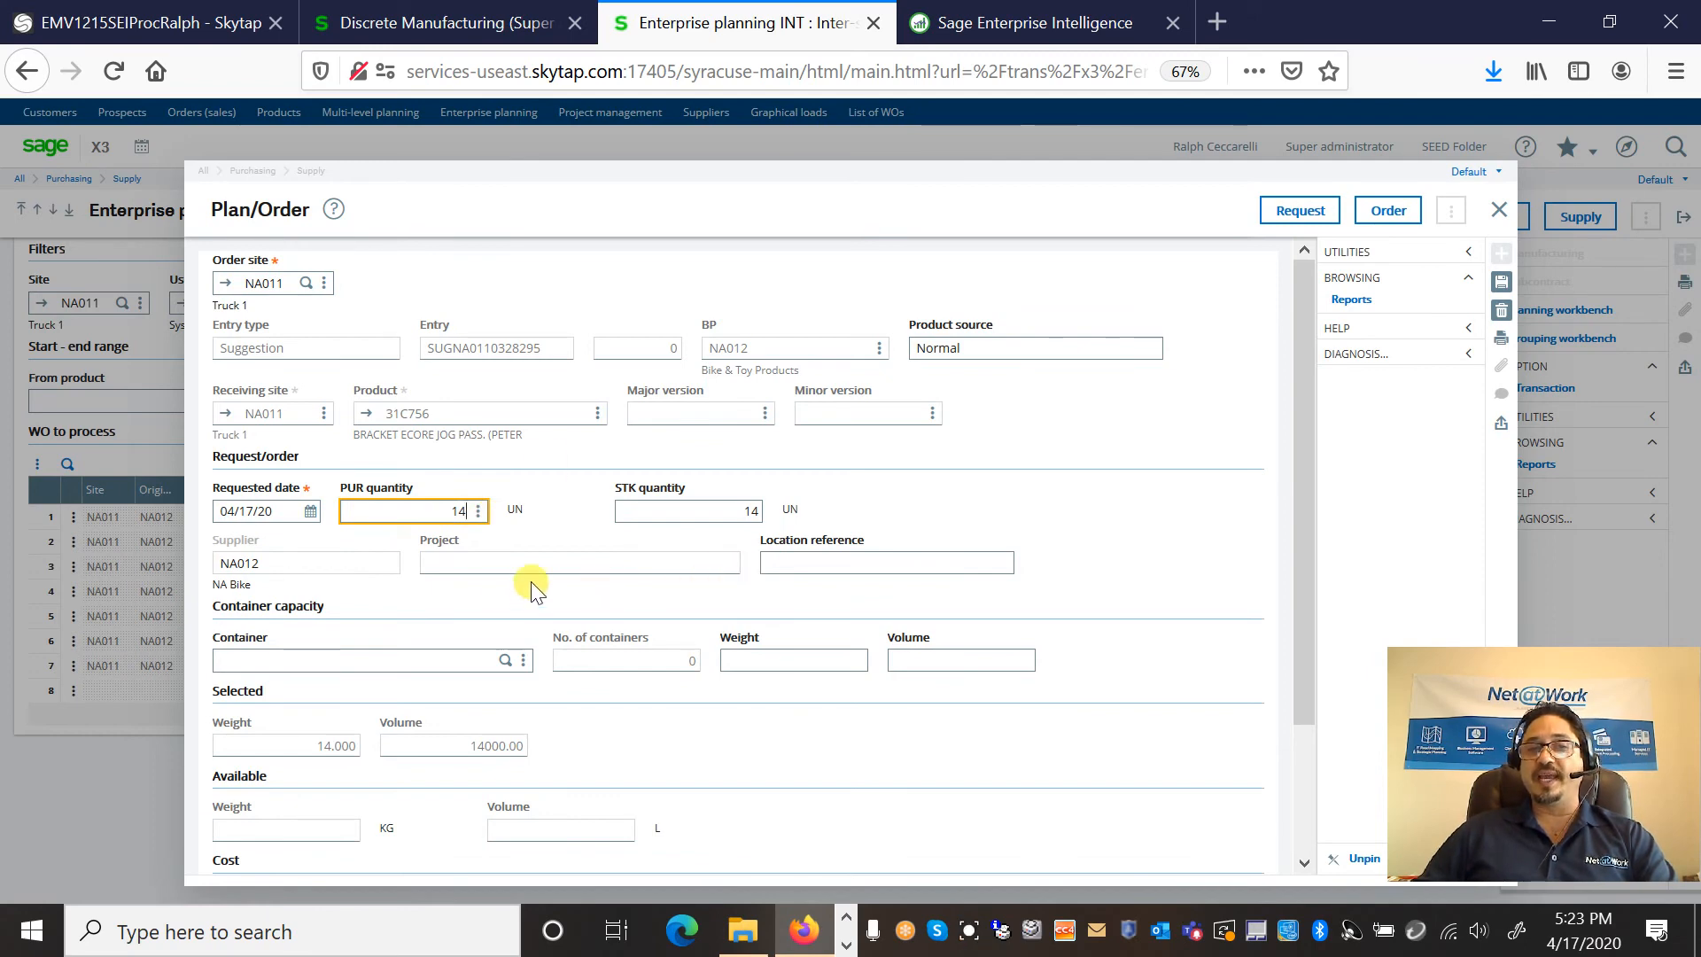
mouse_move(227, 539)
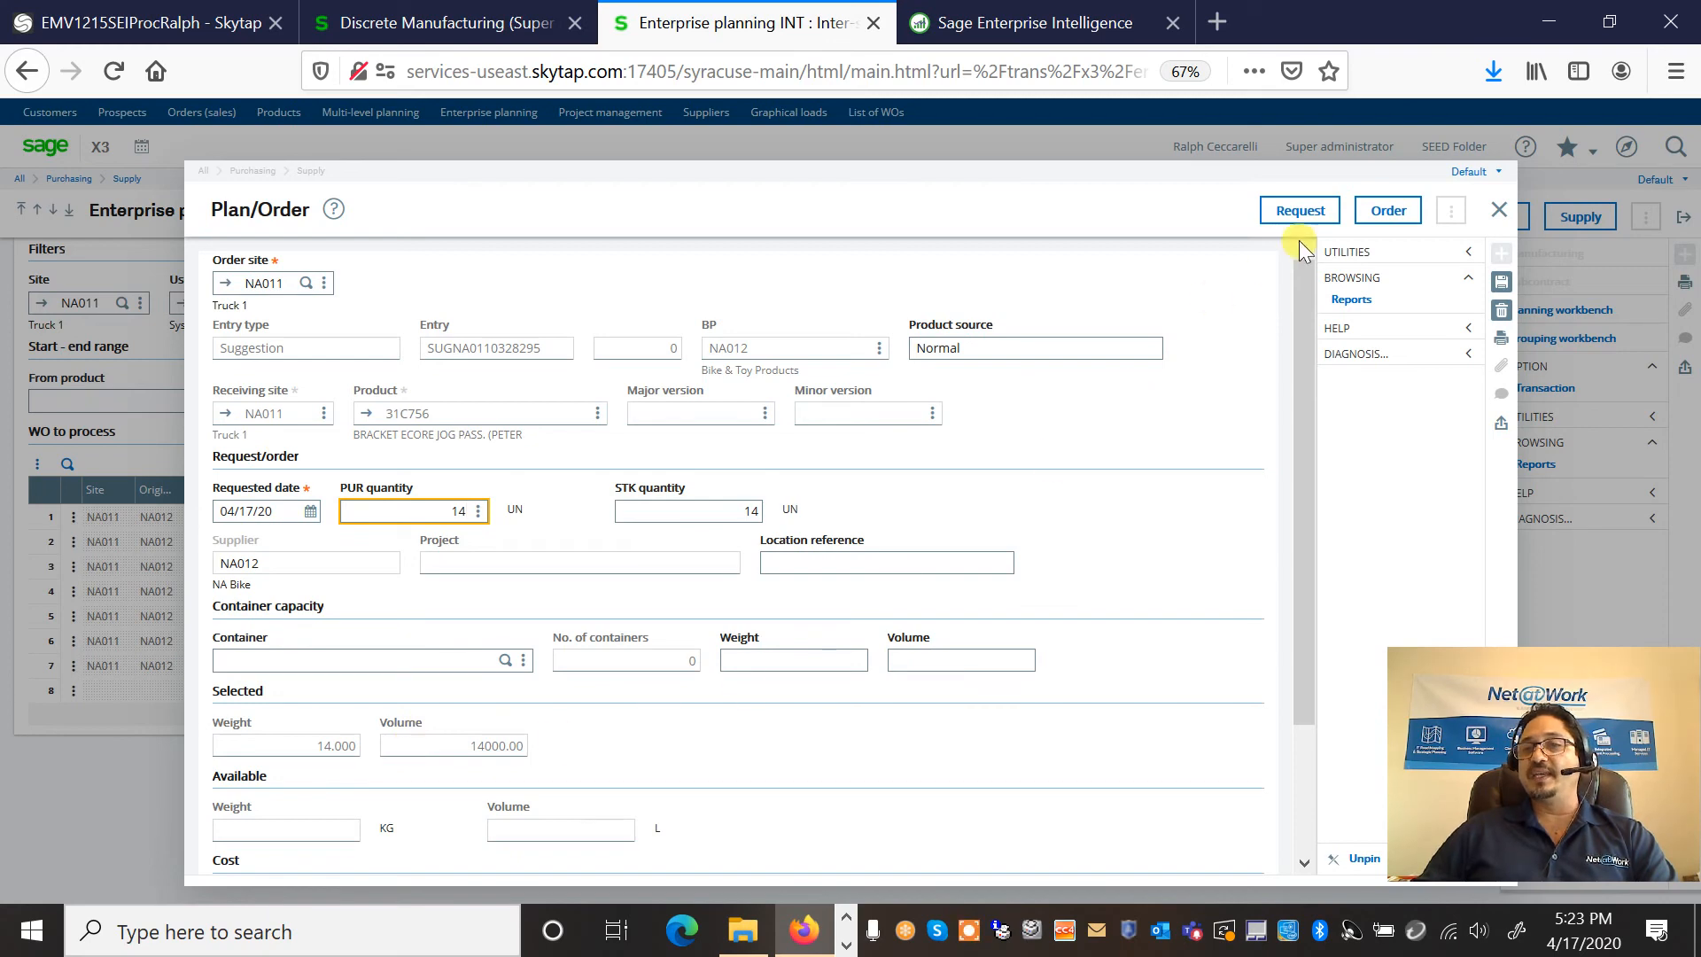
click(1298, 211)
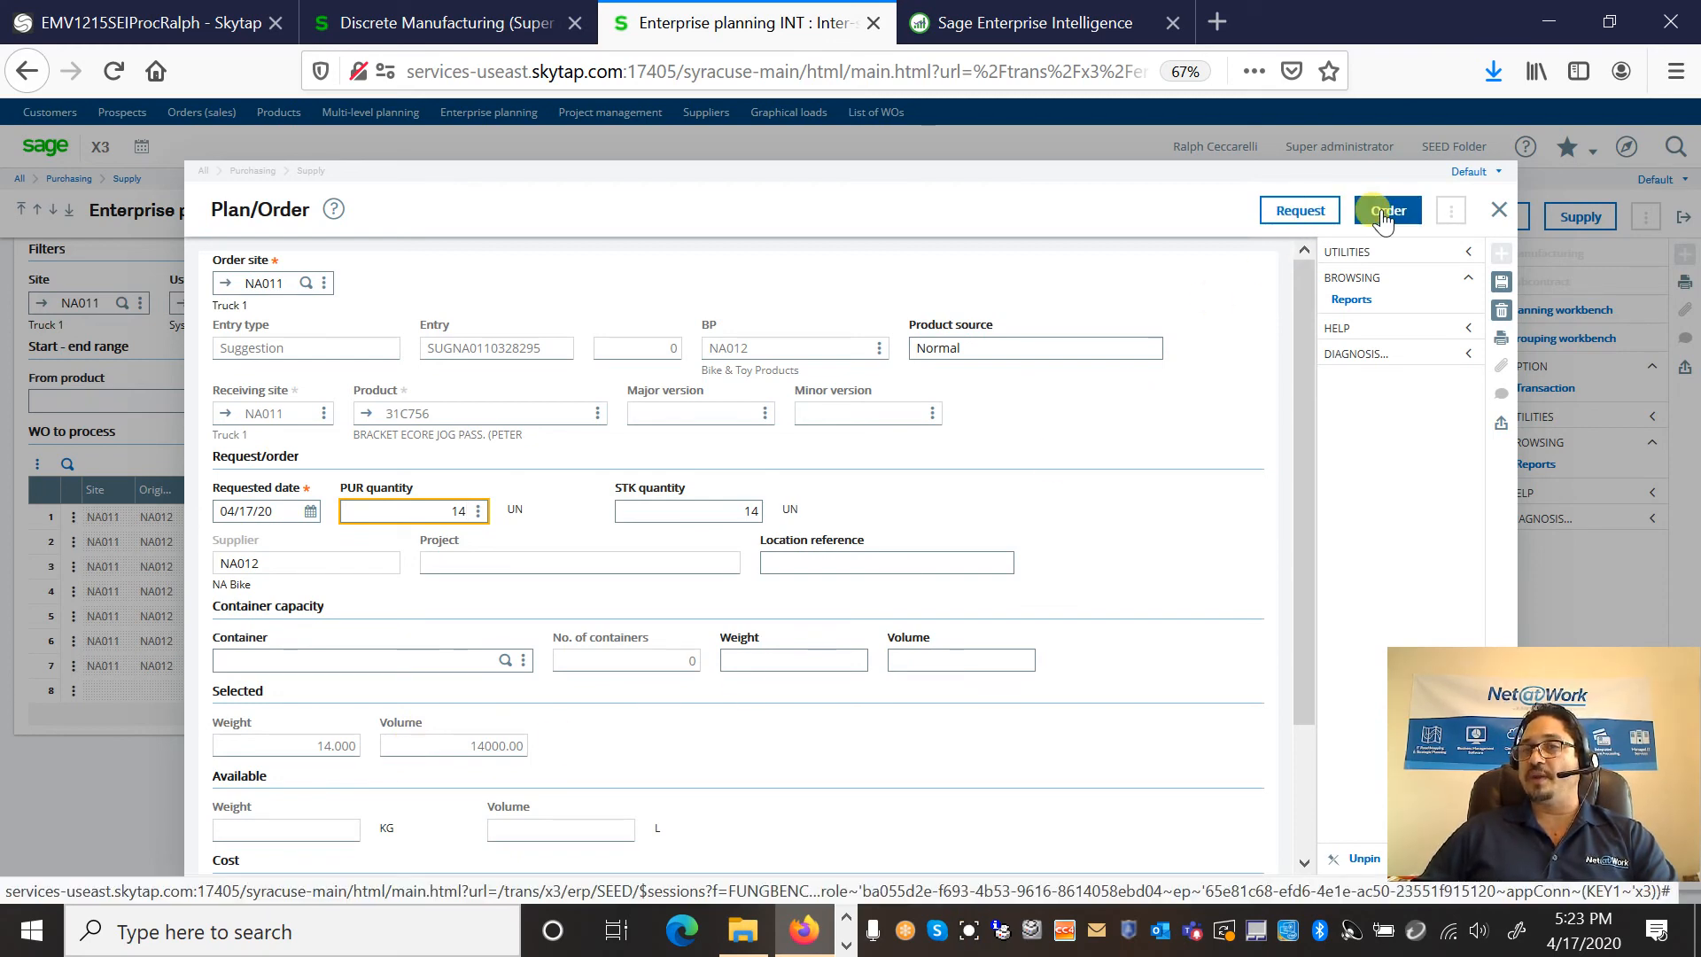
click(1386, 209)
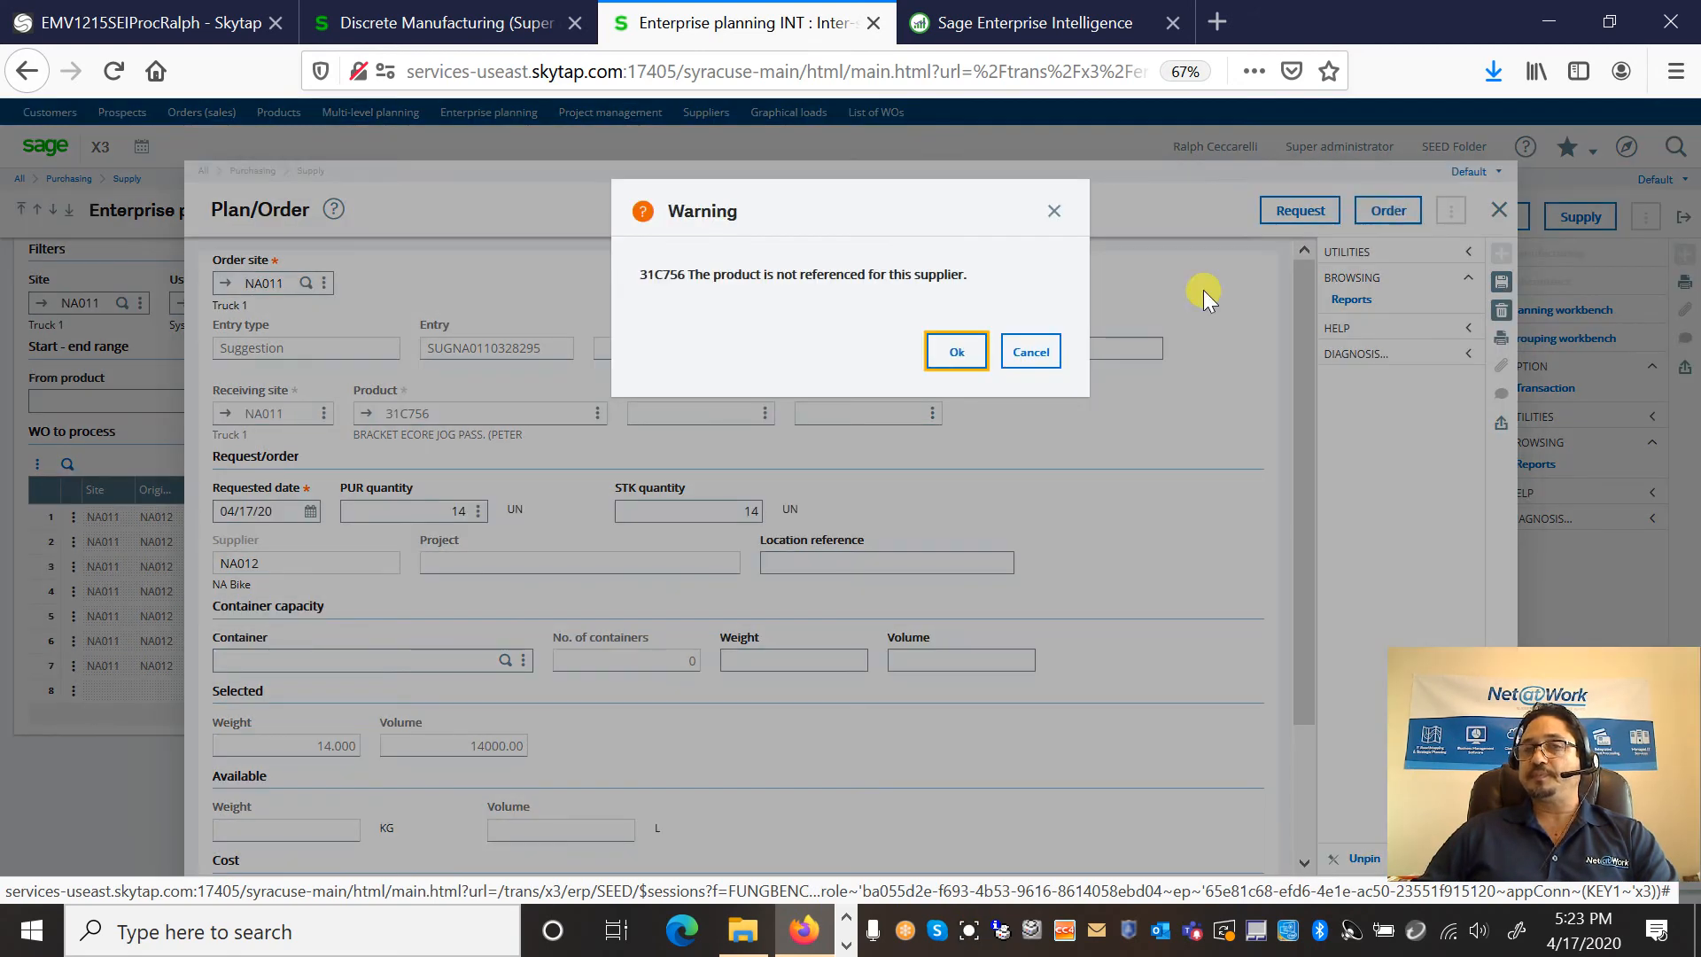
Step: Accept the product-not-referenced warning so 31C756 becomes a firm order for 14 units
click(956, 352)
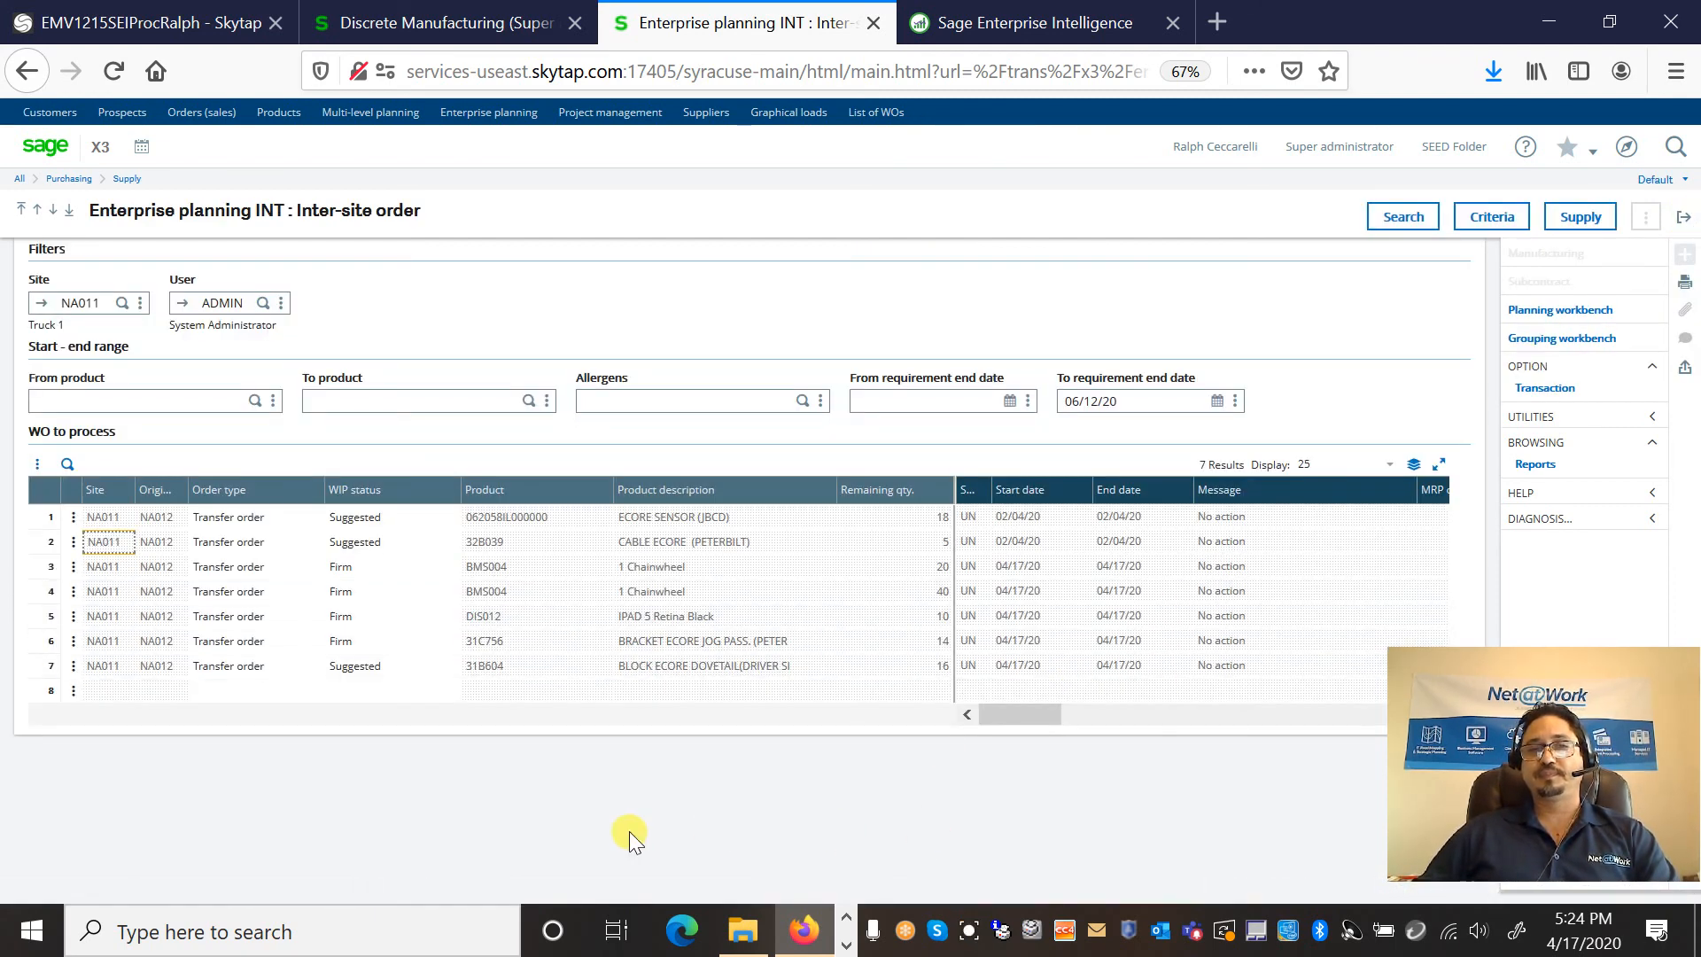
mouse_move(401, 874)
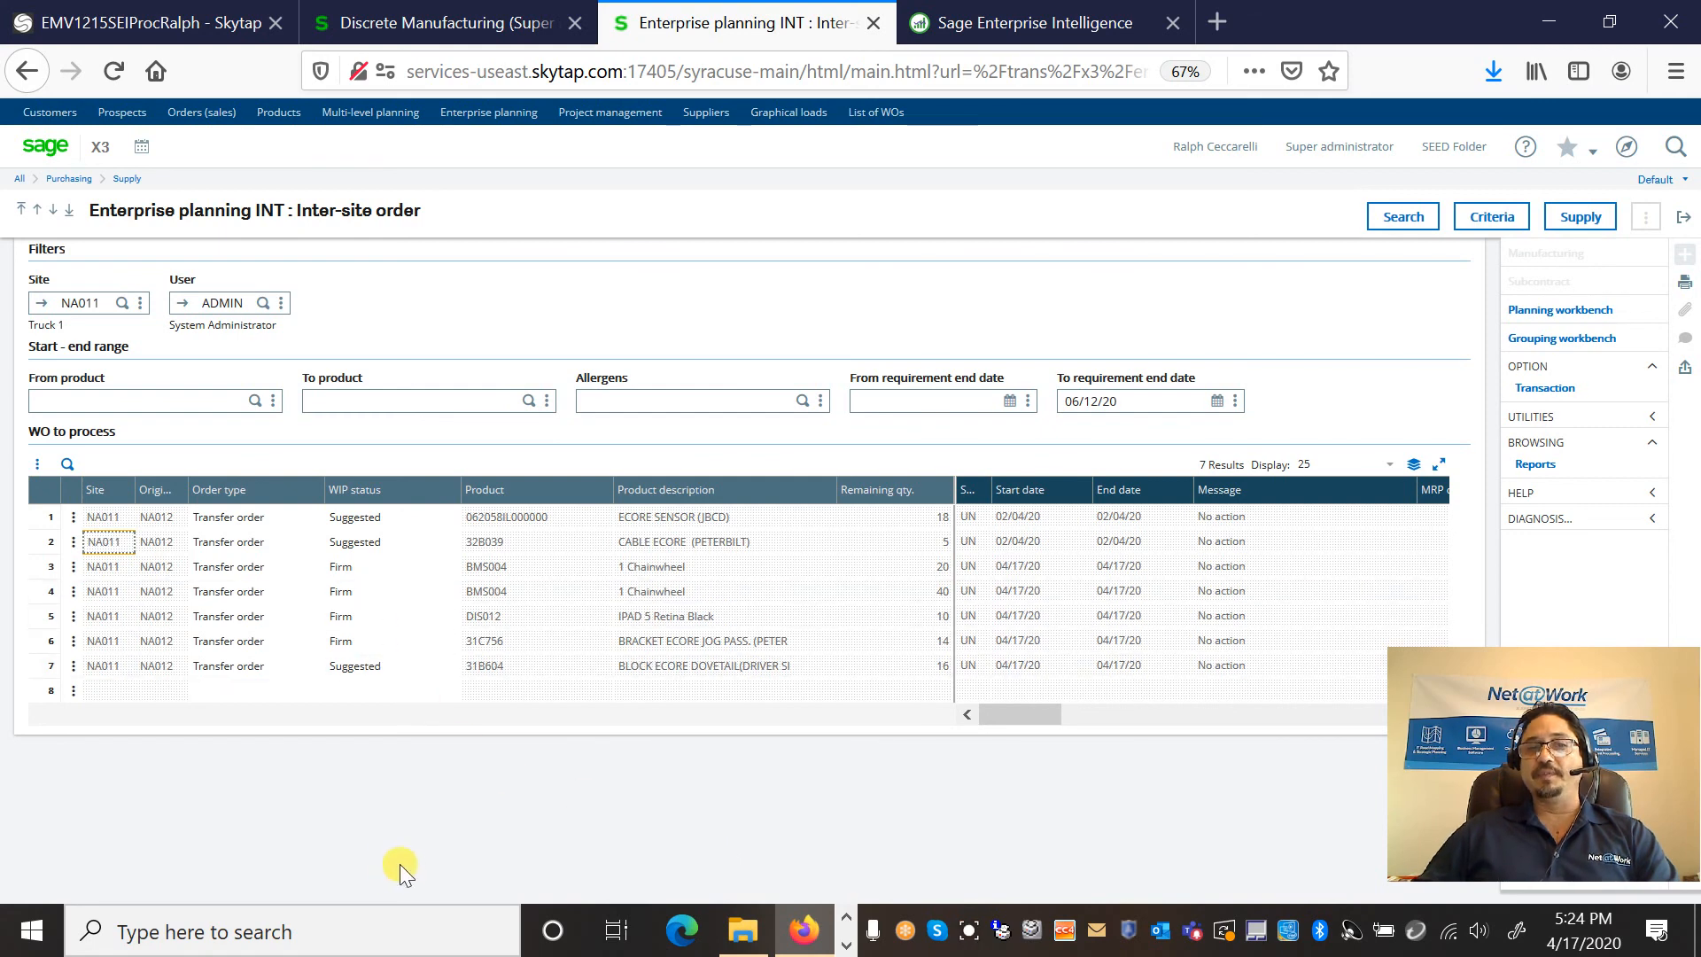
mouse_move(818, 802)
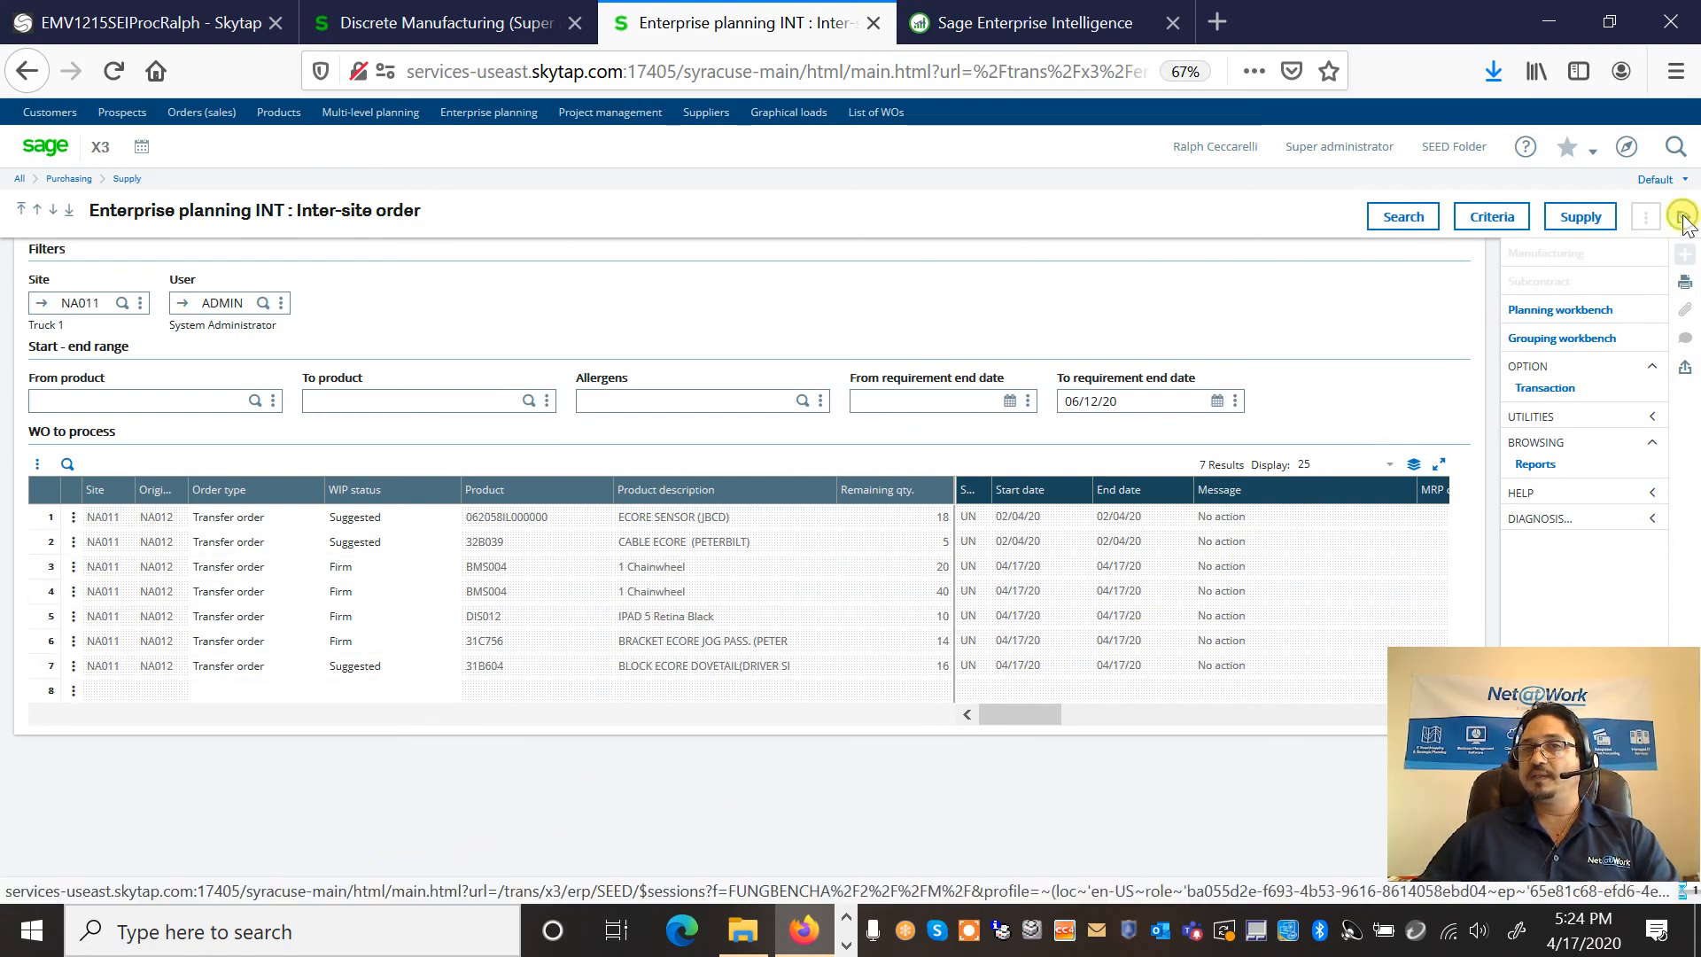
Step: Close the Enterprise planning page and go back to the landing page's process menu
click(1682, 214)
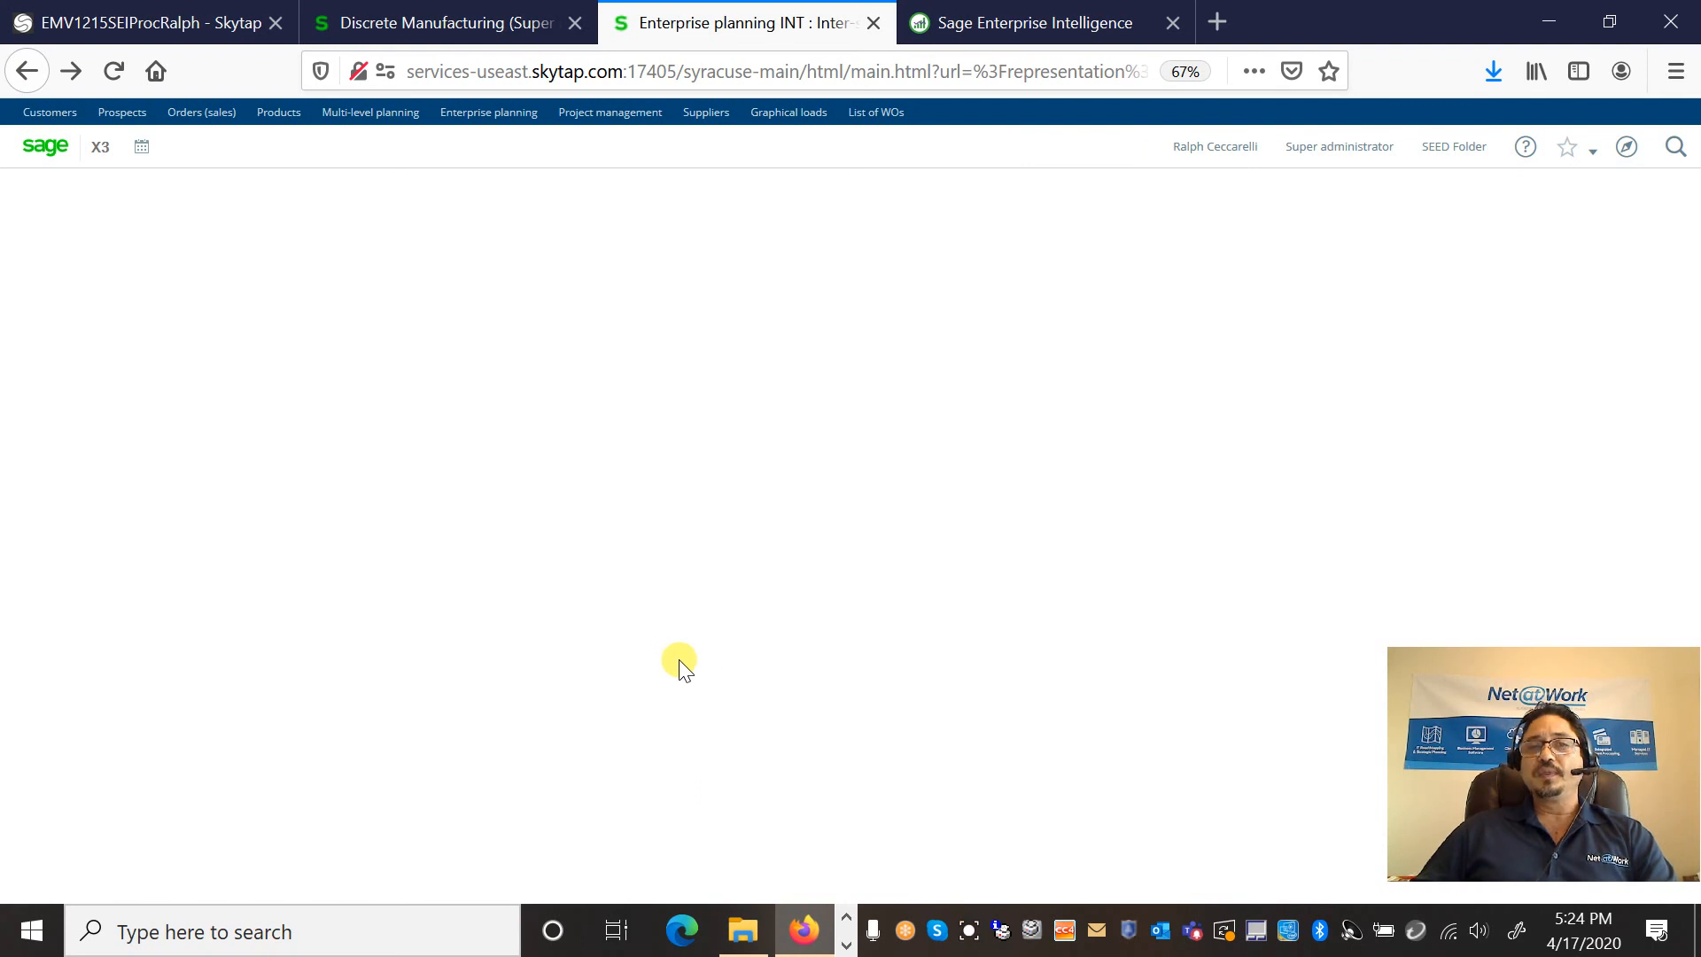
click(79, 797)
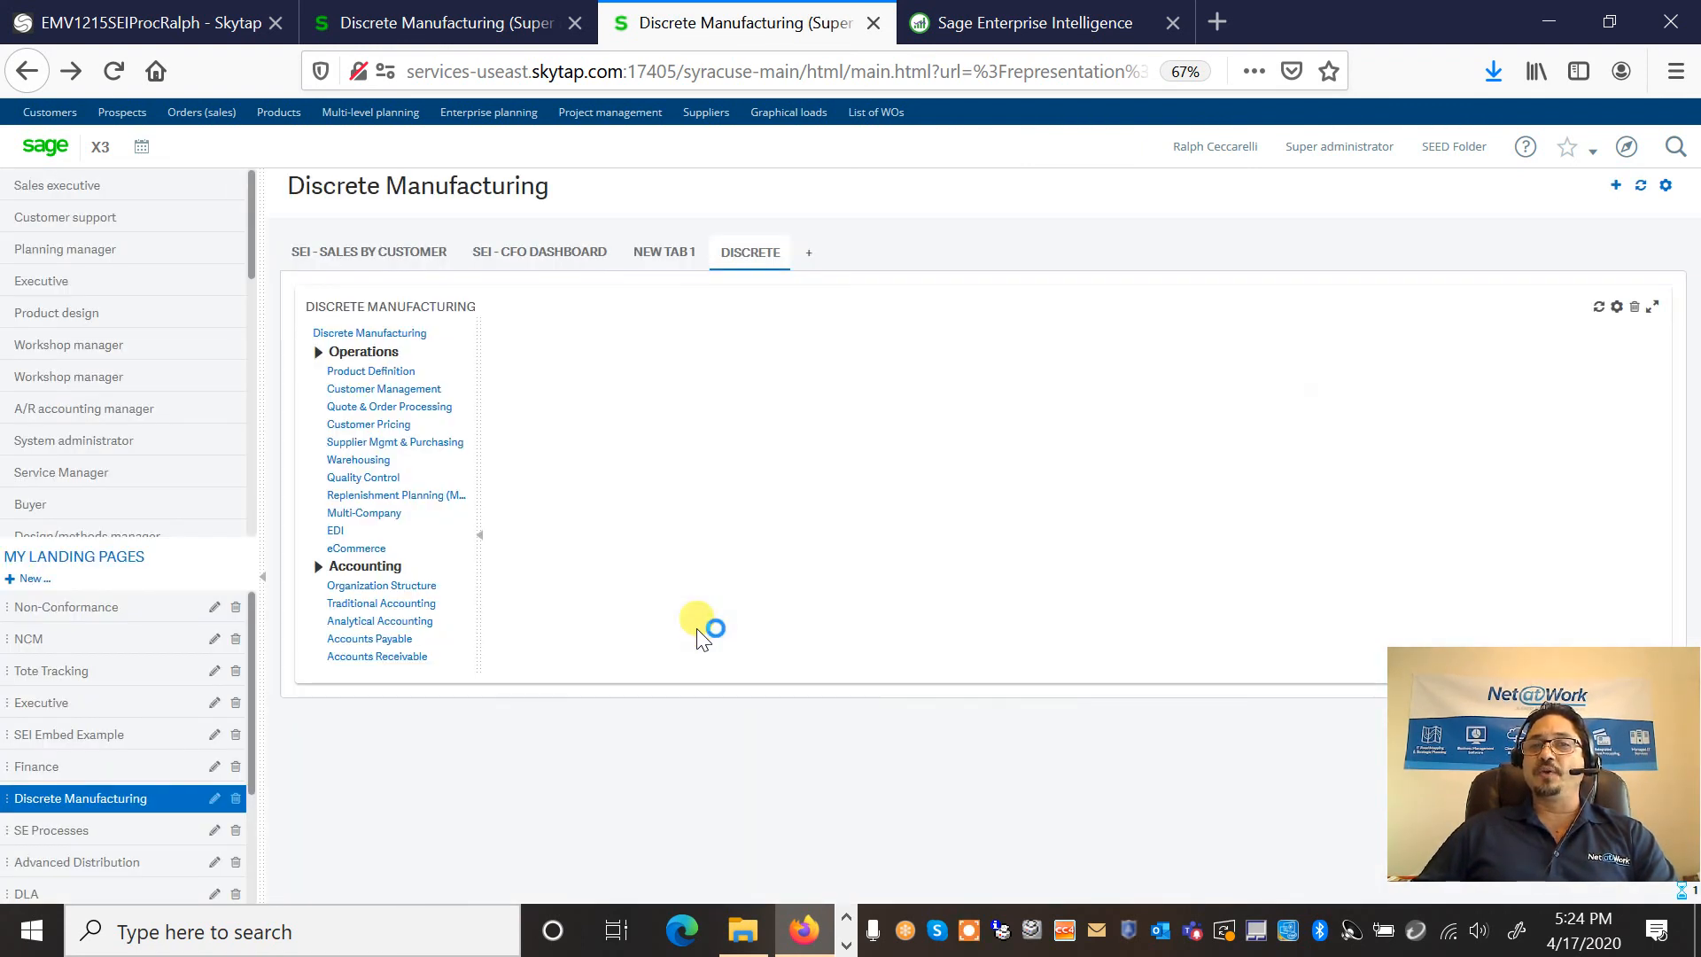